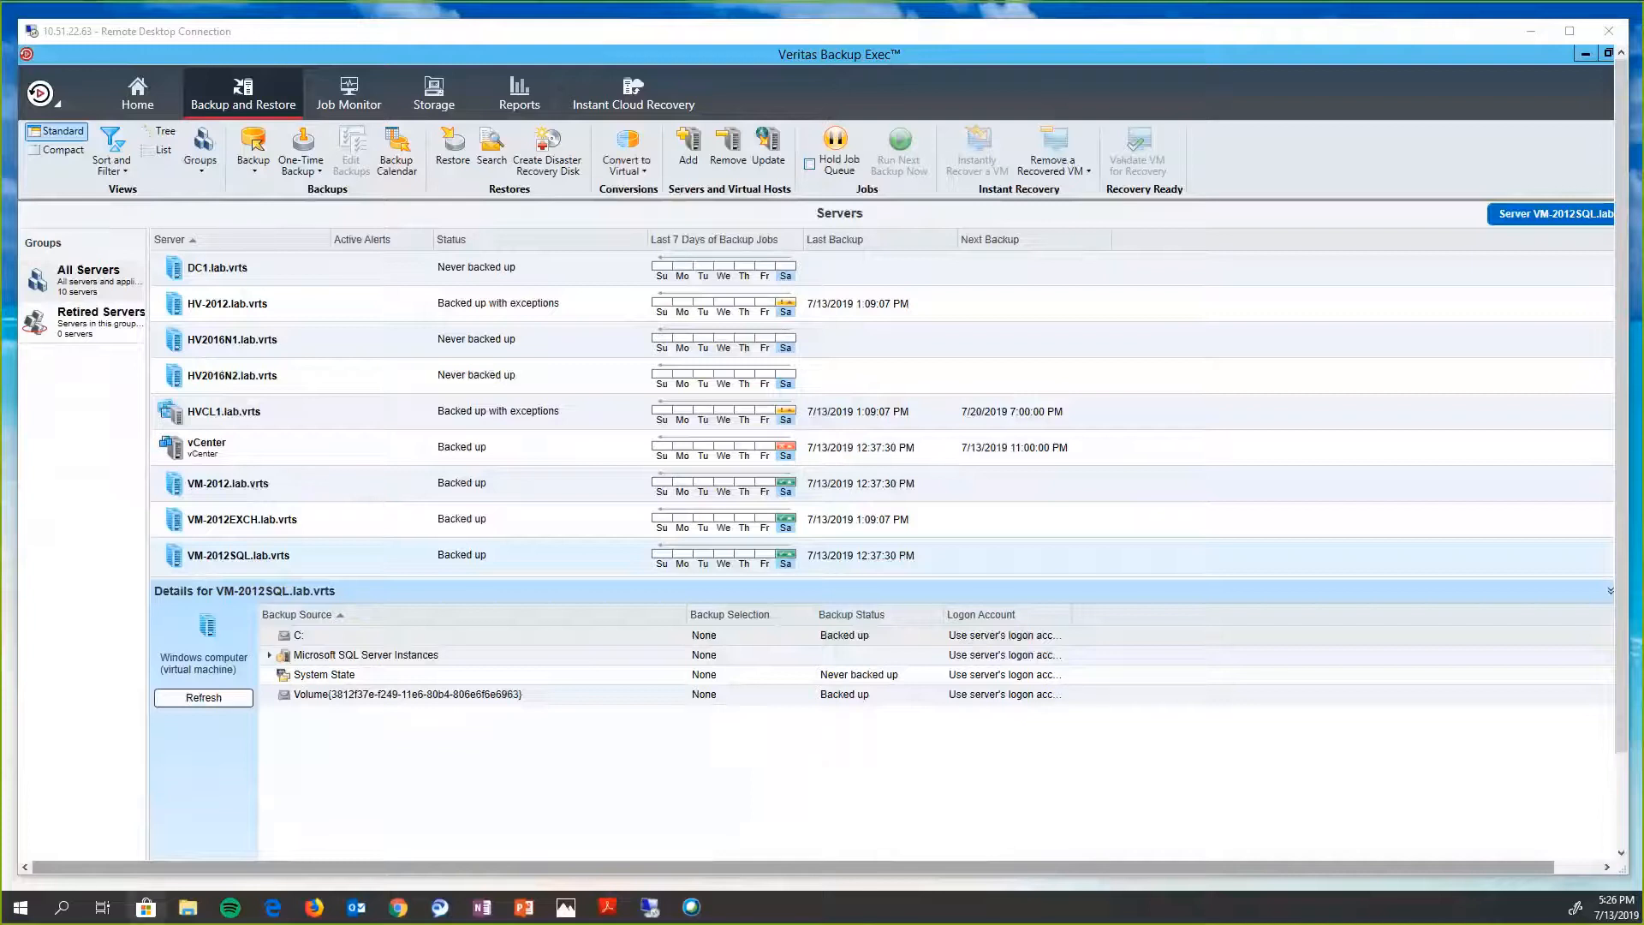
mouse_move(324, 515)
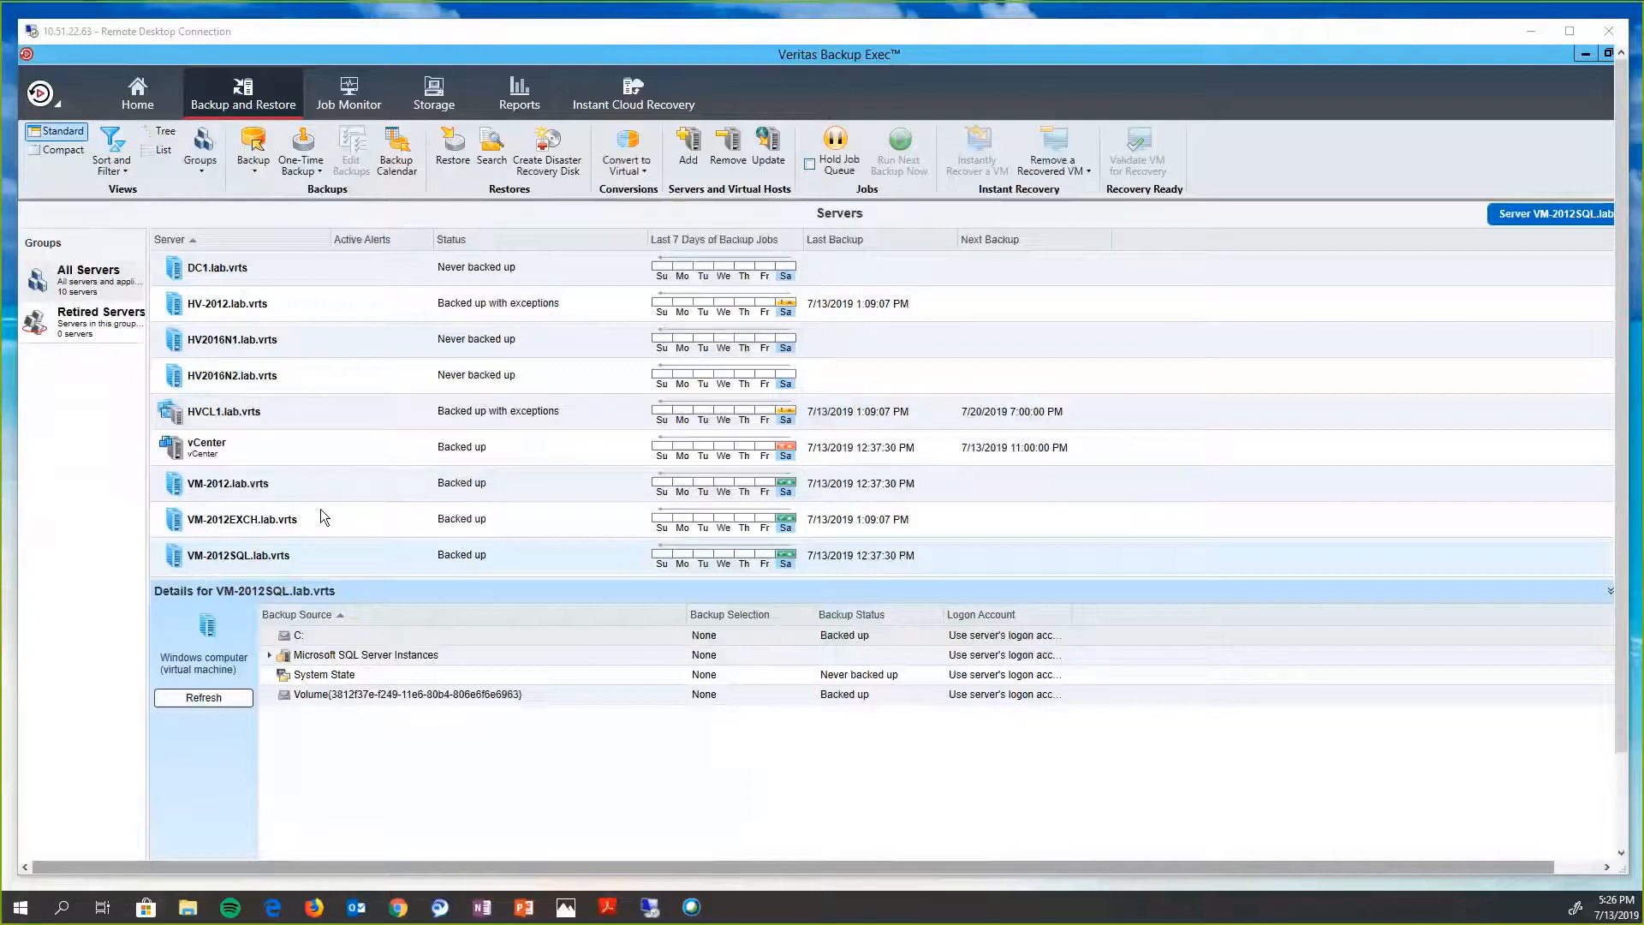
mouse_move(305, 496)
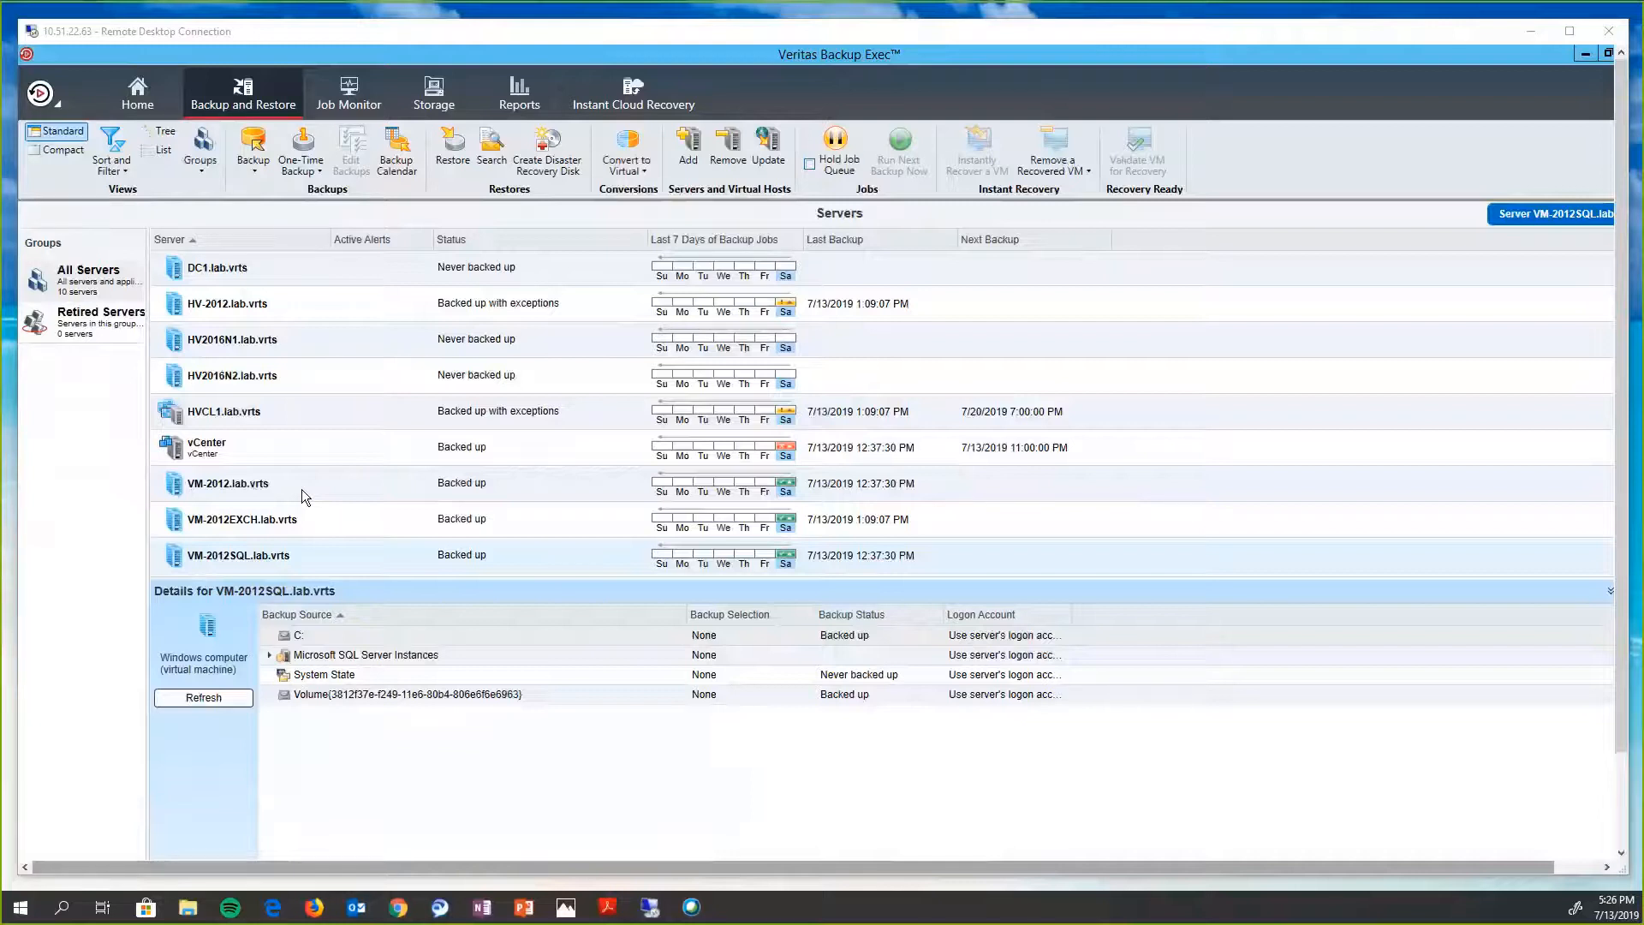
mouse_move(263, 441)
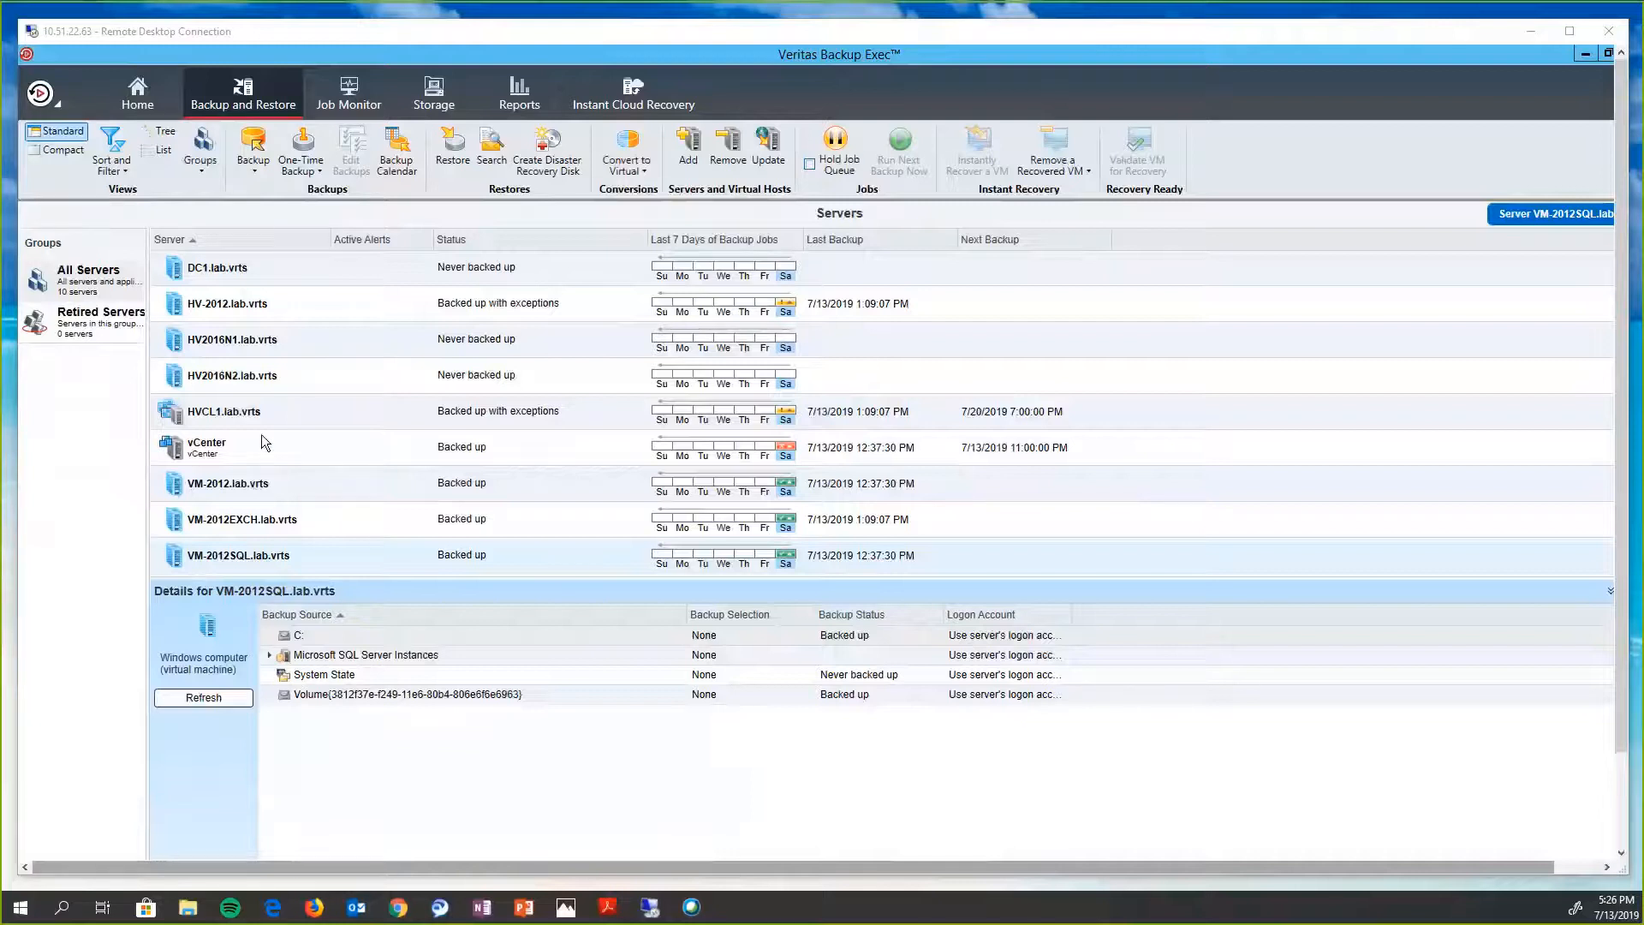
- Show the vCenter host's details listing its two backed-up guest machines
left_click(207, 447)
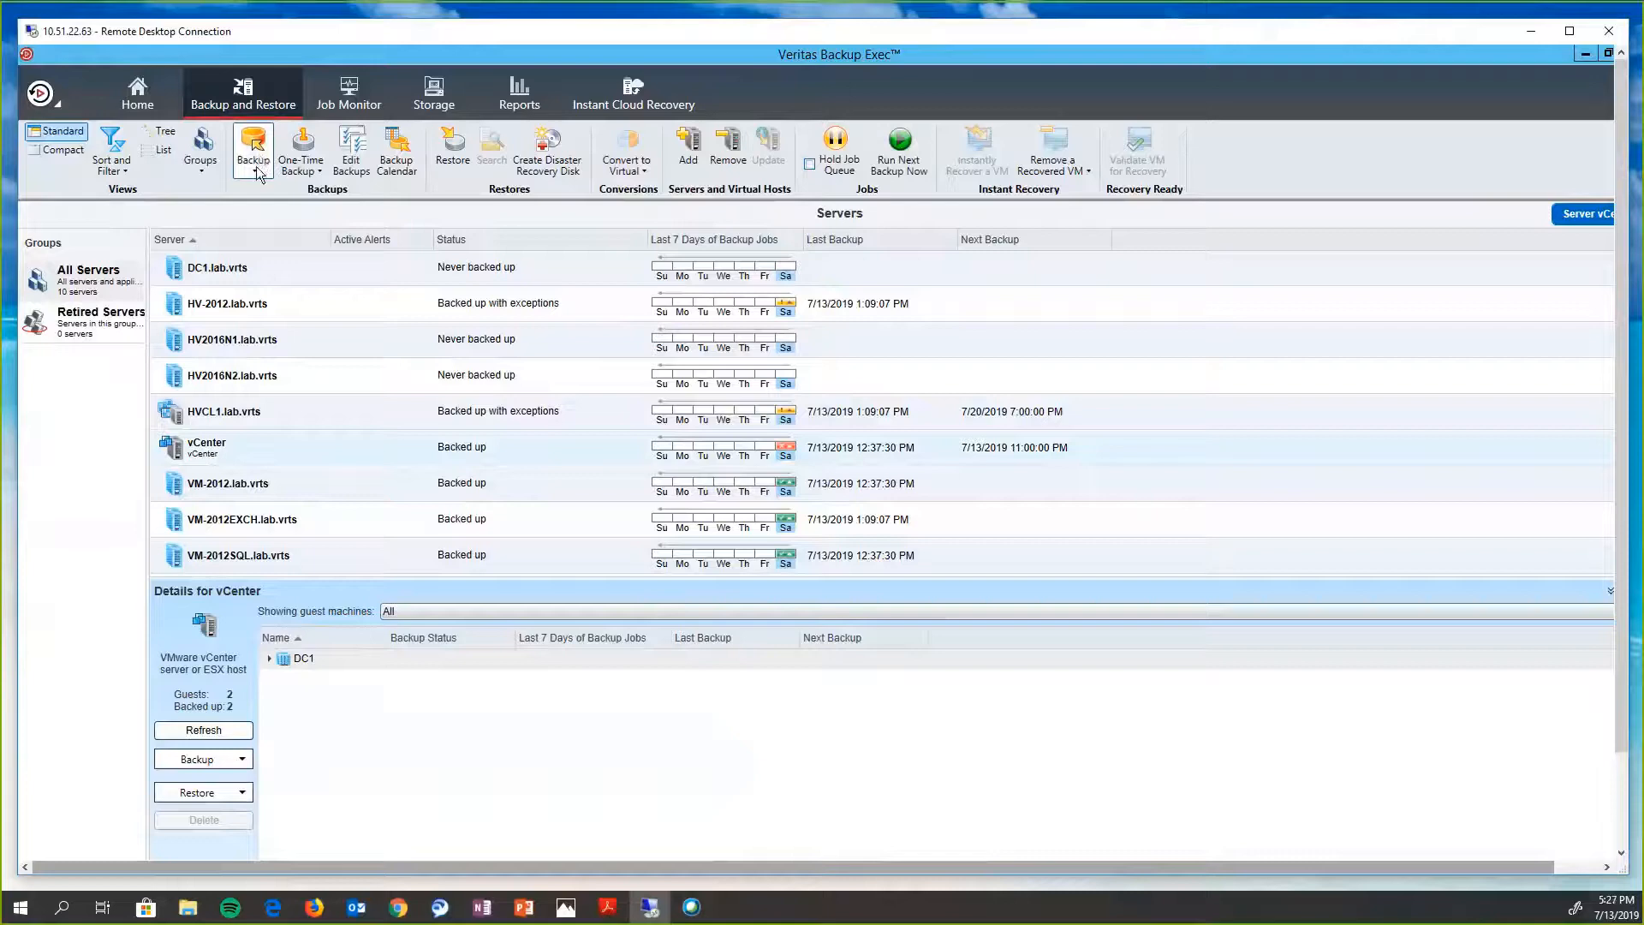
- Start a Back Up to Disk definition for vCenter and edit its selections showing DC1
left_click(251, 147)
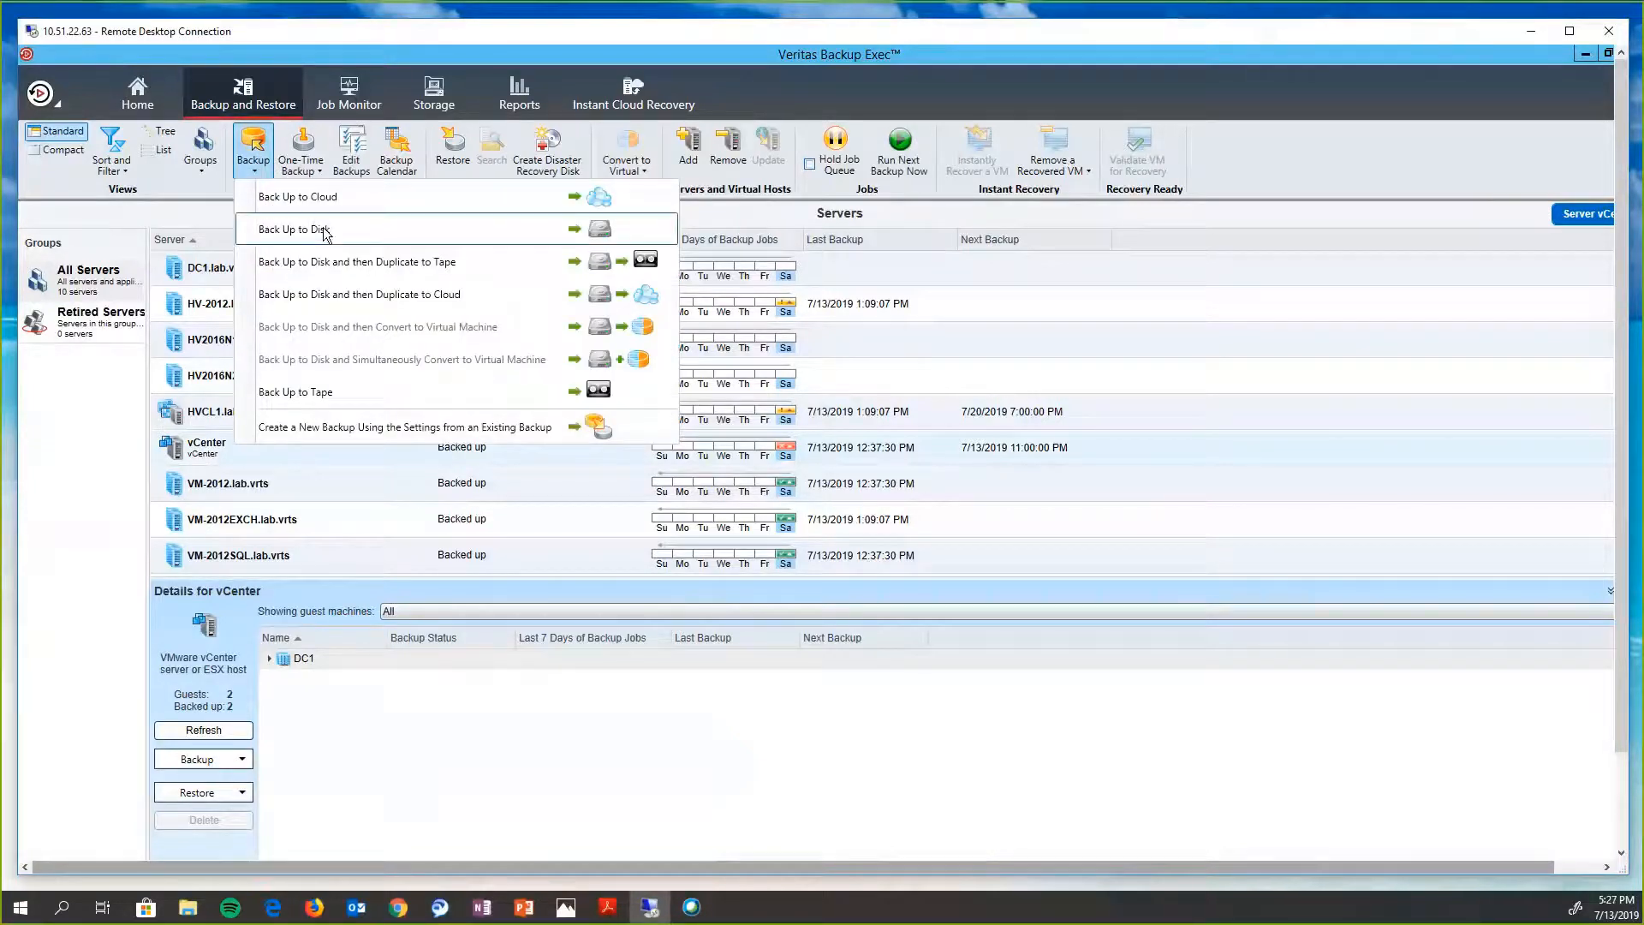
left_click(305, 228)
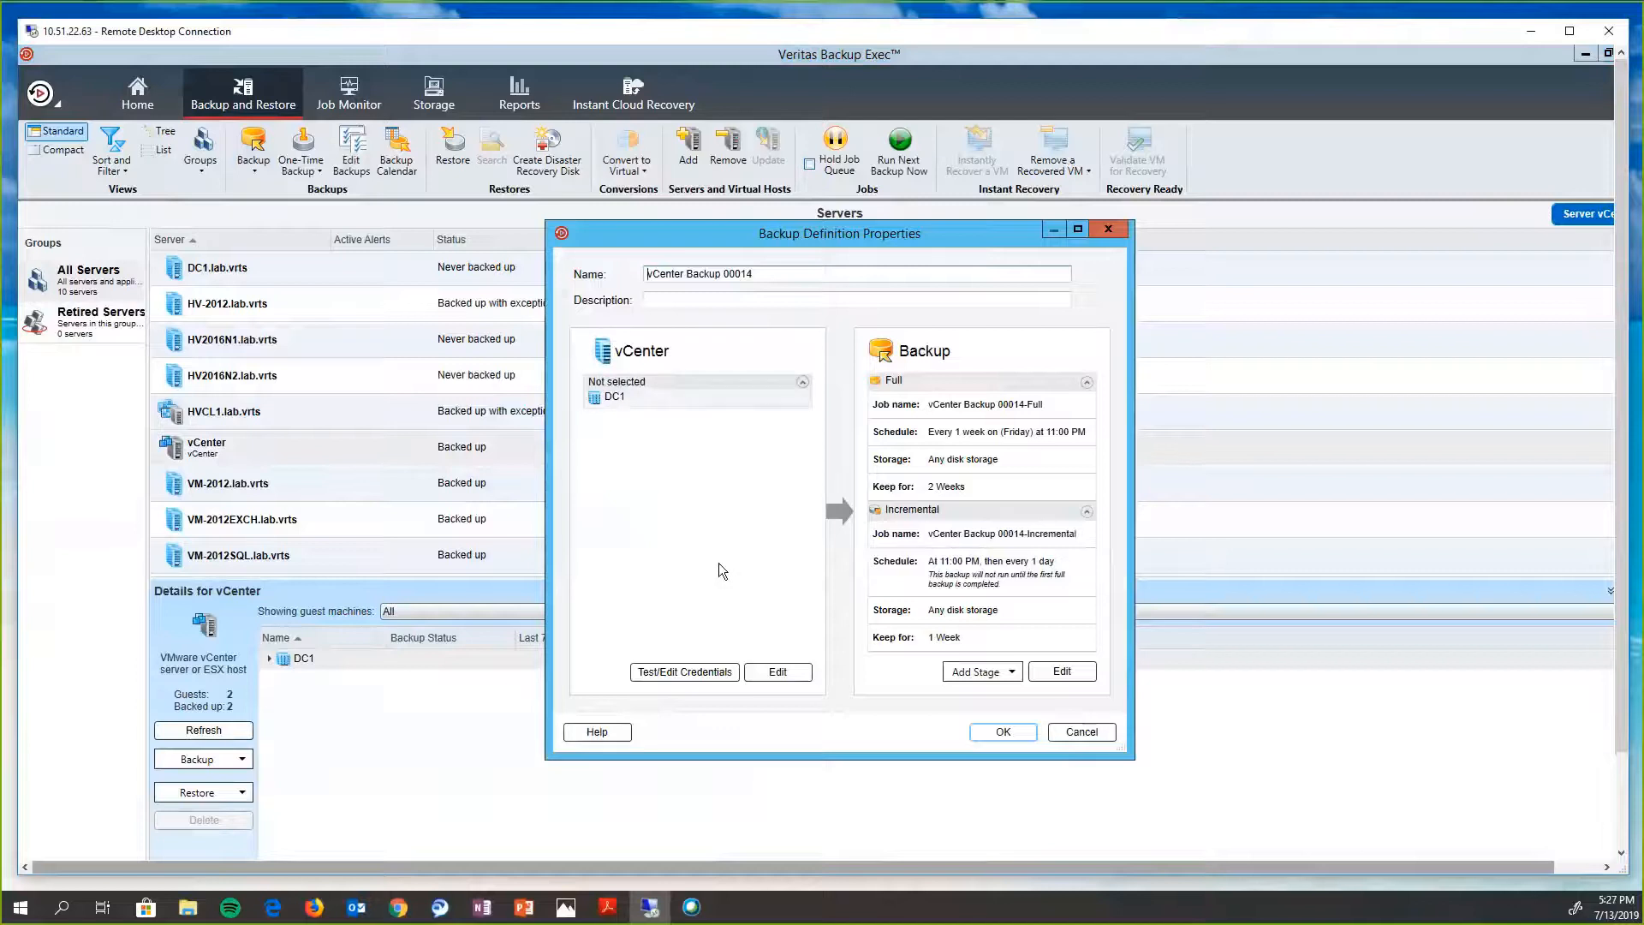
mouse_move(776, 671)
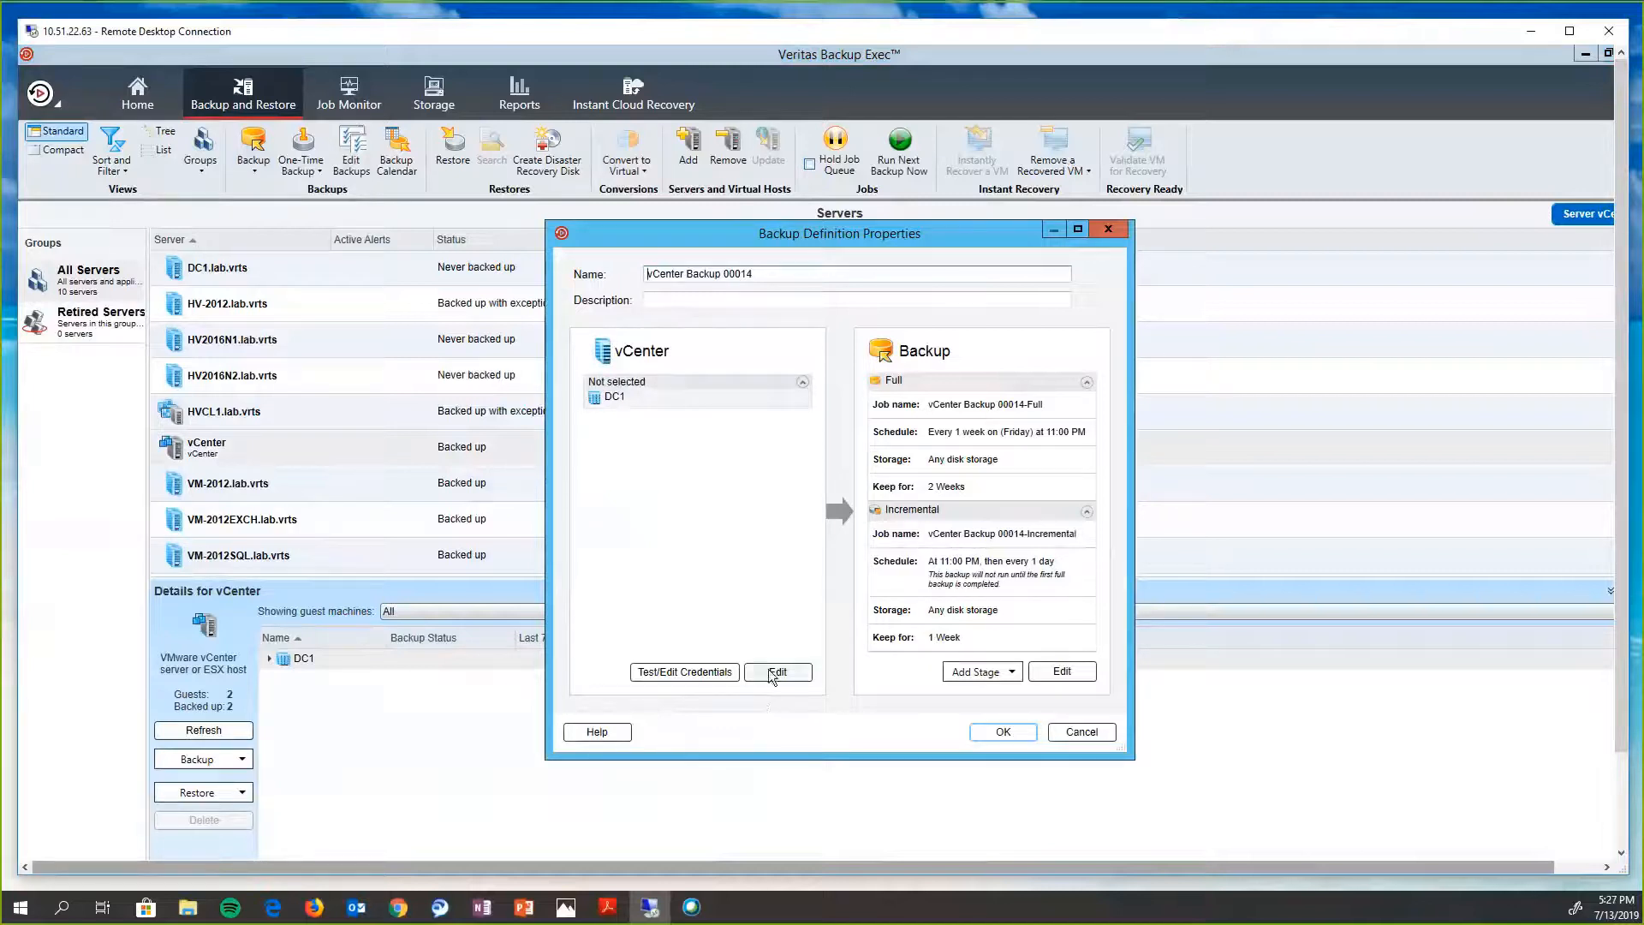
left_click(777, 671)
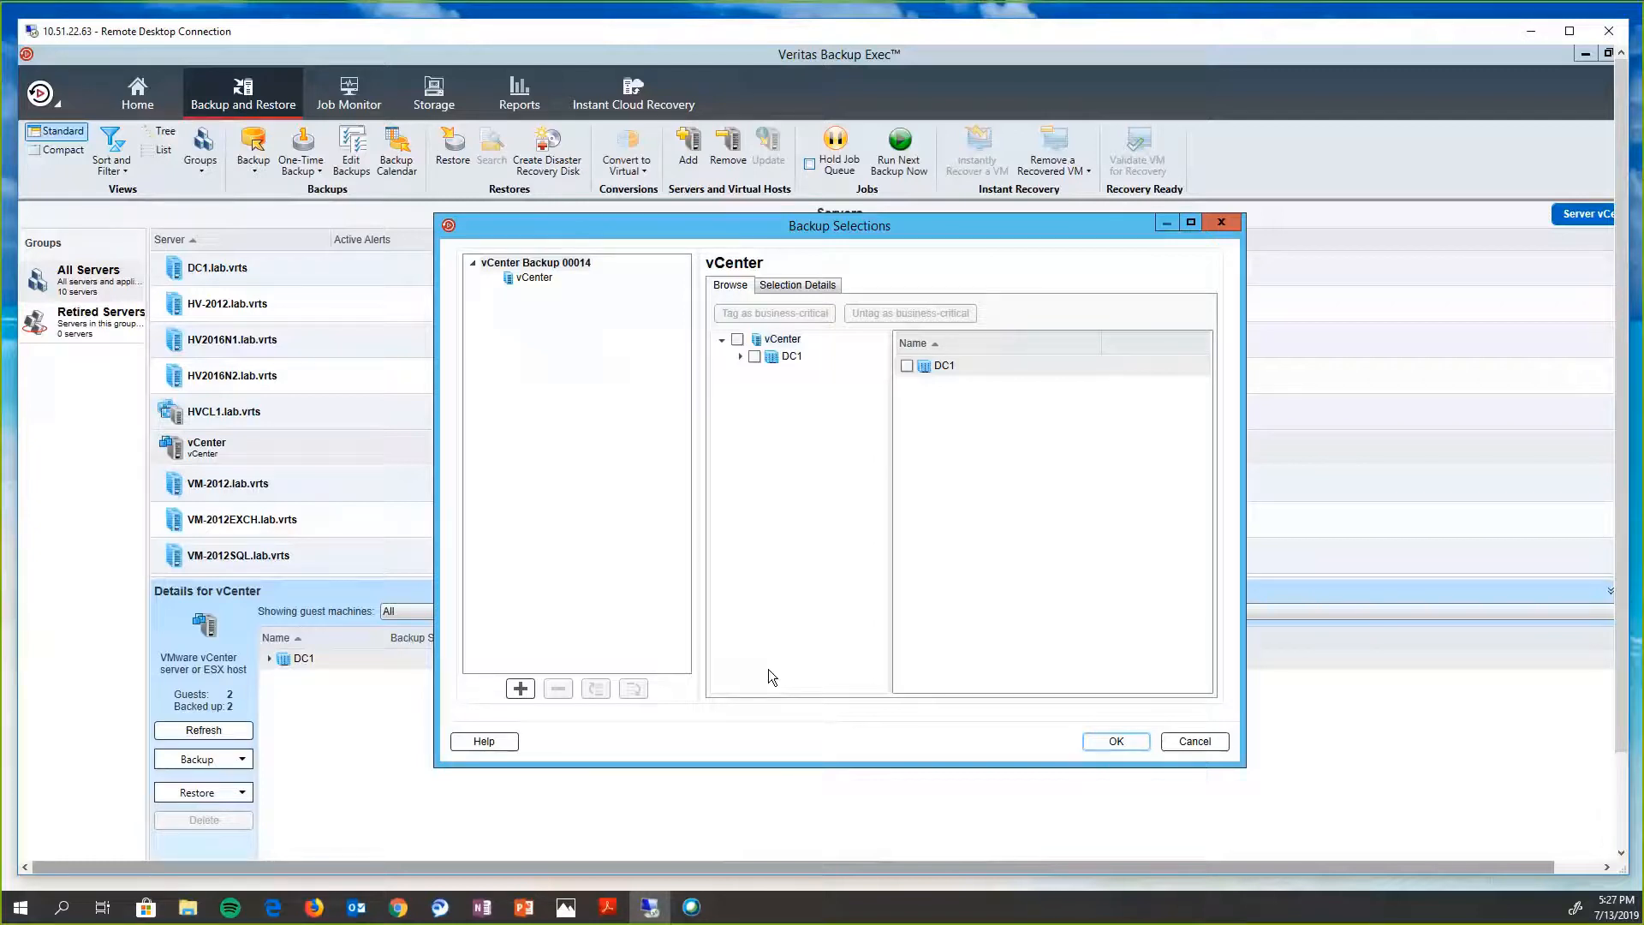
- Select both Windows 2012 guest VMs under DC1 so vCenter reads Fully selected
left_click(740, 356)
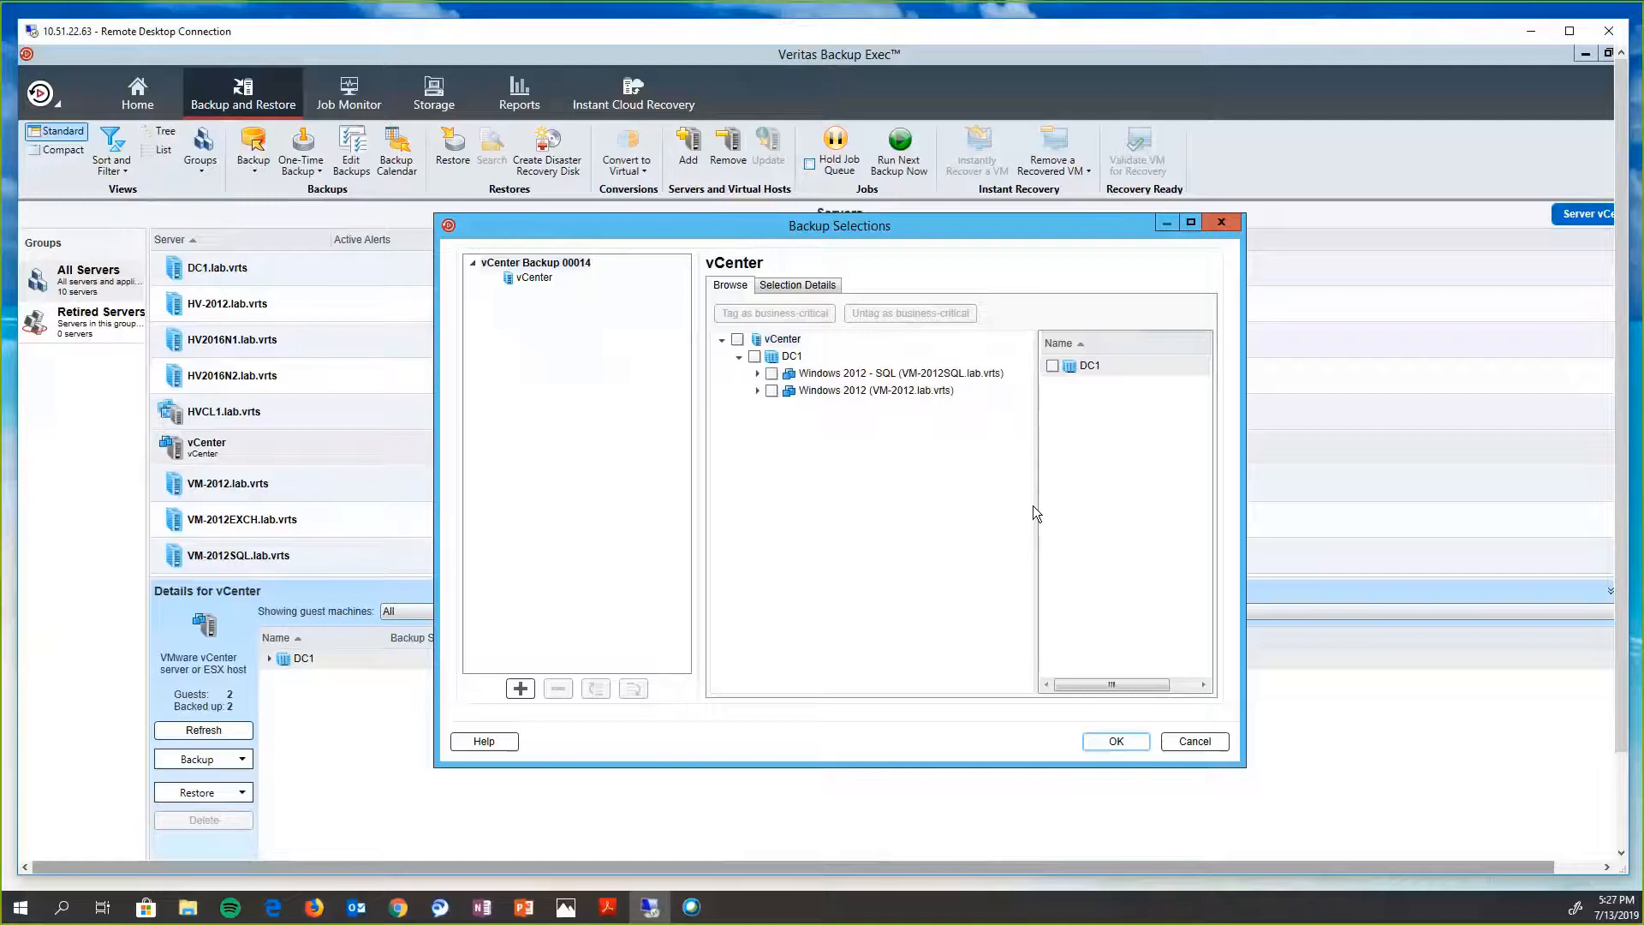
mouse_move(907, 491)
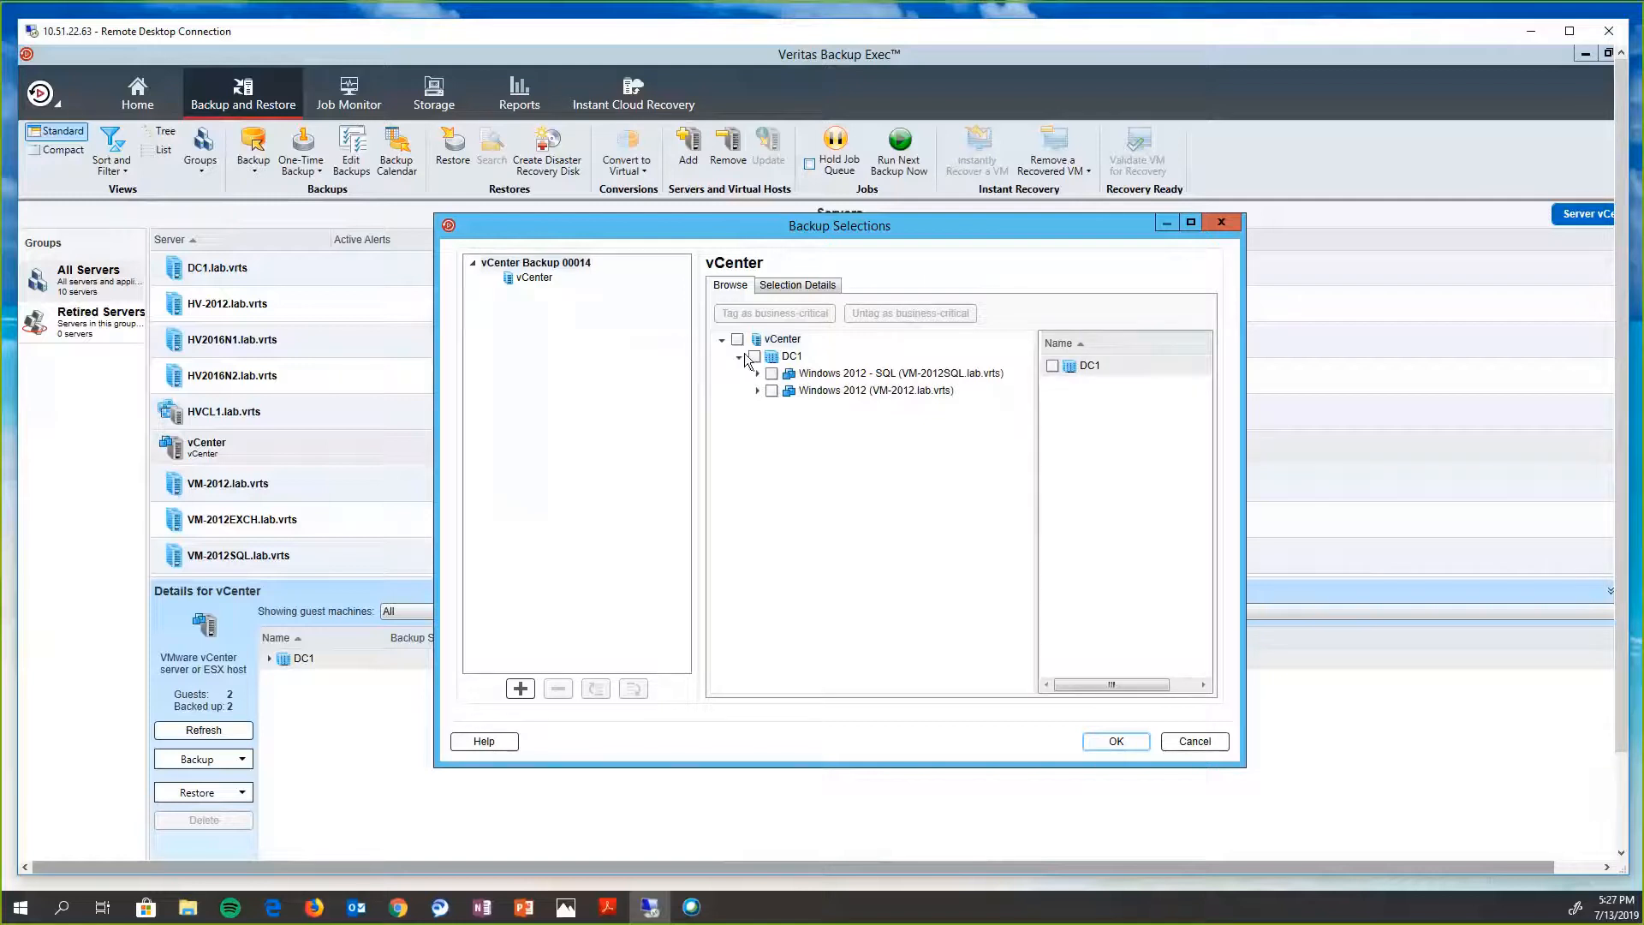
left_click(736, 339)
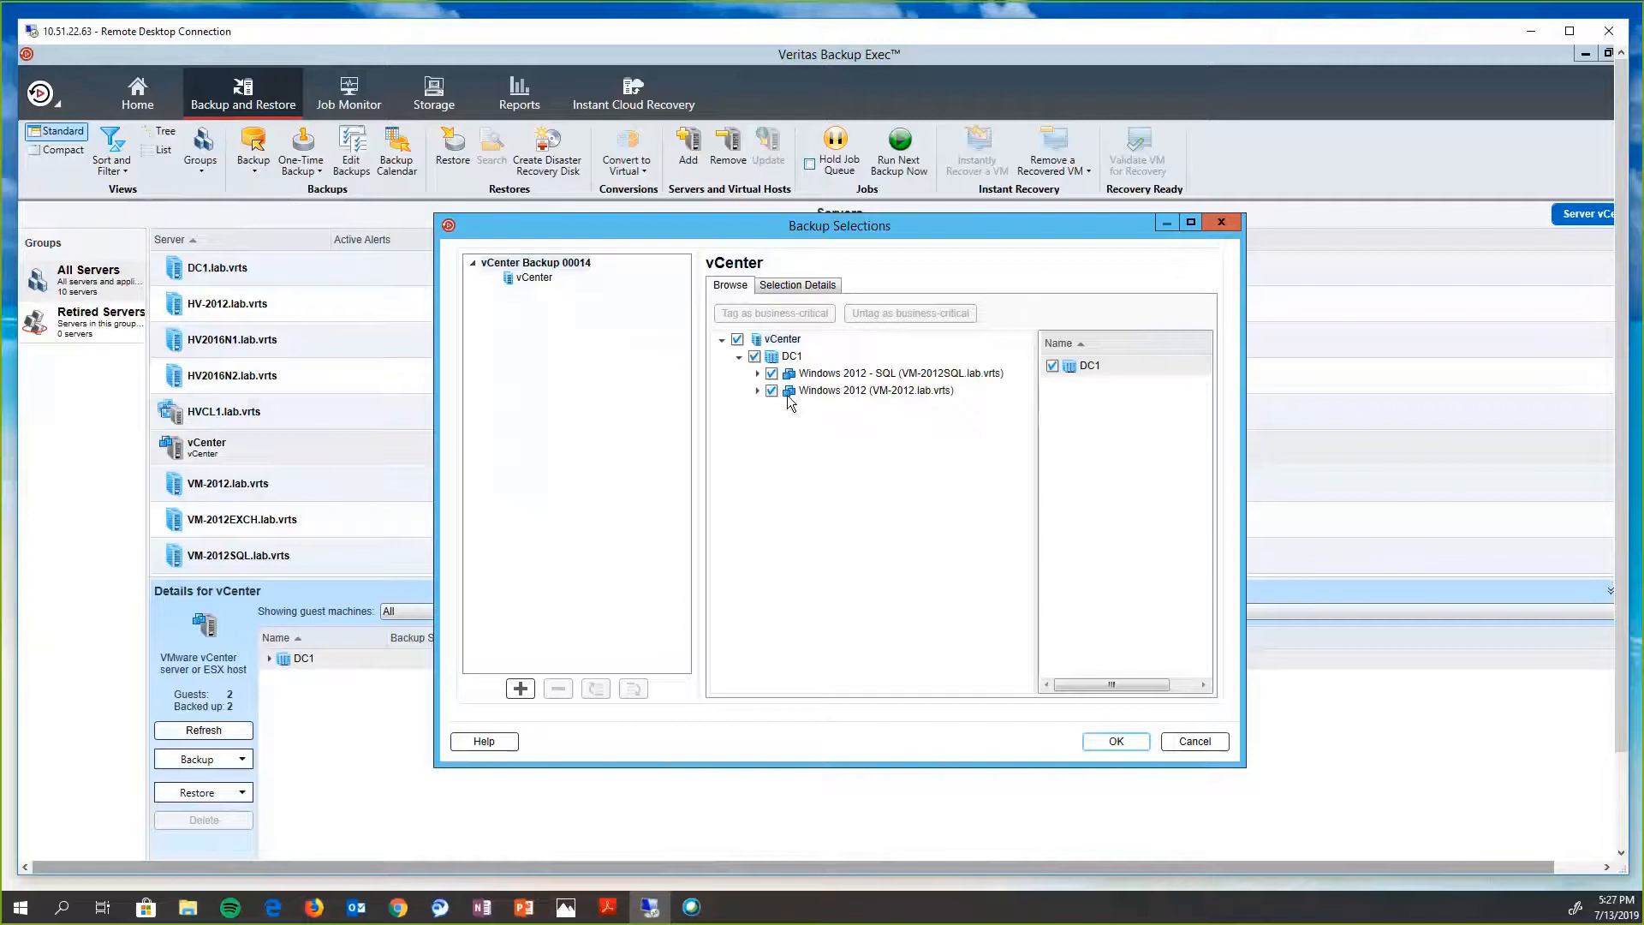
mouse_move(1038, 710)
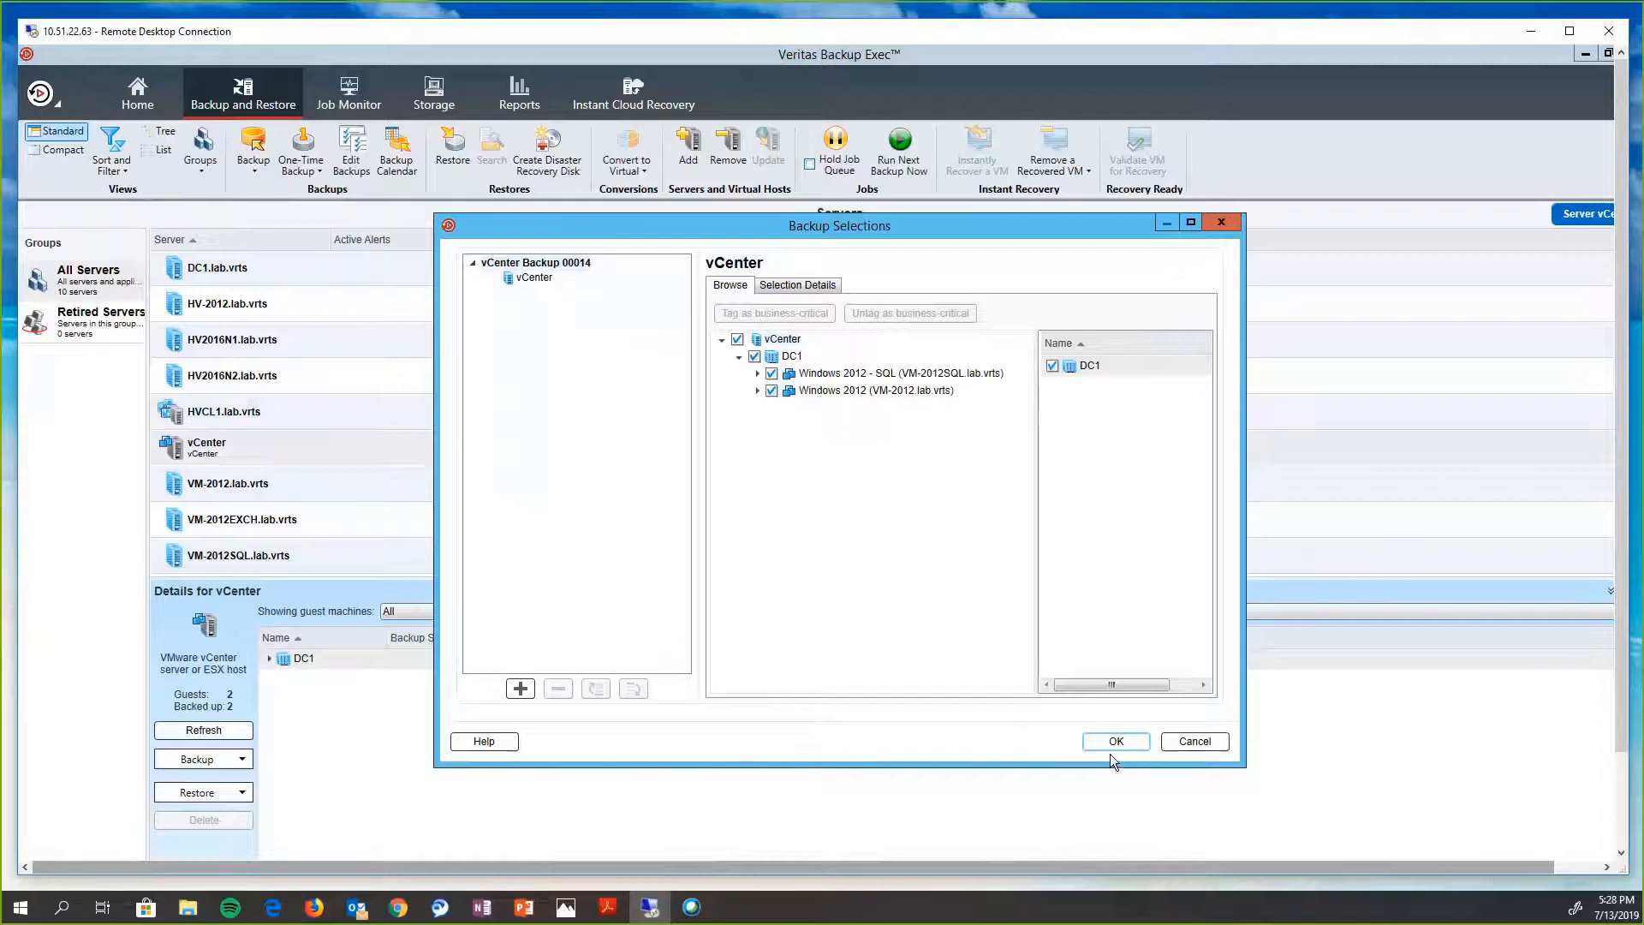
left_click(1113, 741)
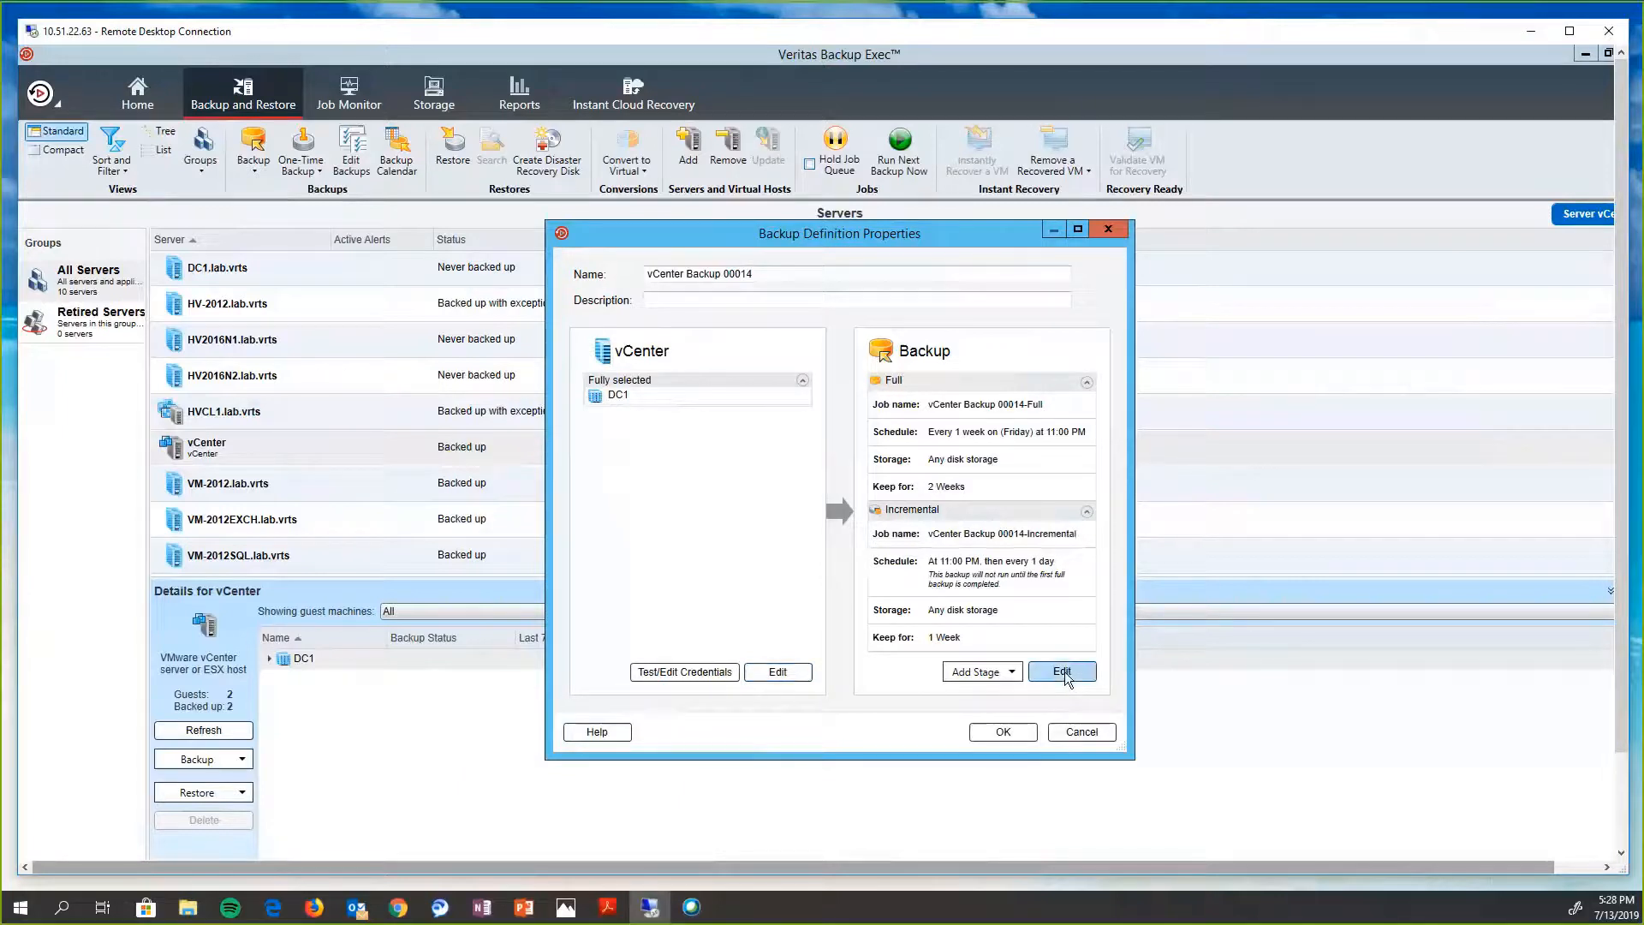
- Review the backup stage's storage options: full kept 2 weeks, incremental 1 week
left_click(1062, 671)
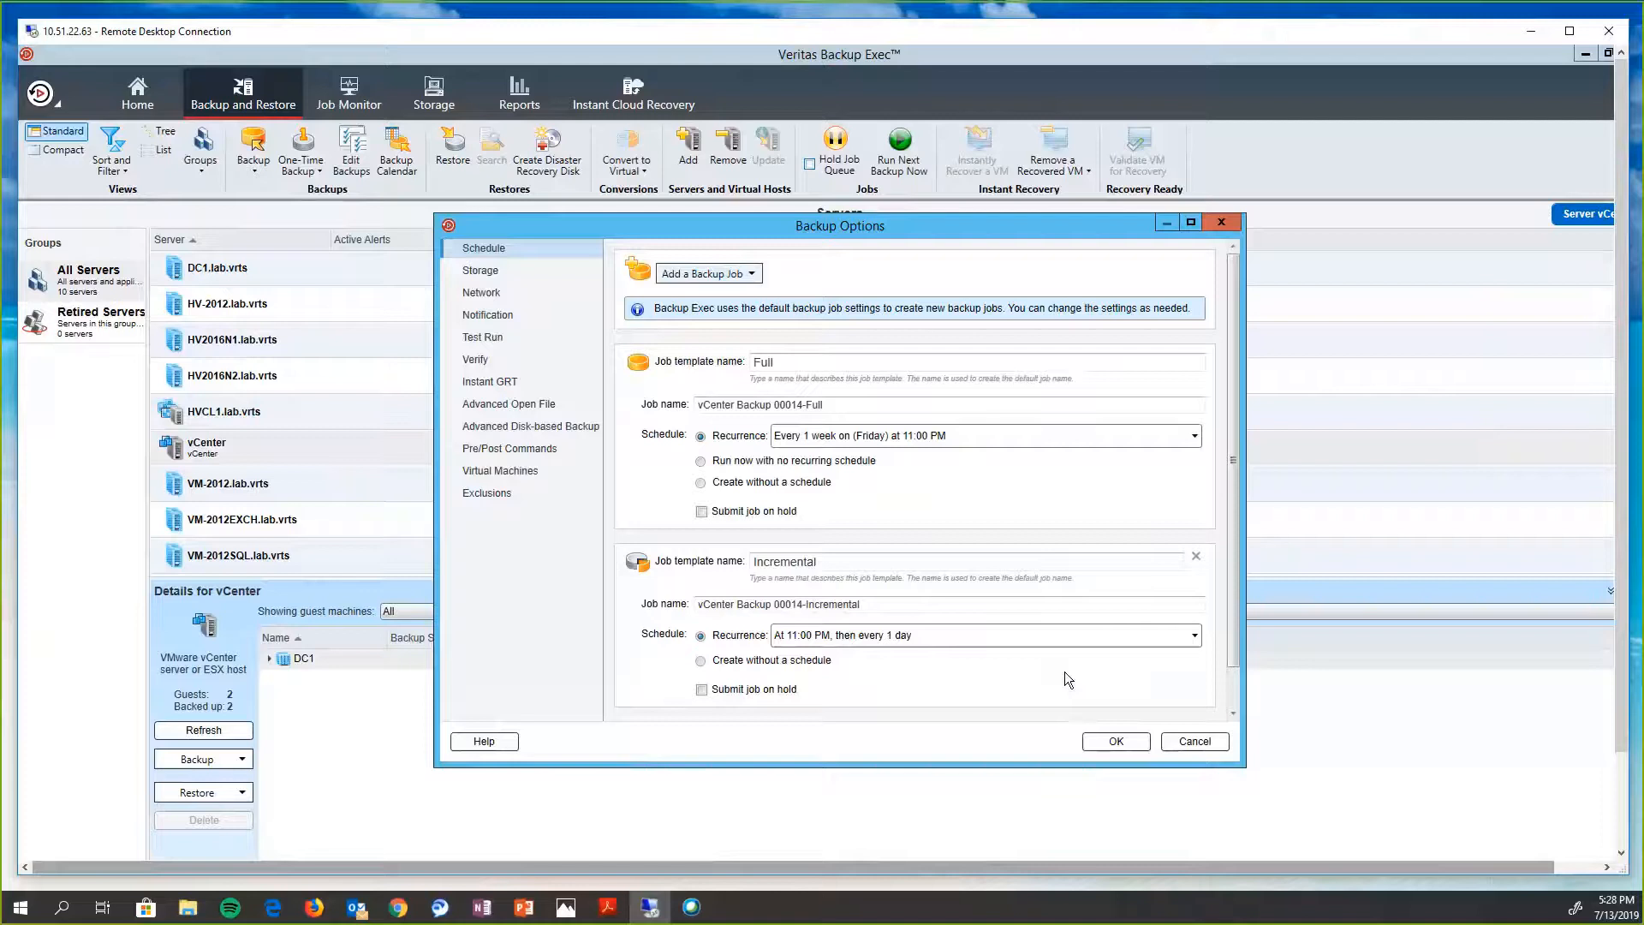
mouse_move(538, 319)
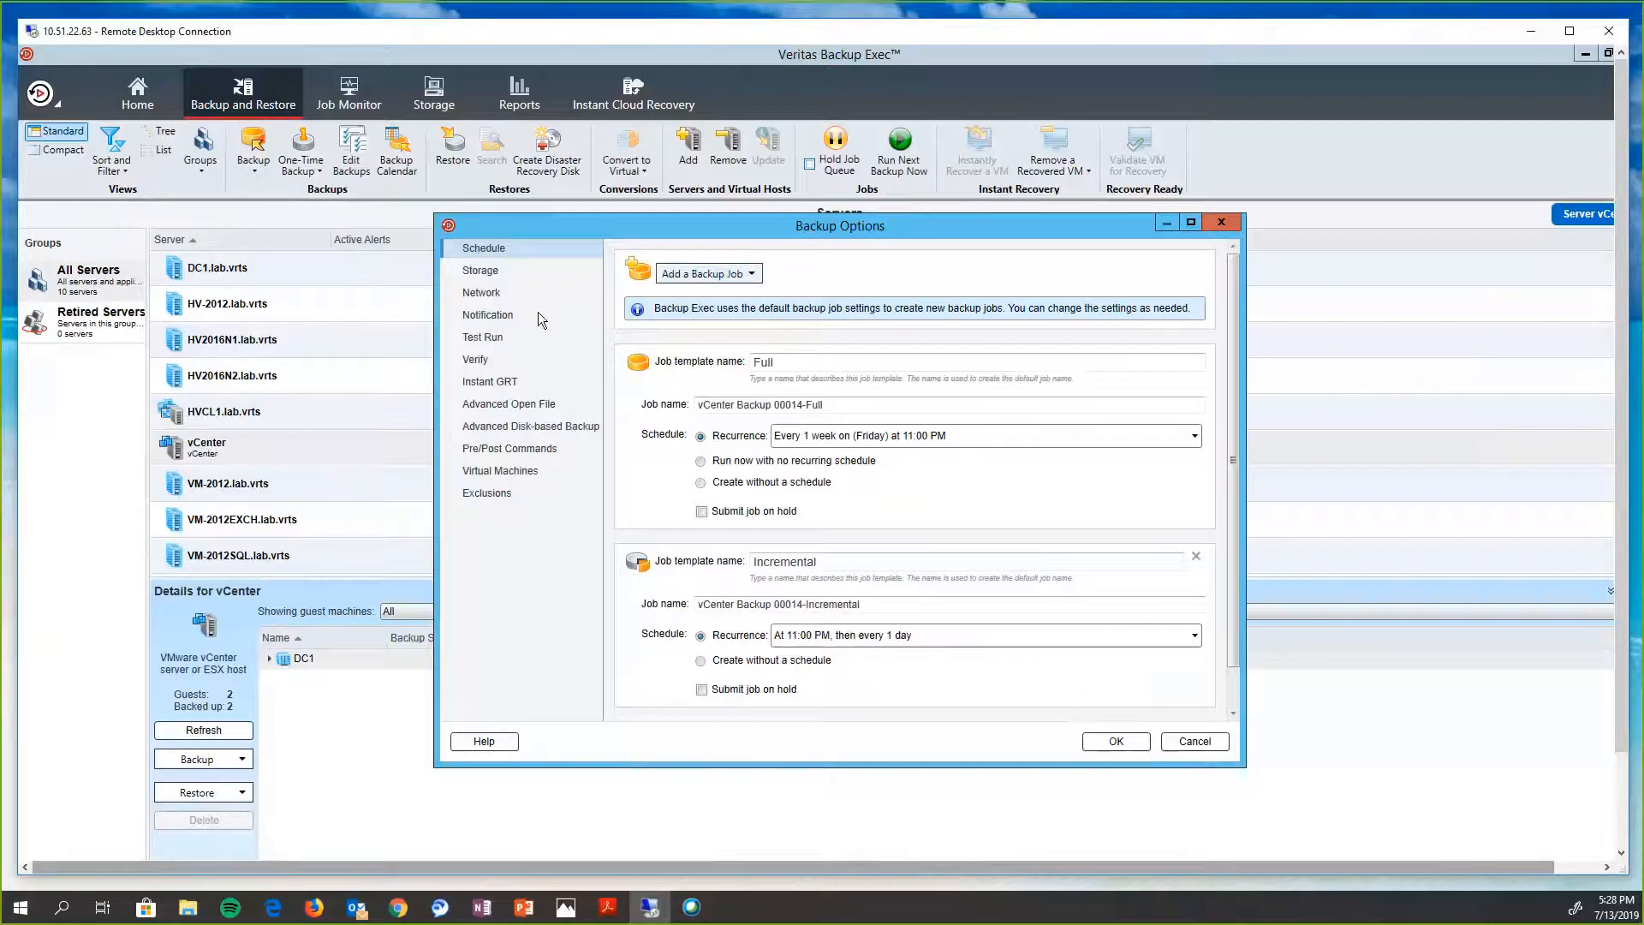
left_click(480, 270)
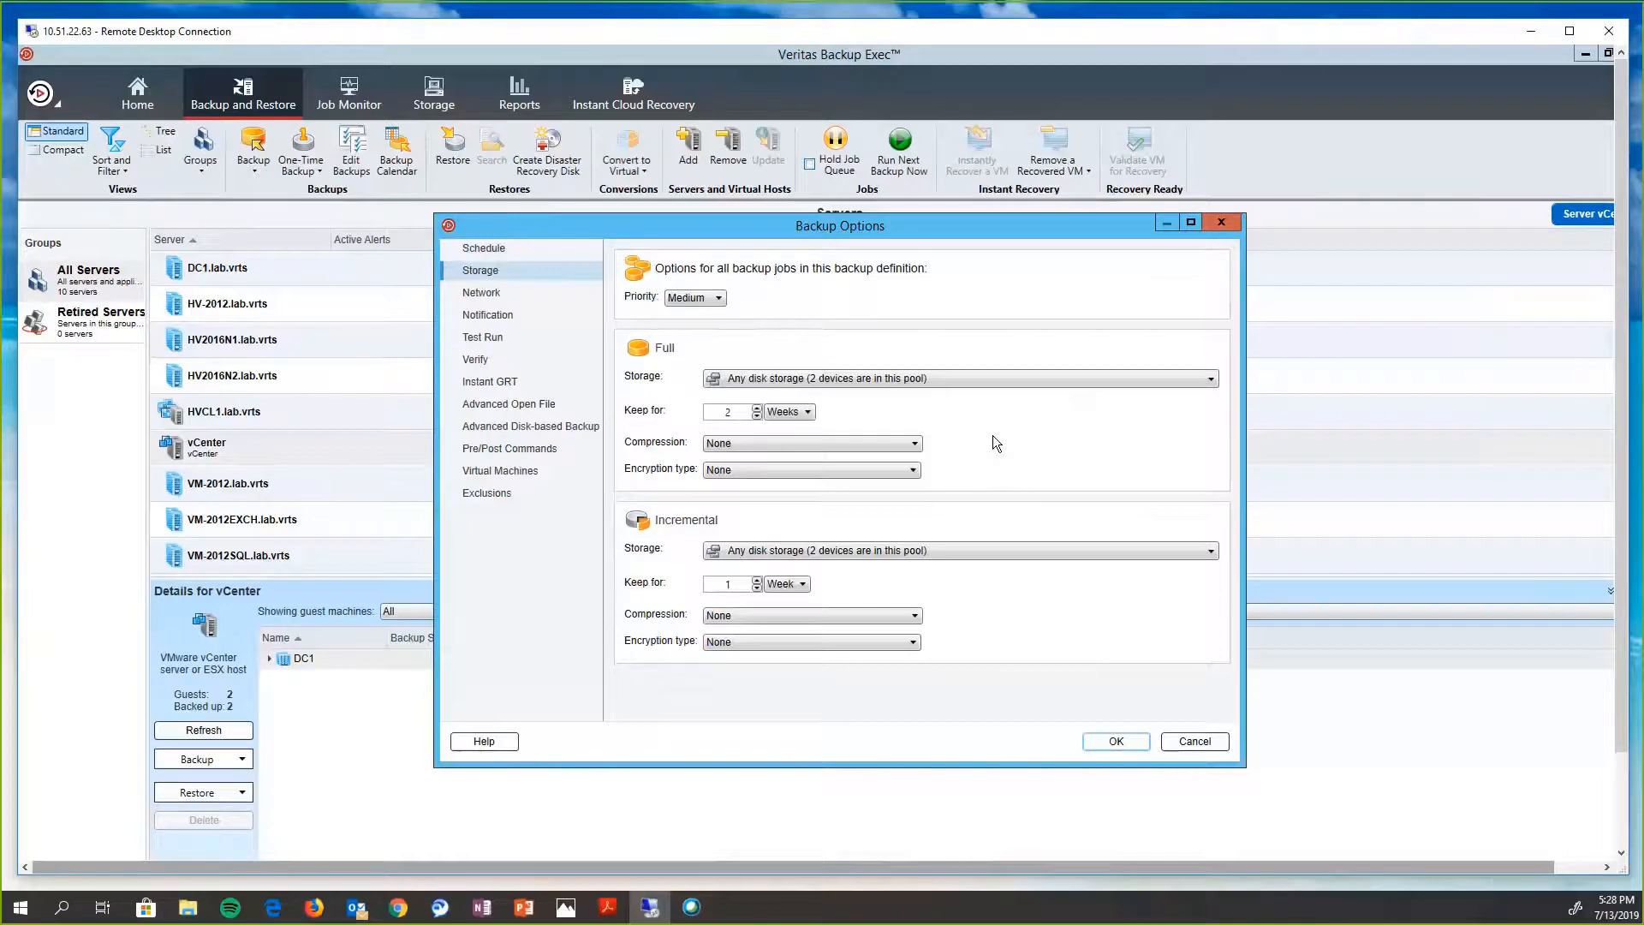
mouse_move(586, 525)
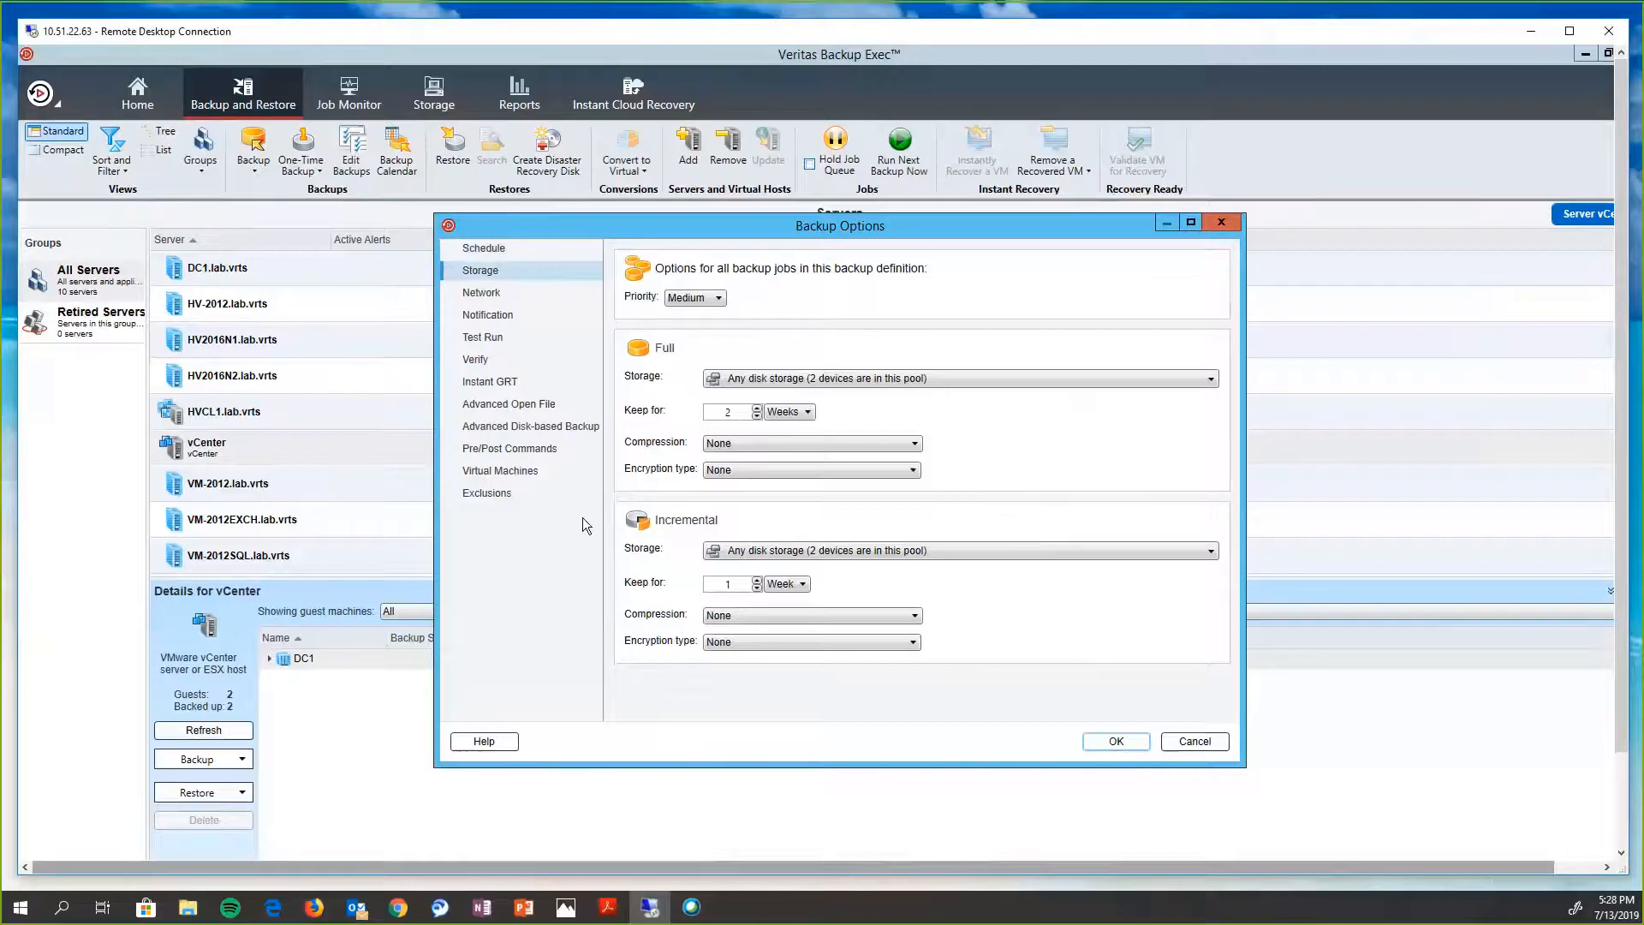
- Enable GRT for Active Directory, Exchange, SQL with log backup and SharePoint on the VMs
left_click(500, 469)
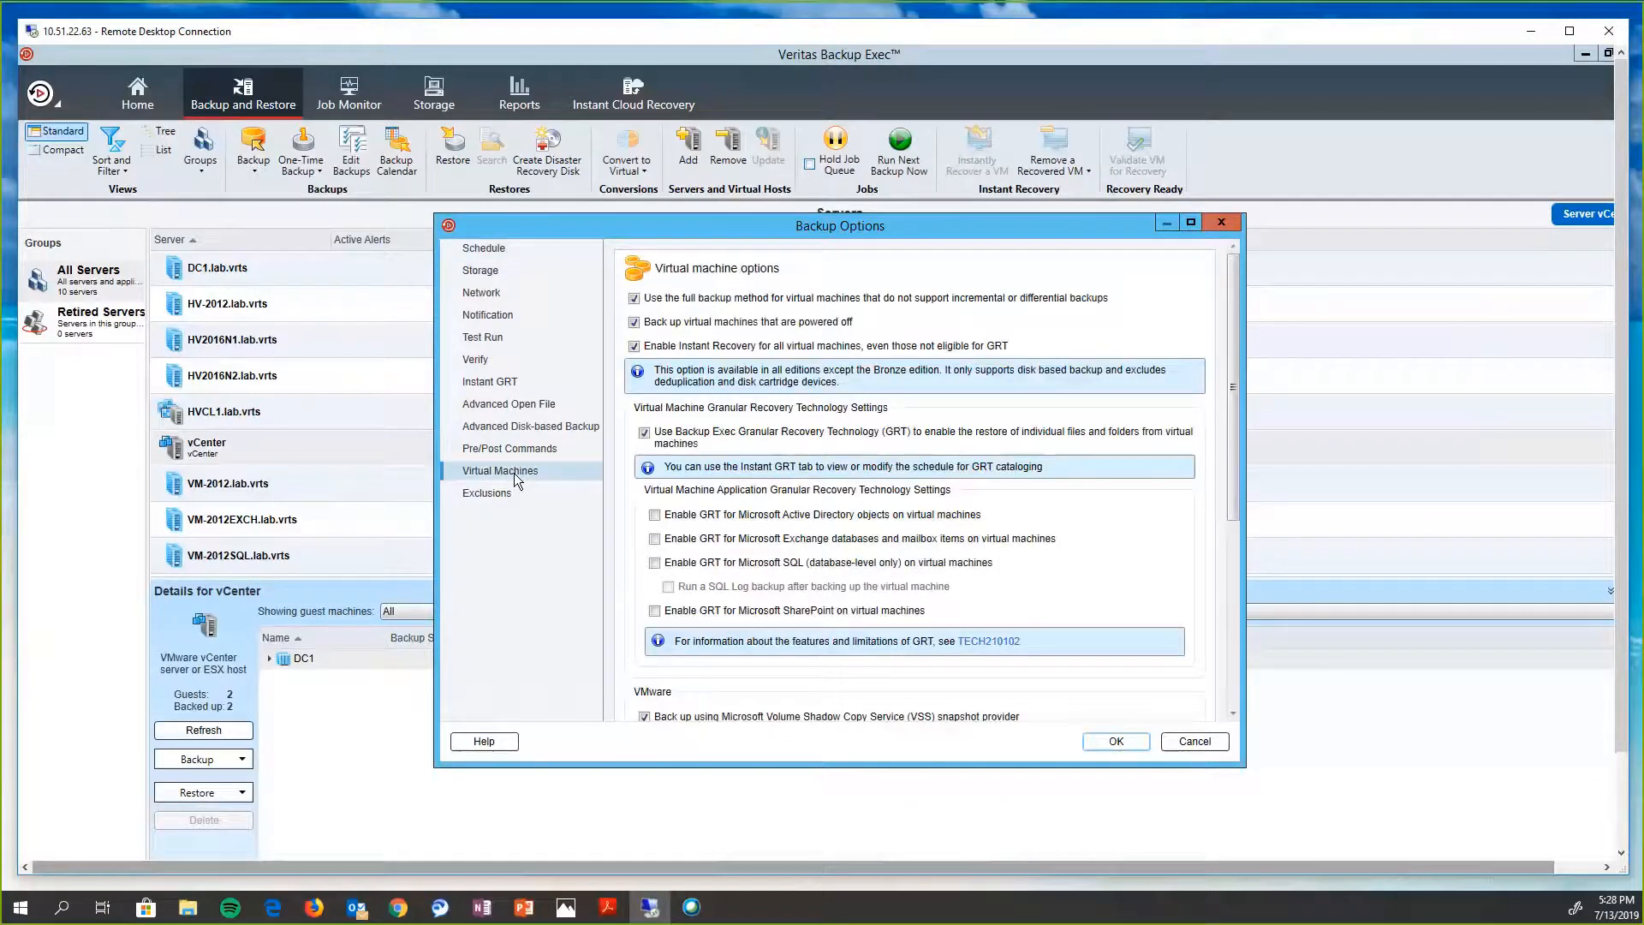
mouse_move(671, 527)
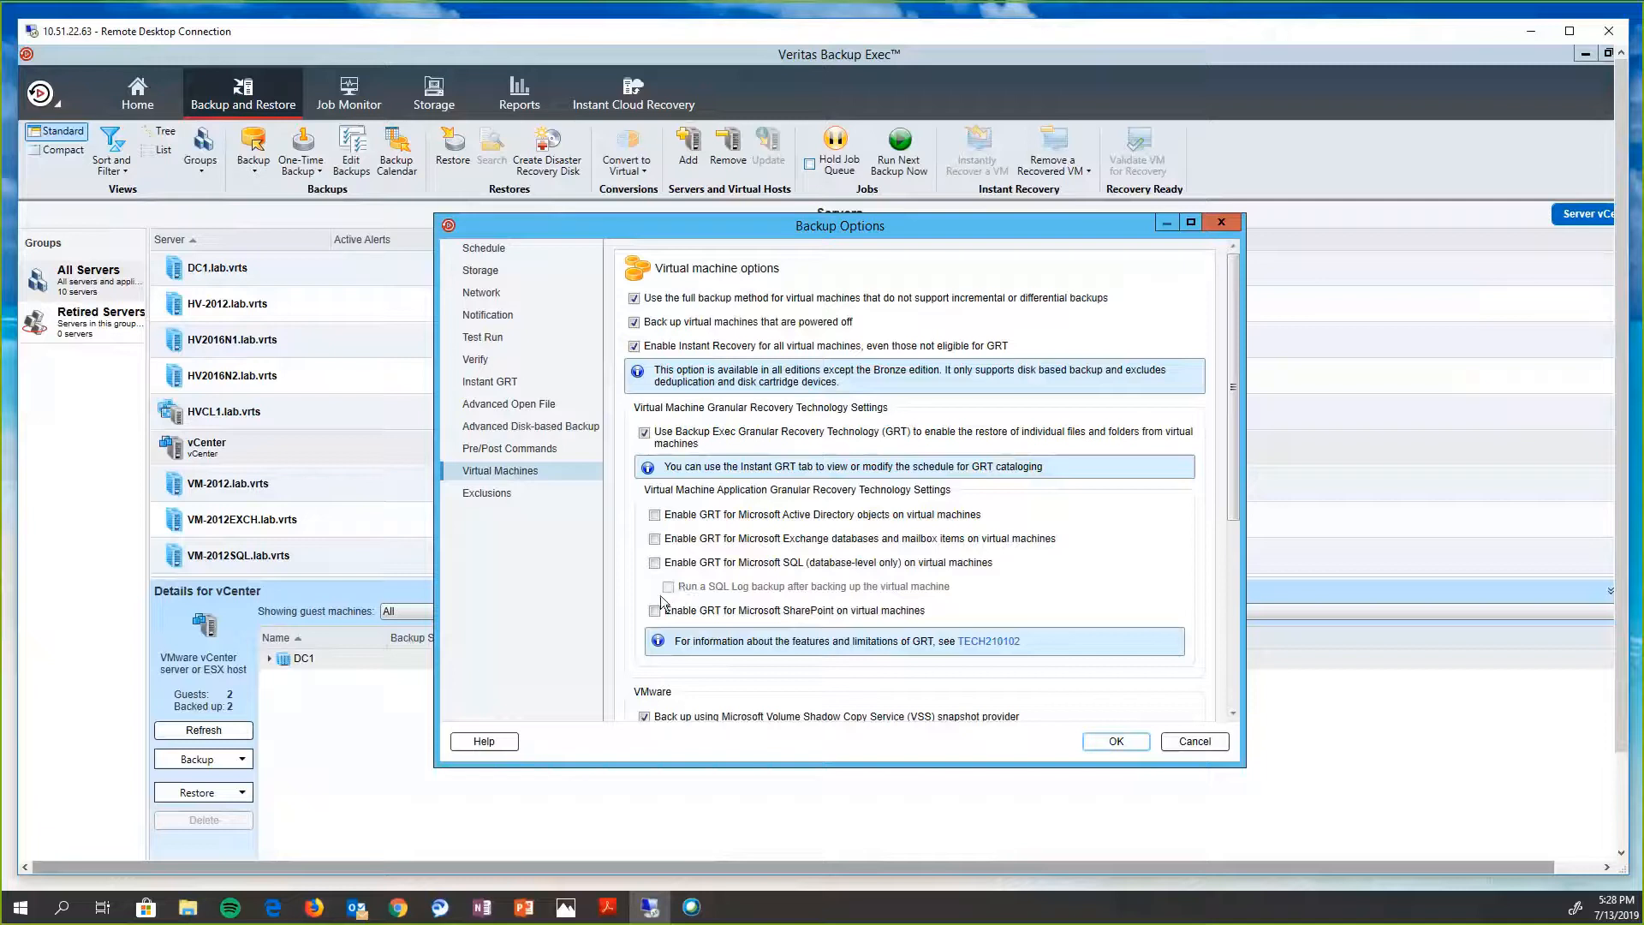
left_click(654, 514)
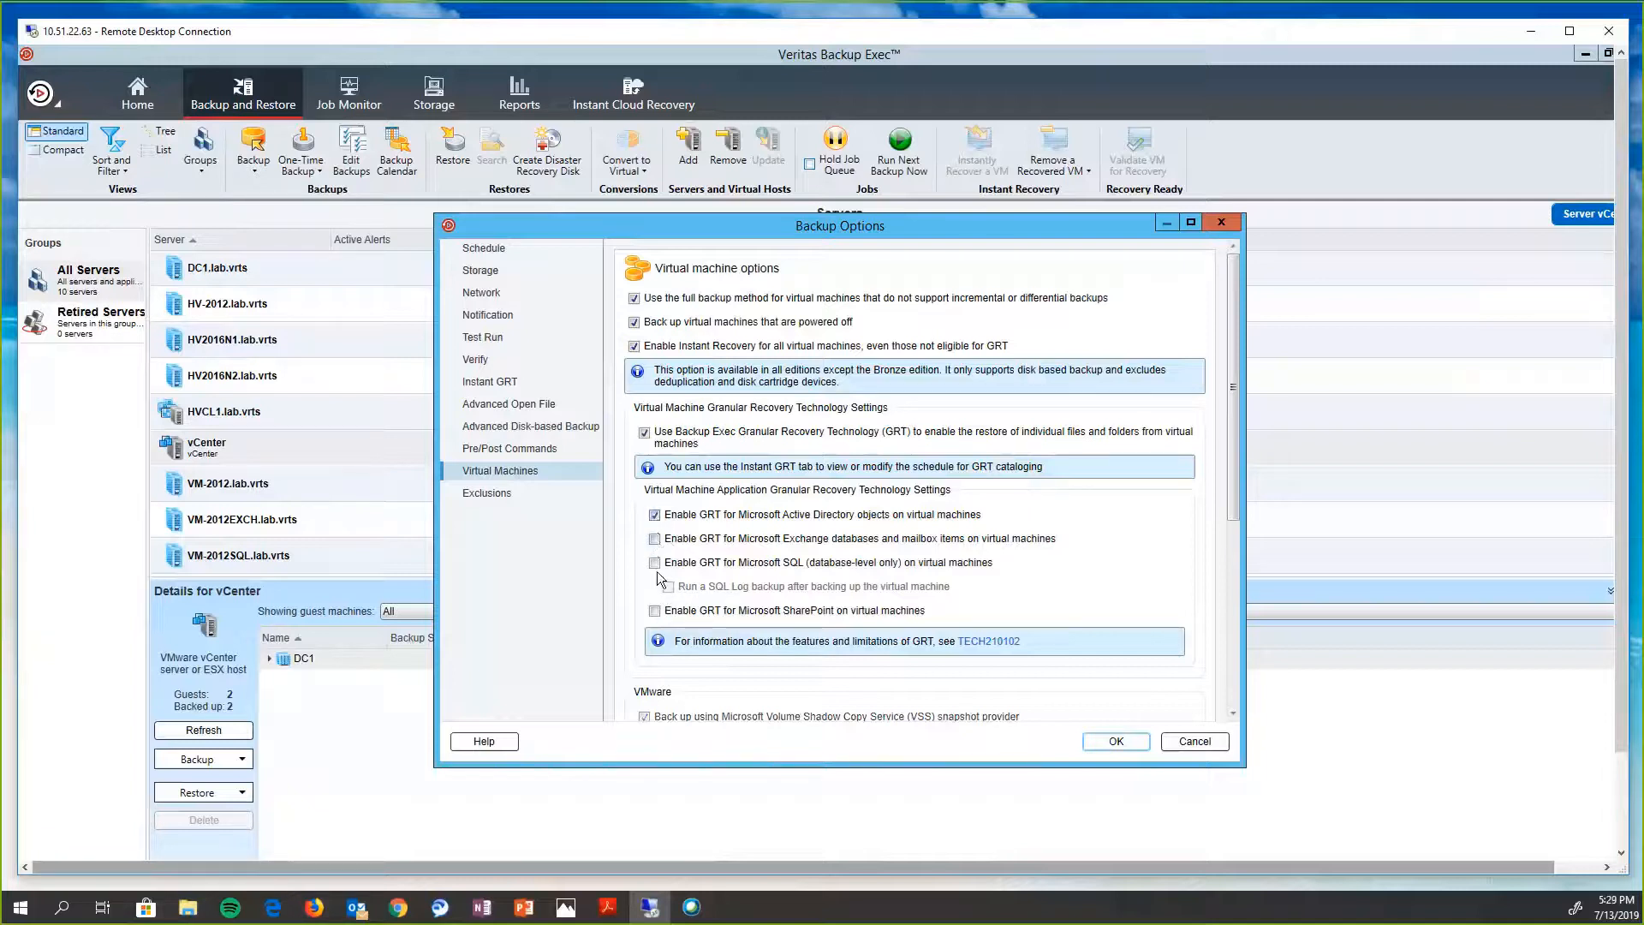
left_click(654, 561)
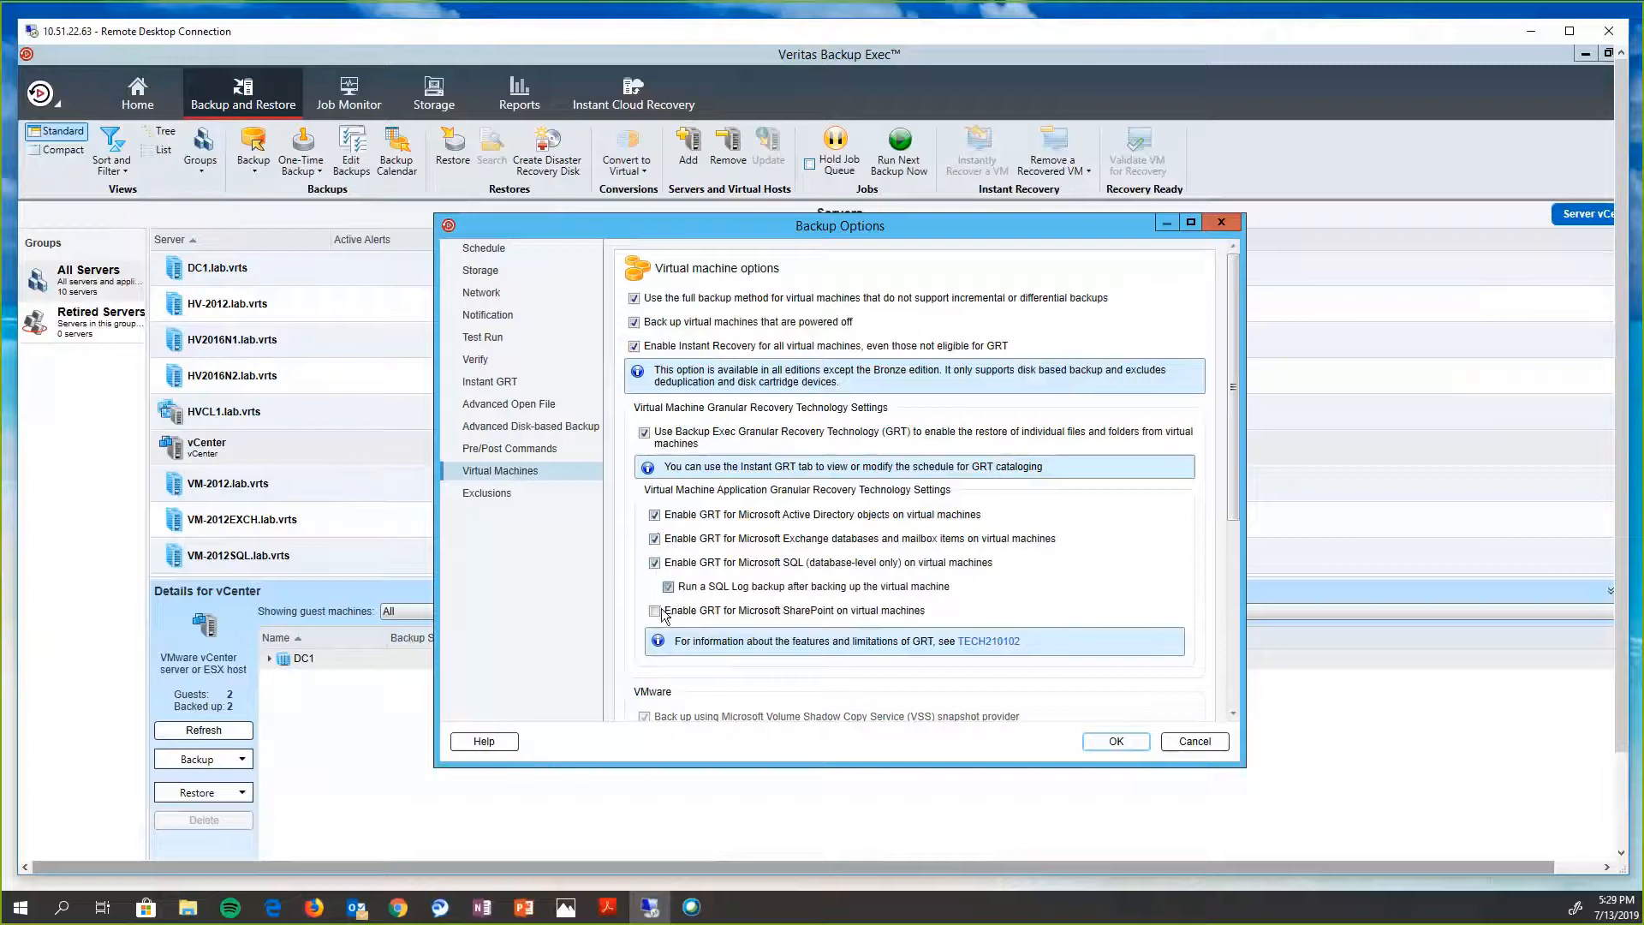
left_click(654, 609)
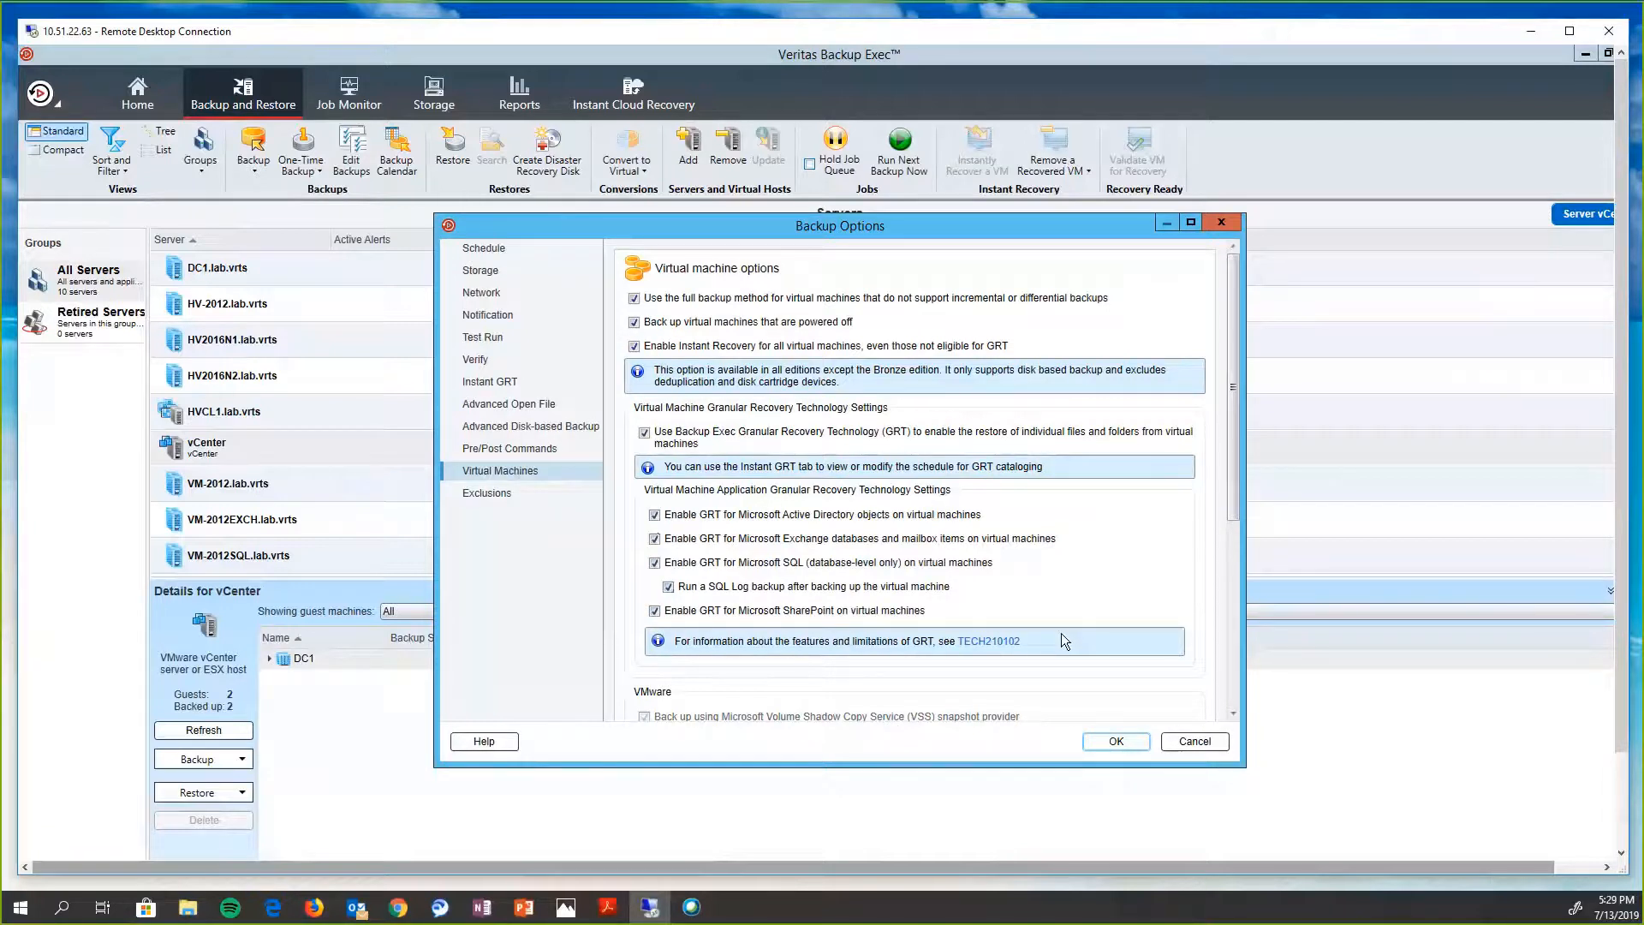
mouse_move(1090, 729)
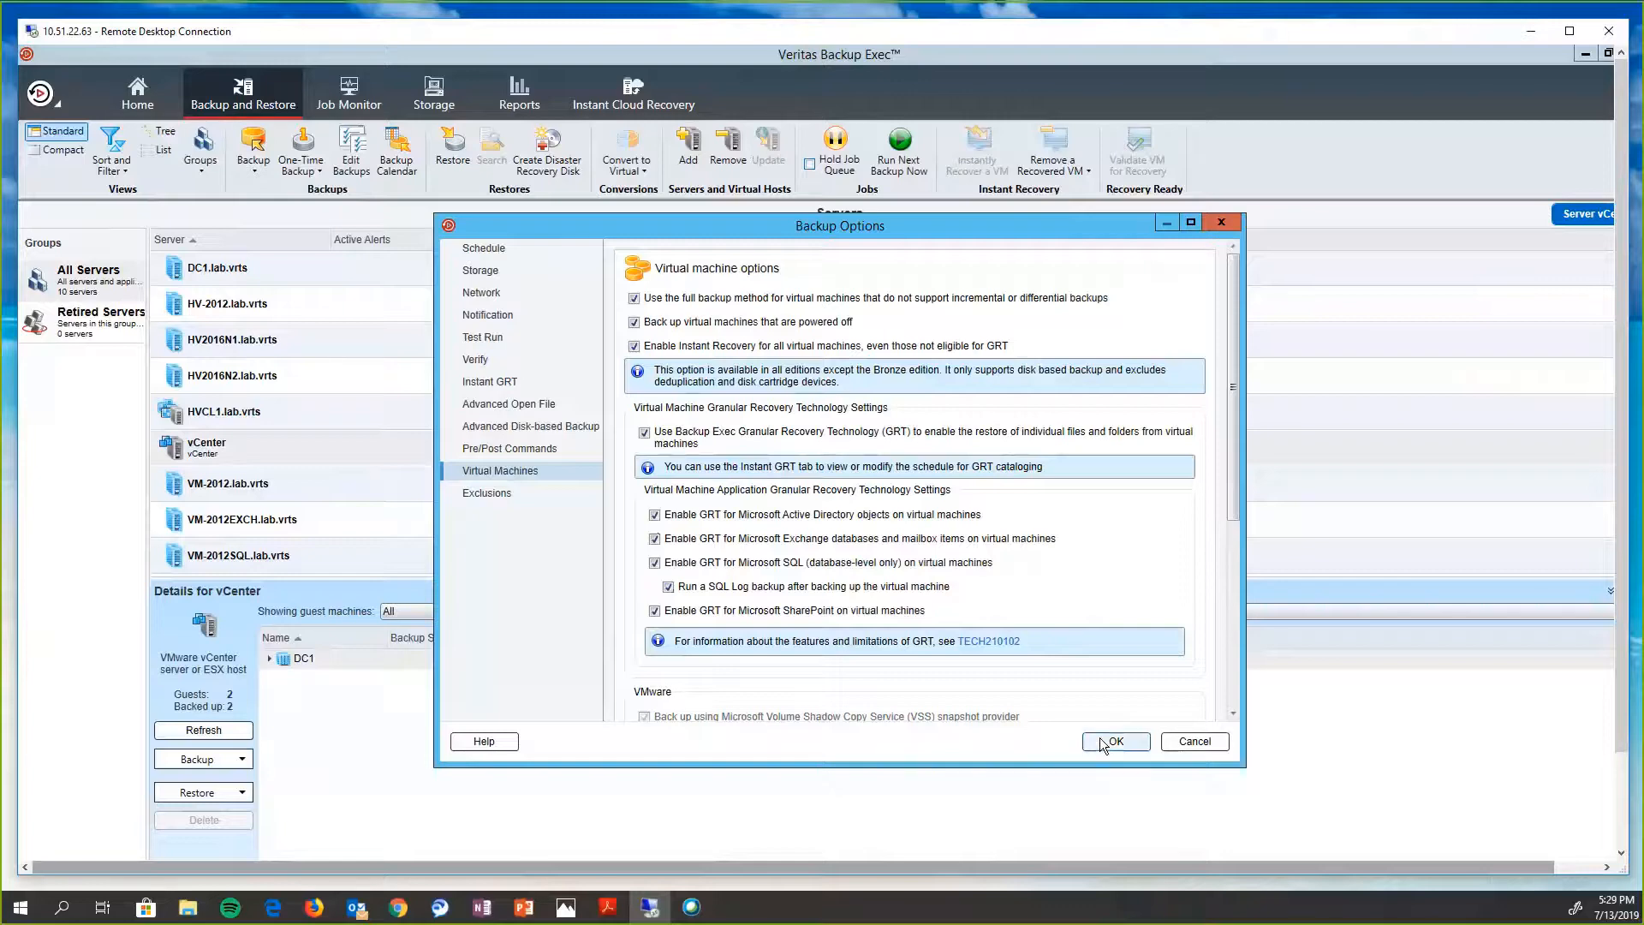
- Save the vCenter backup definition and show VM-2012SQL's C volume, SQL instances and system state
left_click(1113, 741)
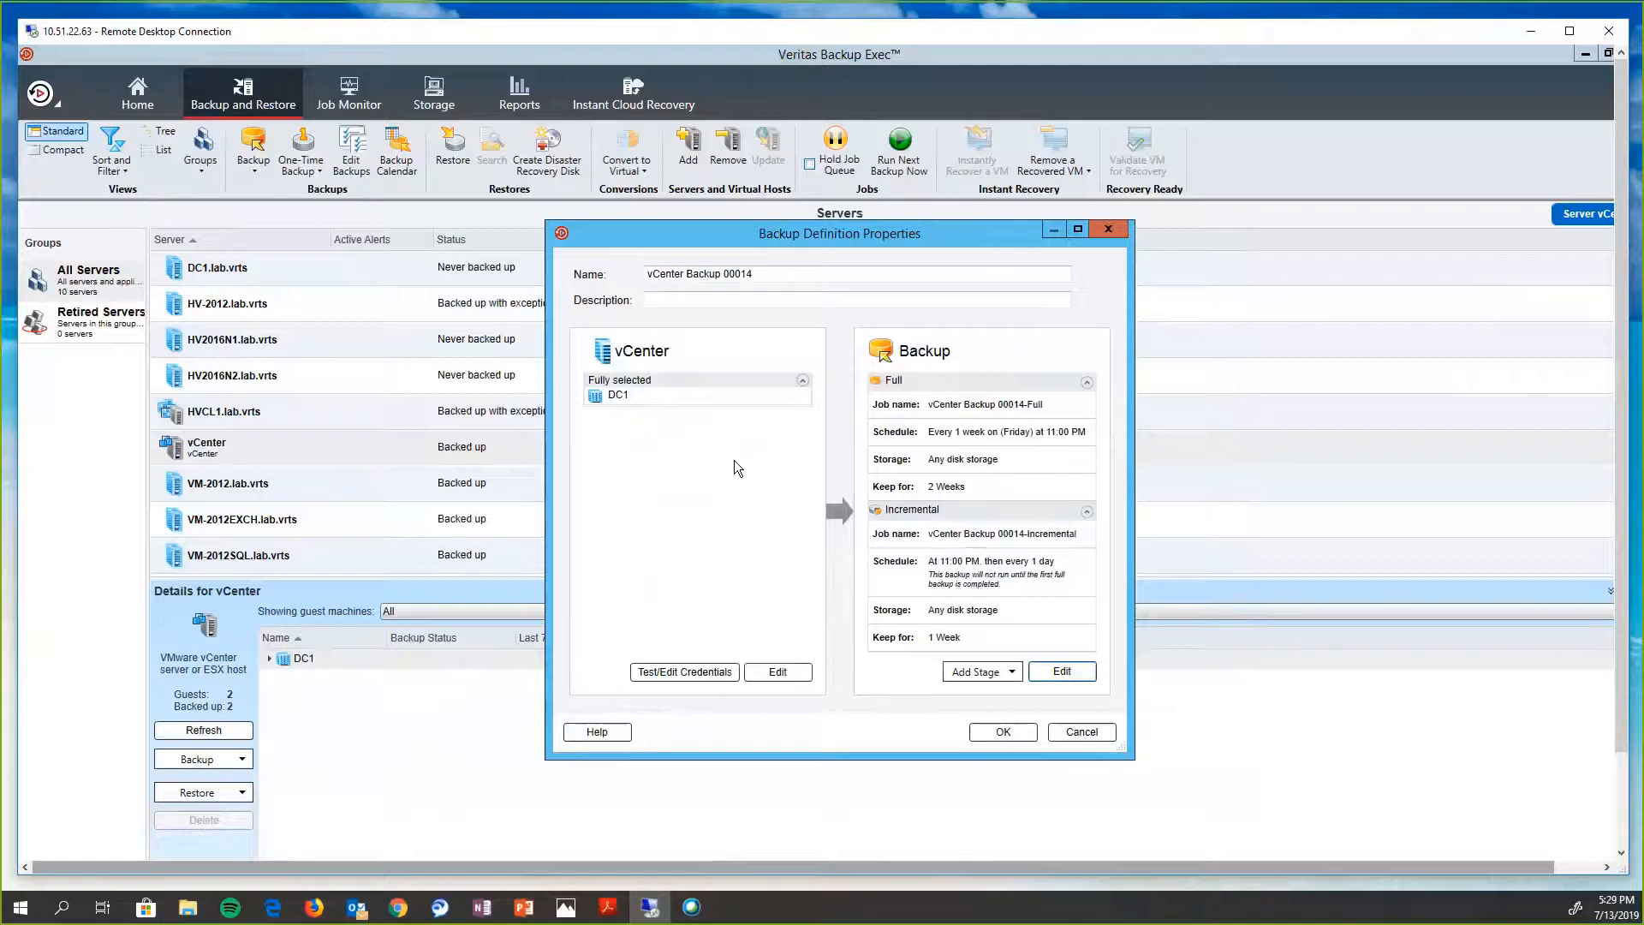
left_click(1081, 731)
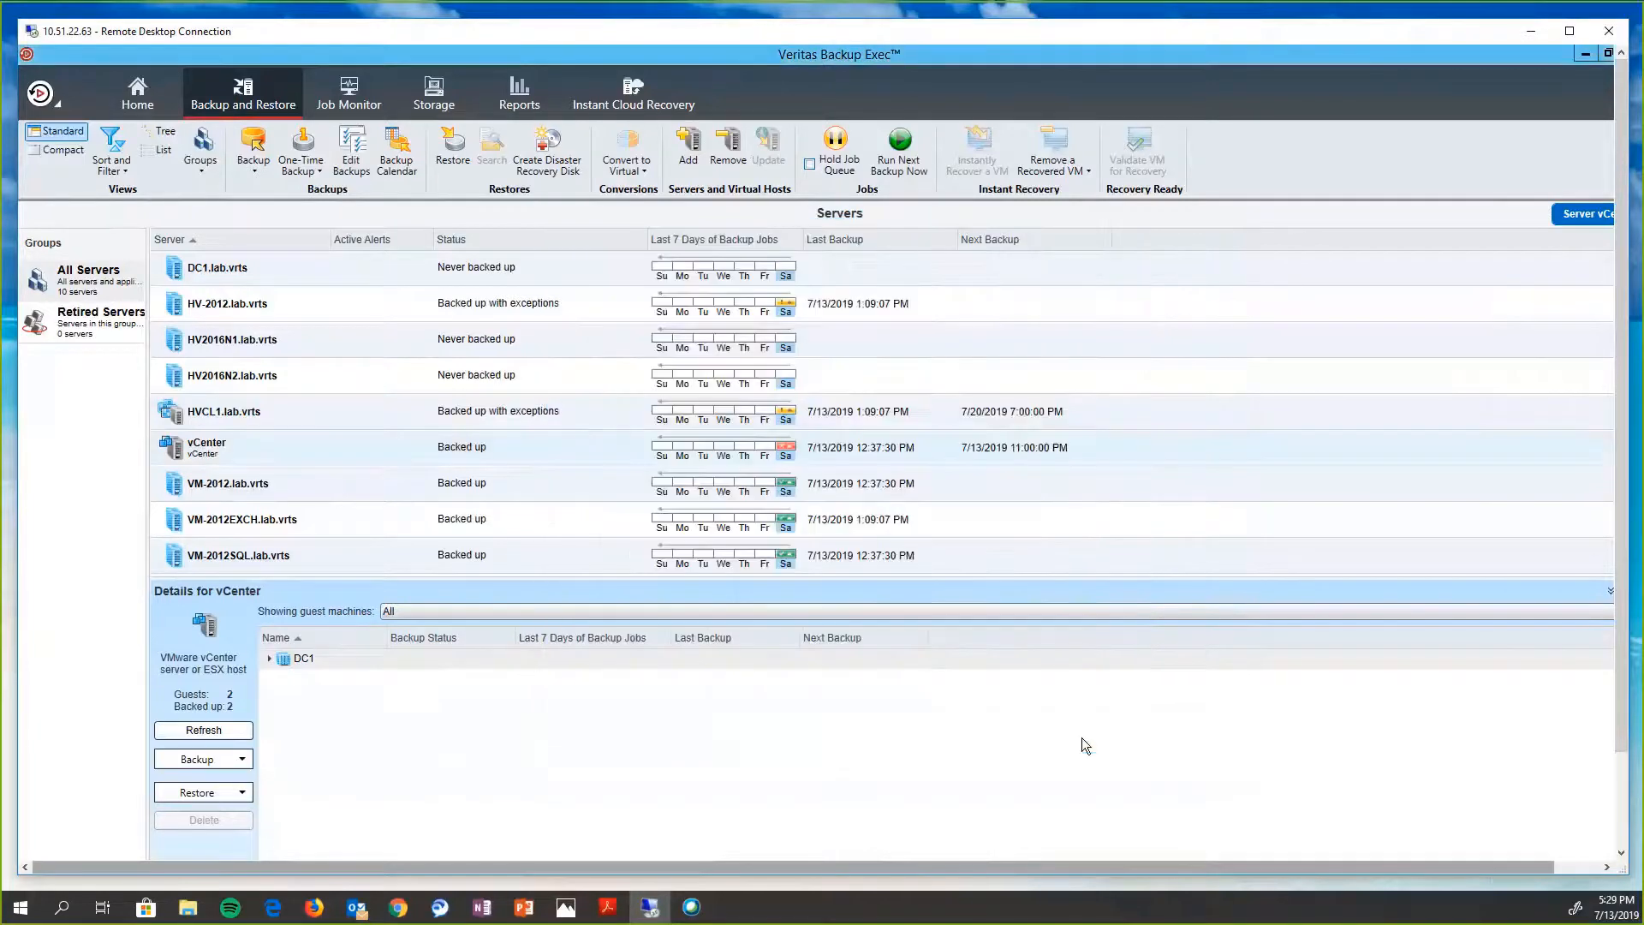
mouse_move(627, 611)
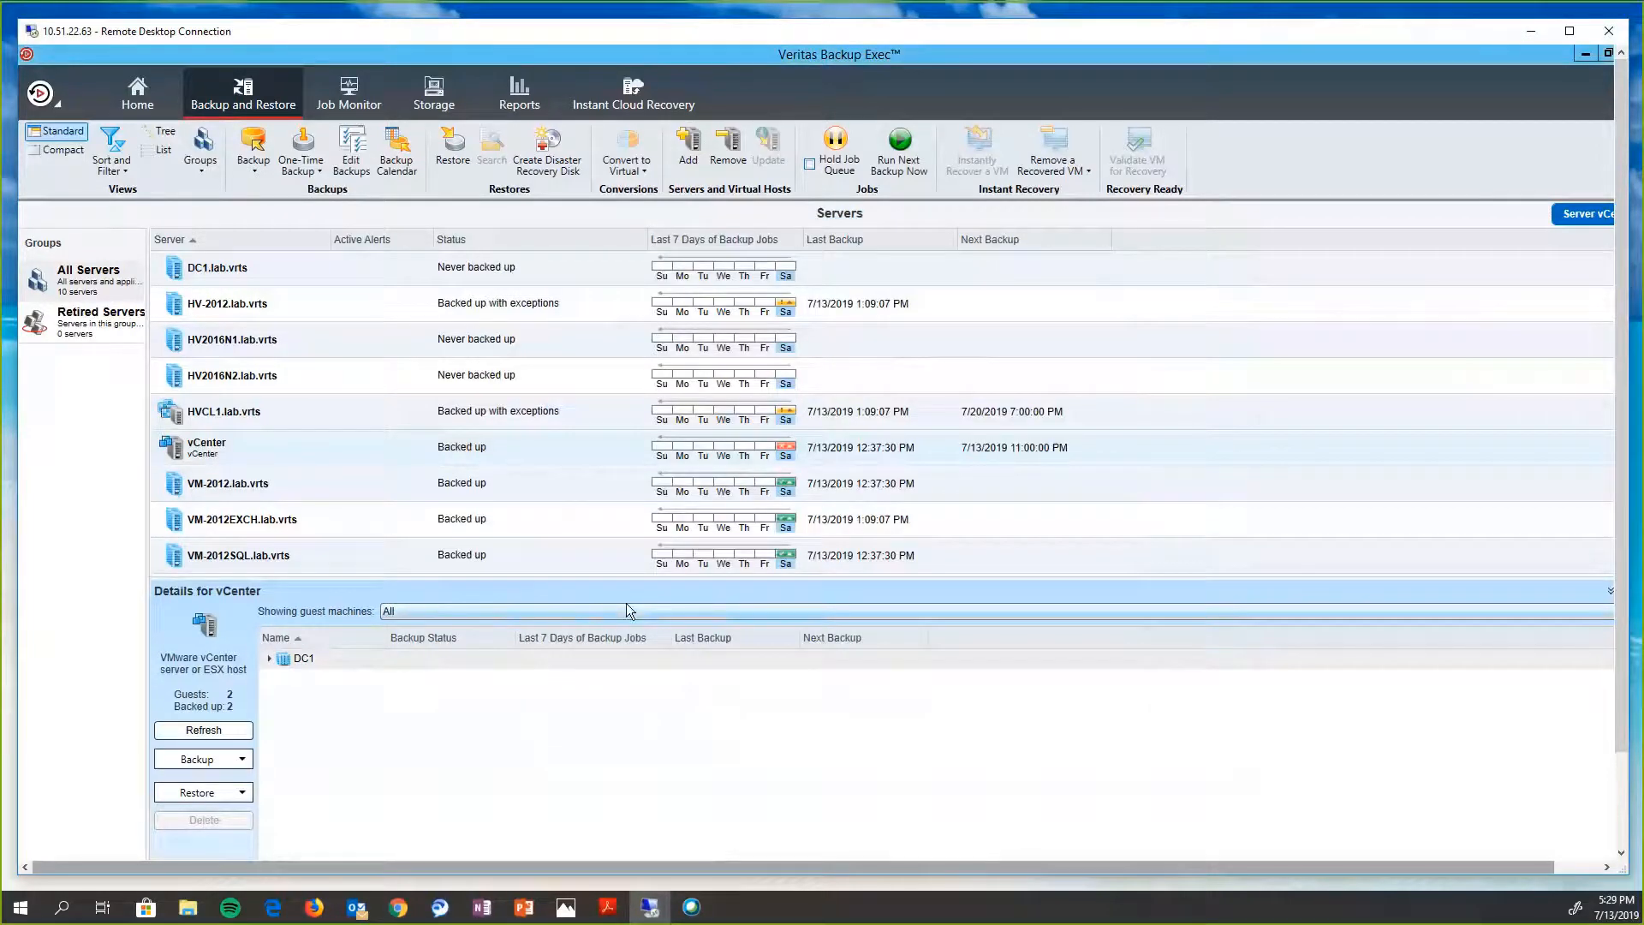
left_click(238, 555)
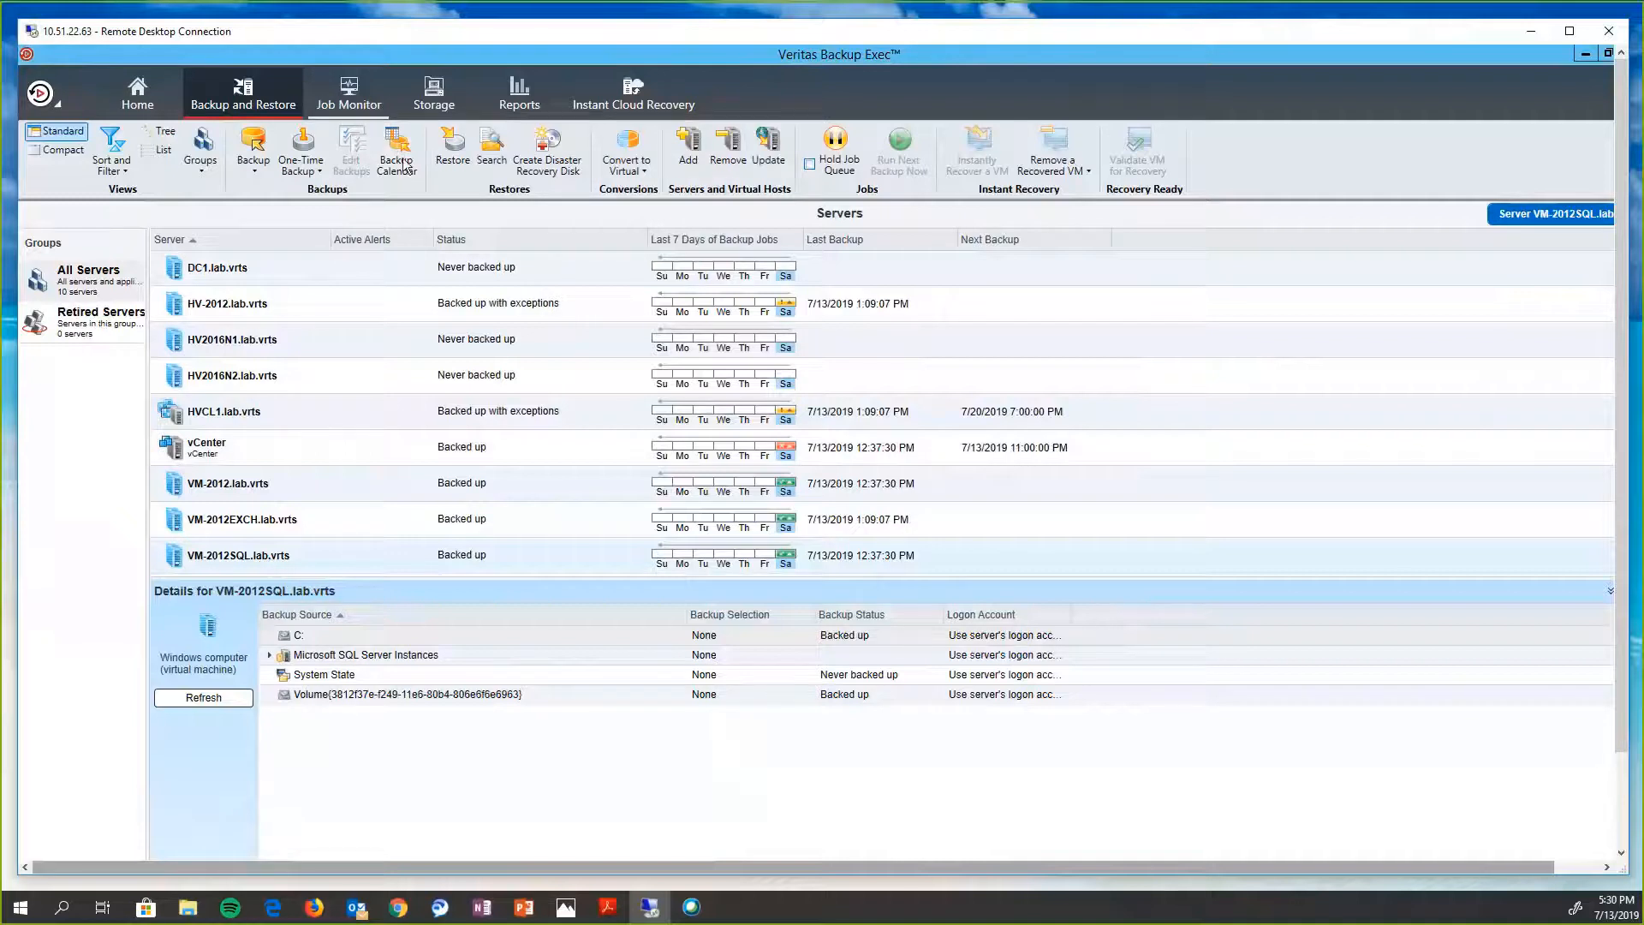
mouse_move(356, 563)
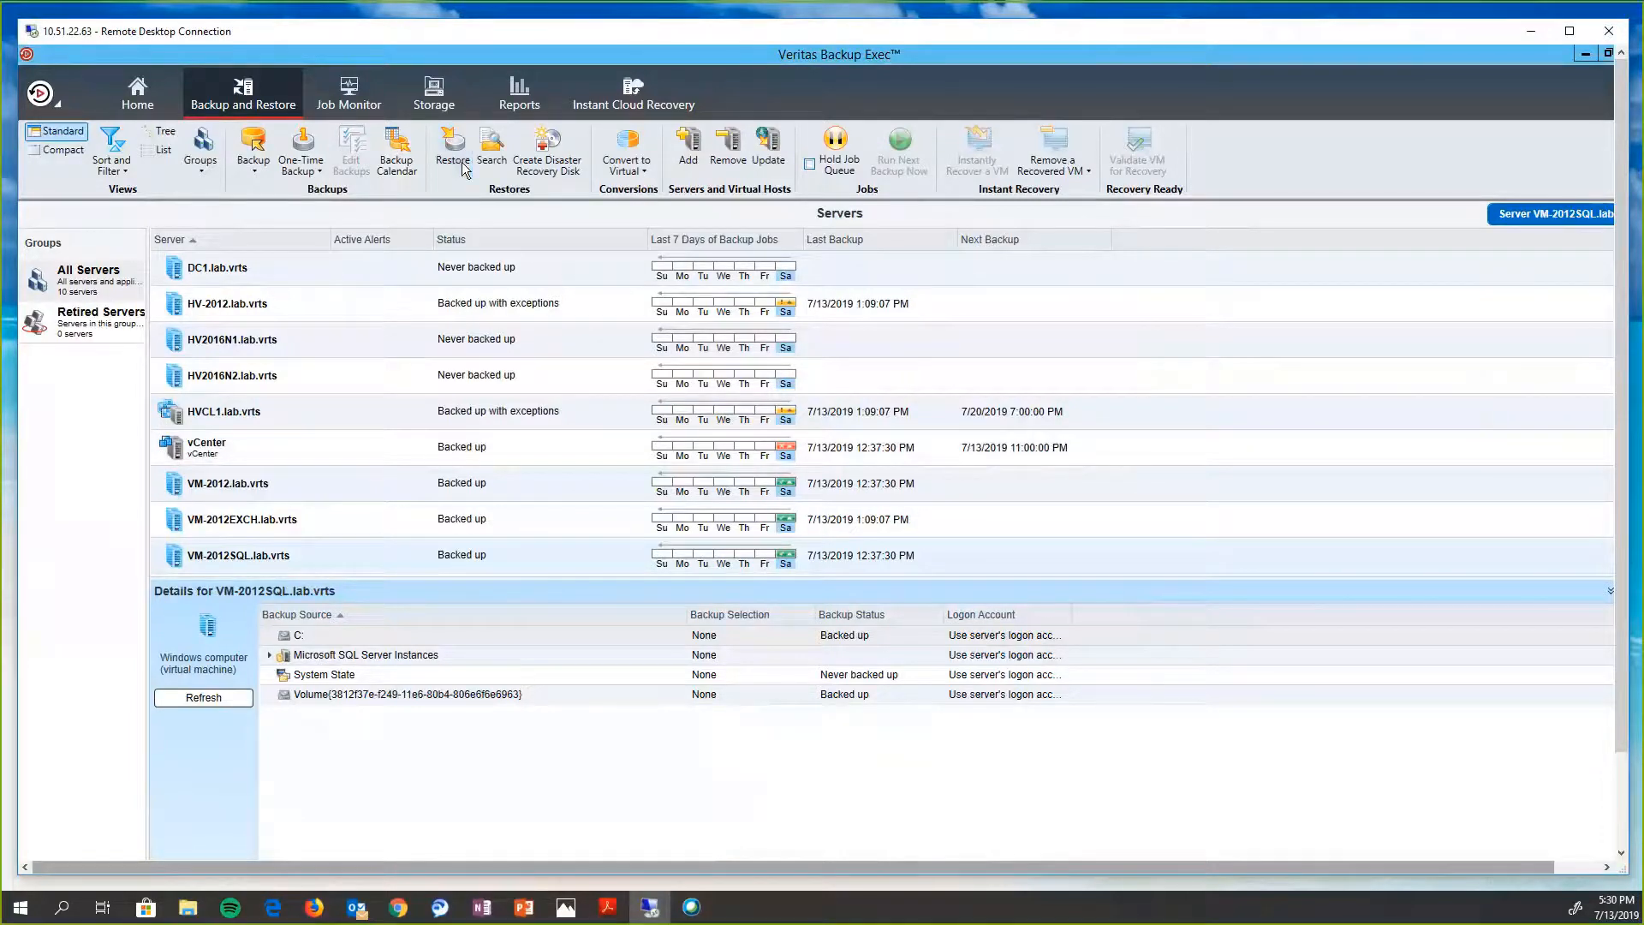
- Begin a SQL Server database restore of UserDB1 to a backup set time of my choosing
left_click(452, 151)
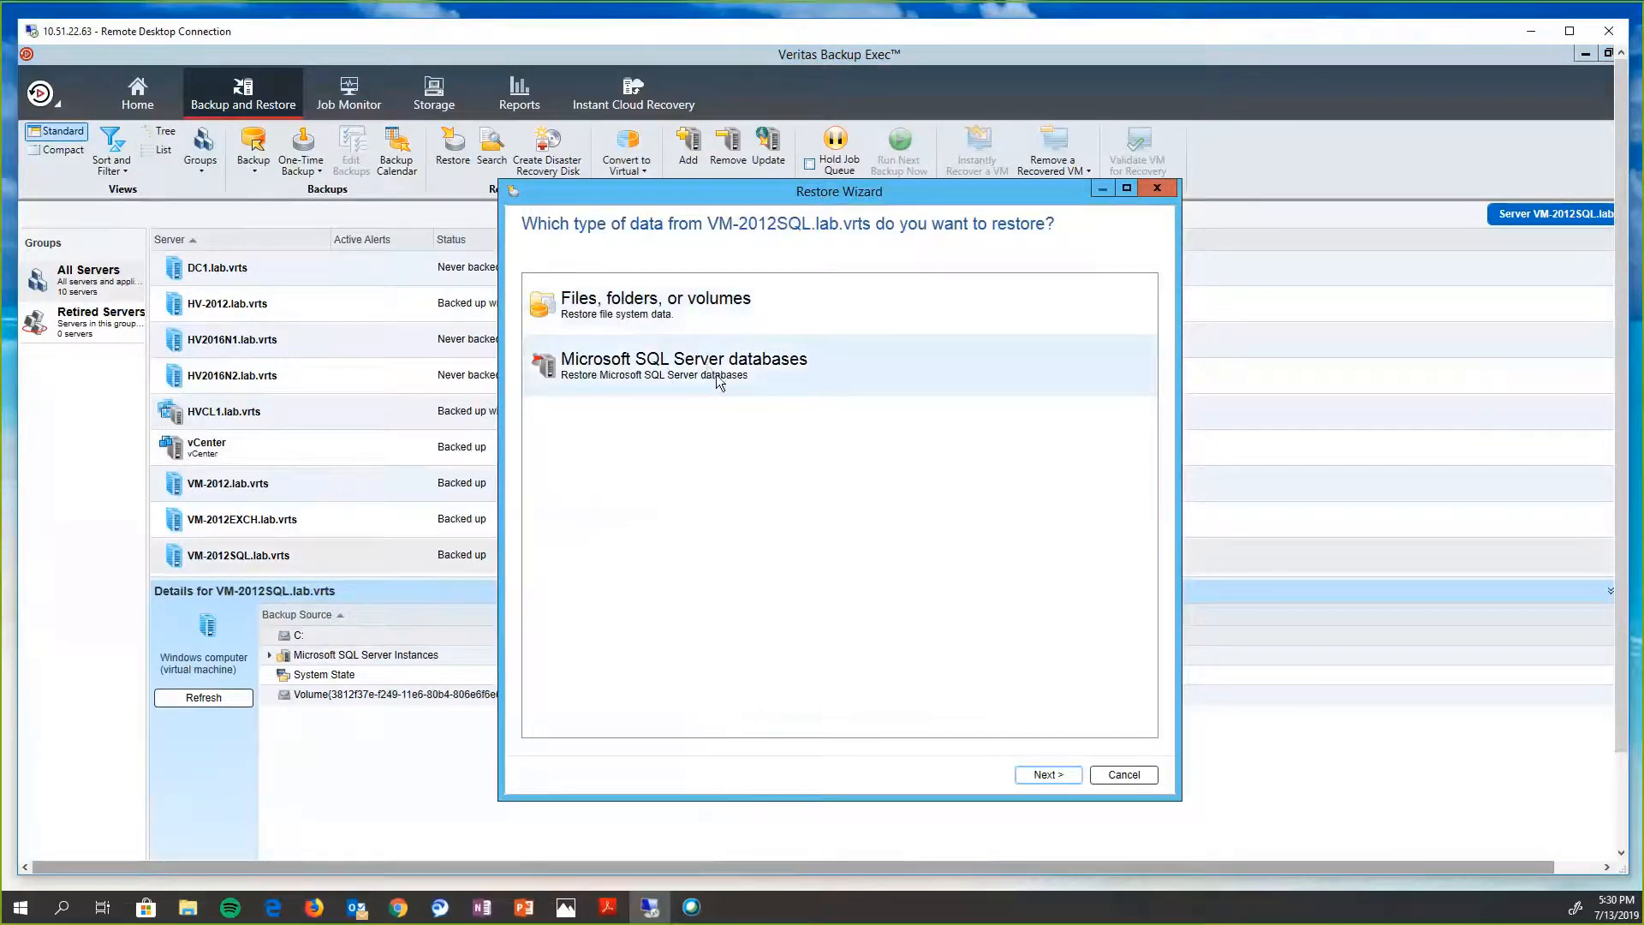
left_click(1045, 774)
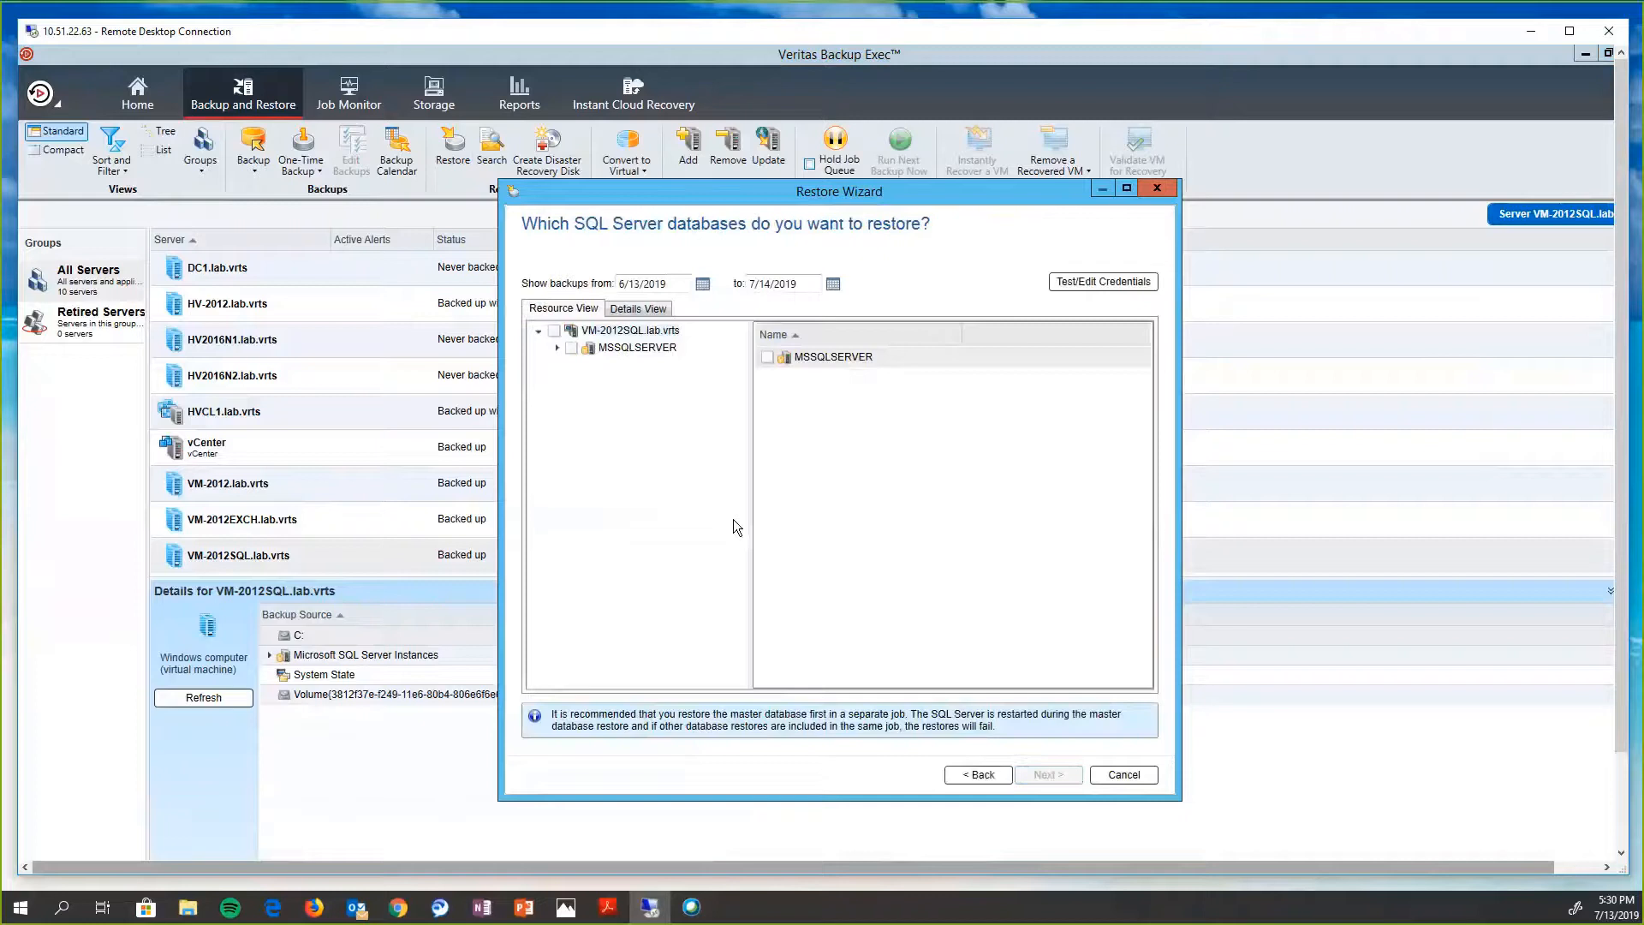
mouse_move(536, 408)
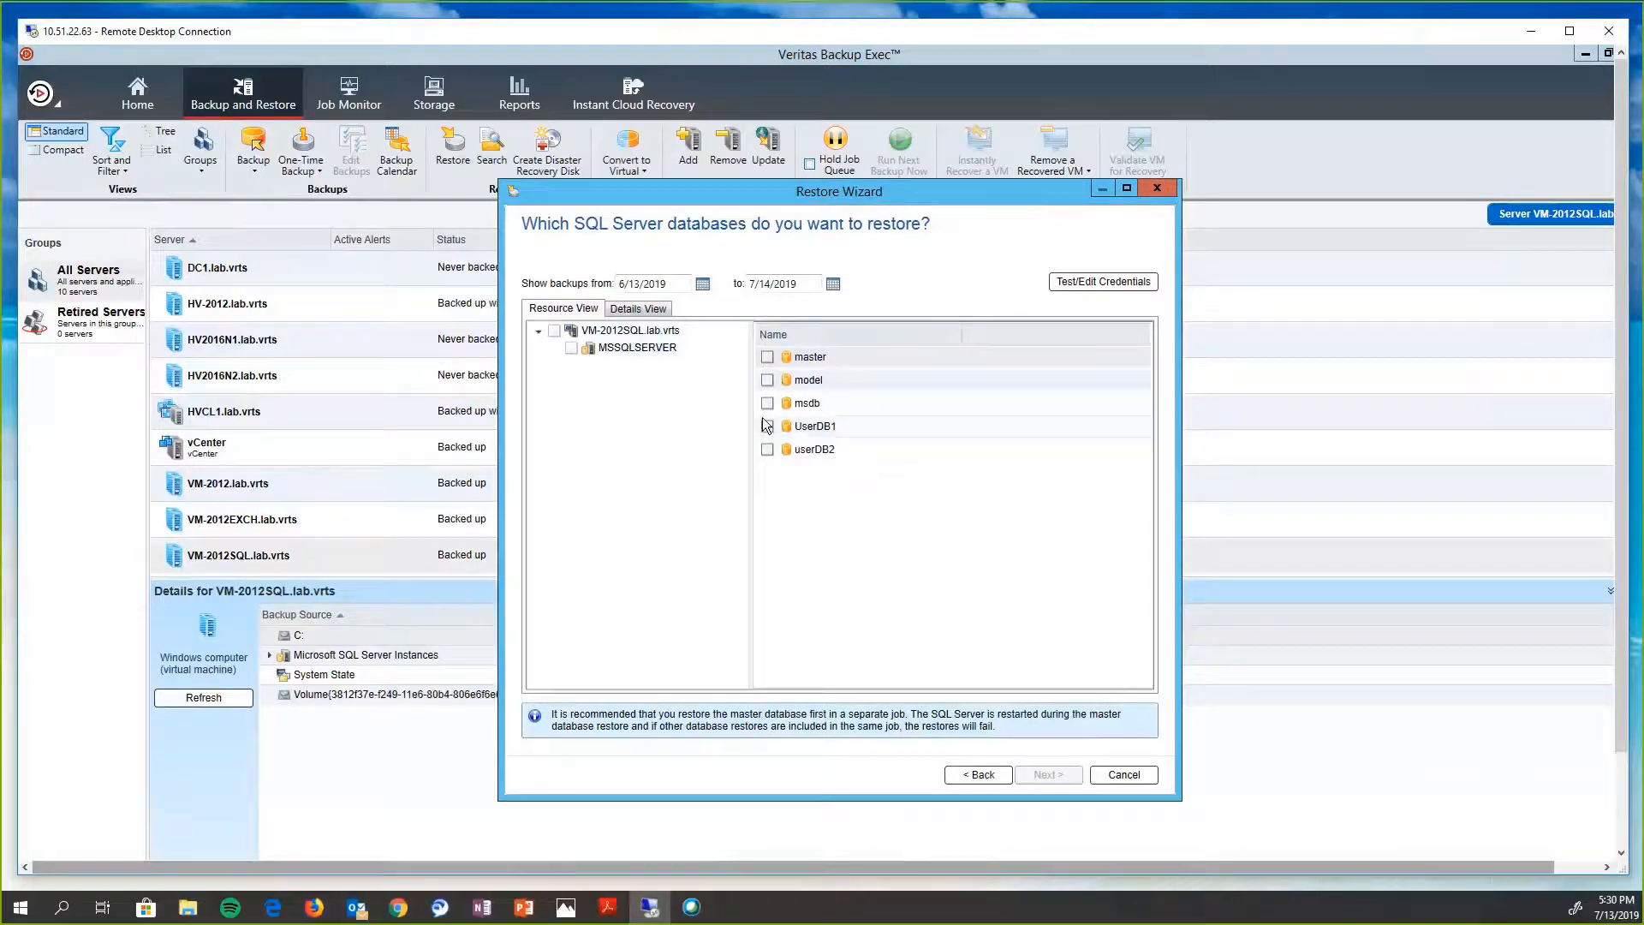
left_click(1045, 774)
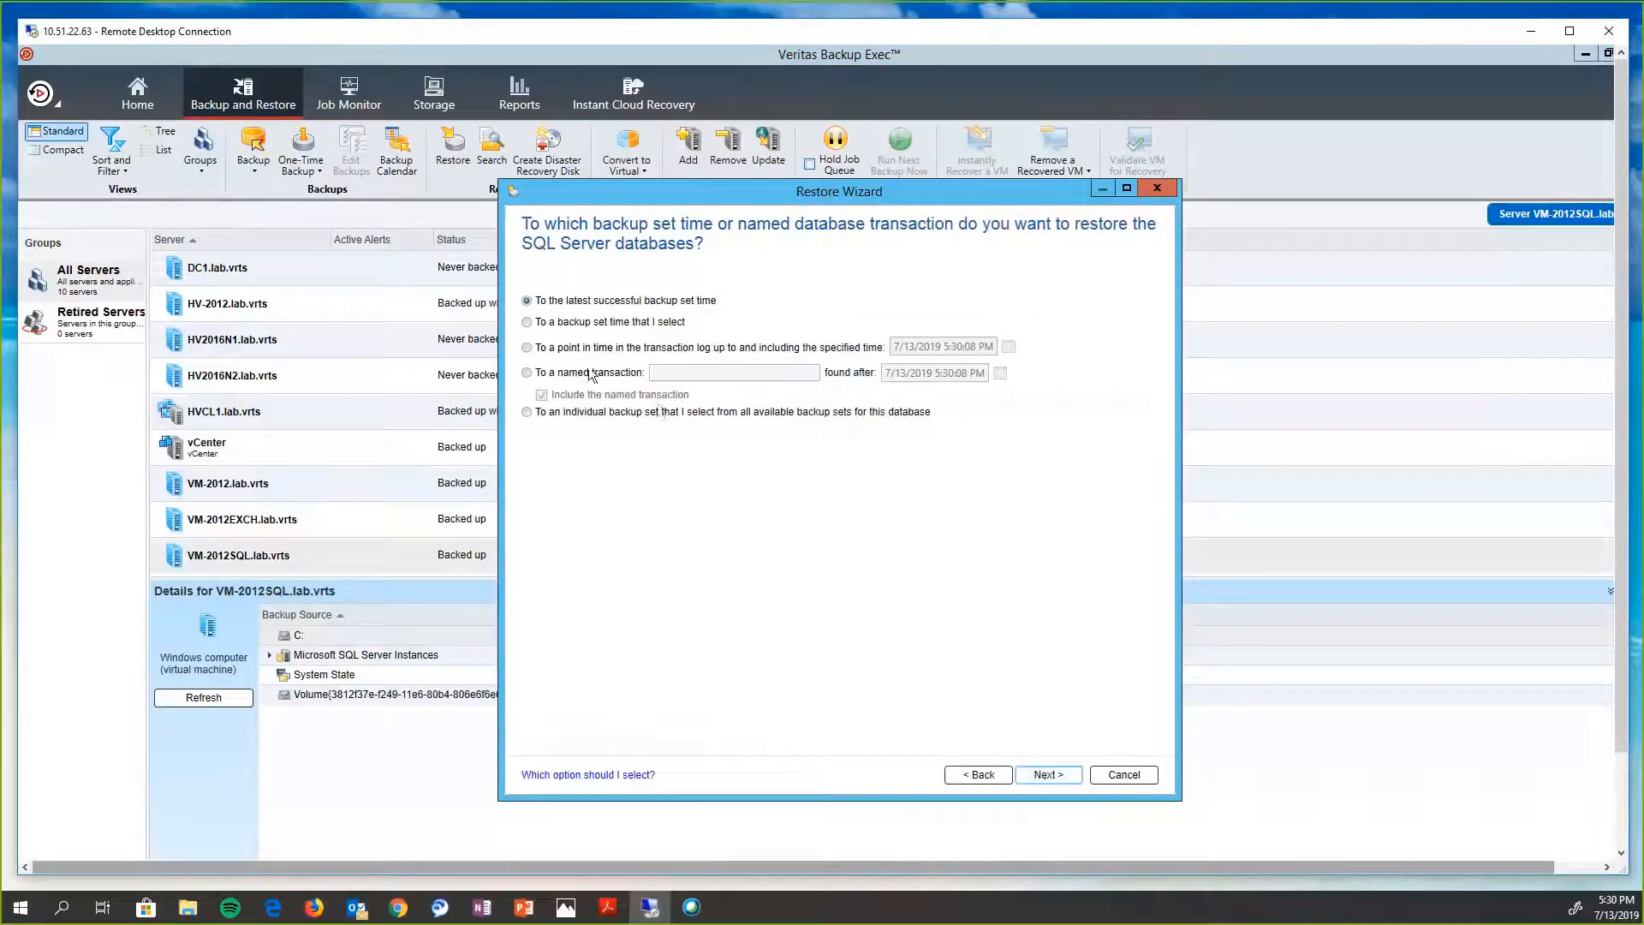
left_click(526, 320)
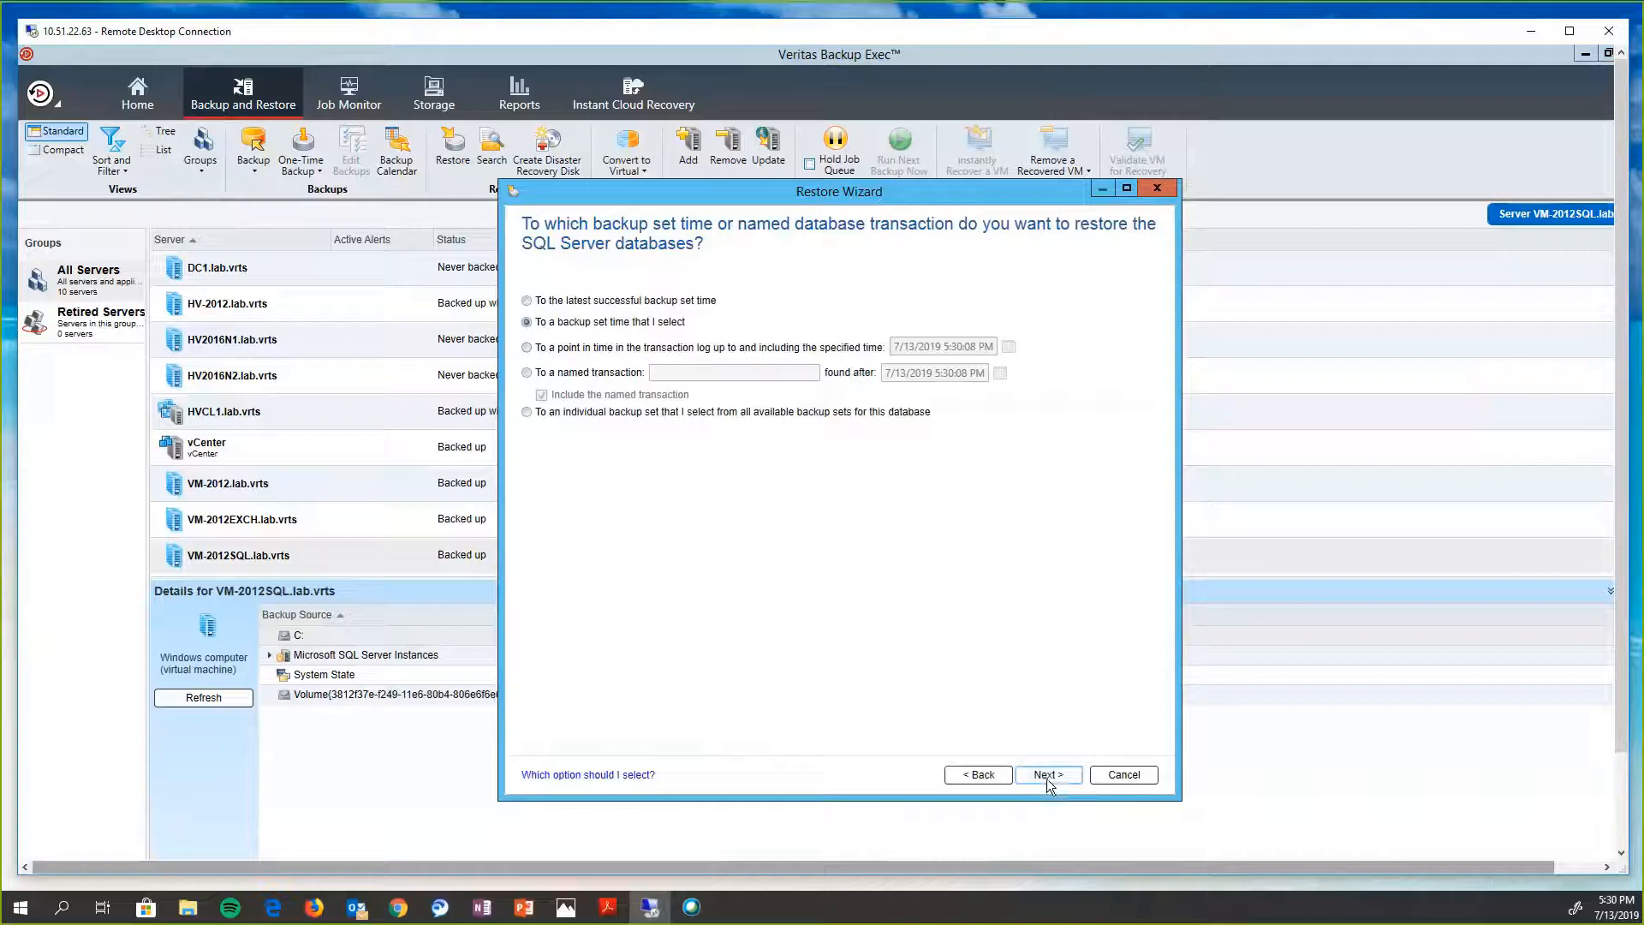
left_click(1046, 774)
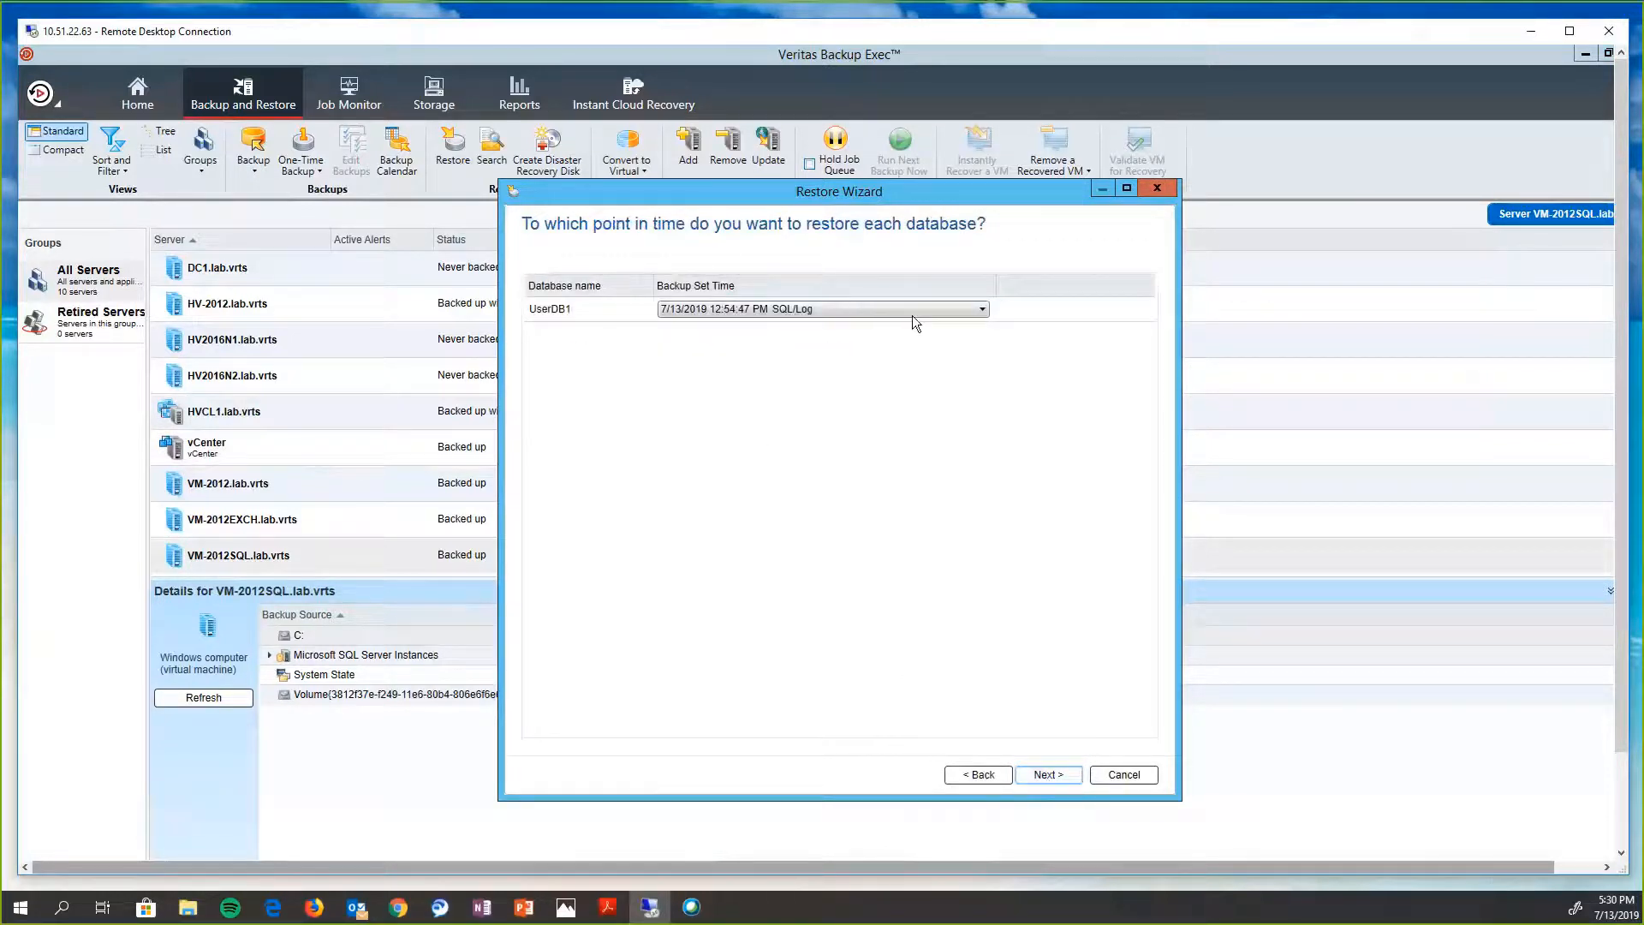
- Keep the 12:54 PM log backup as UserDB1's restore point
left_click(980, 308)
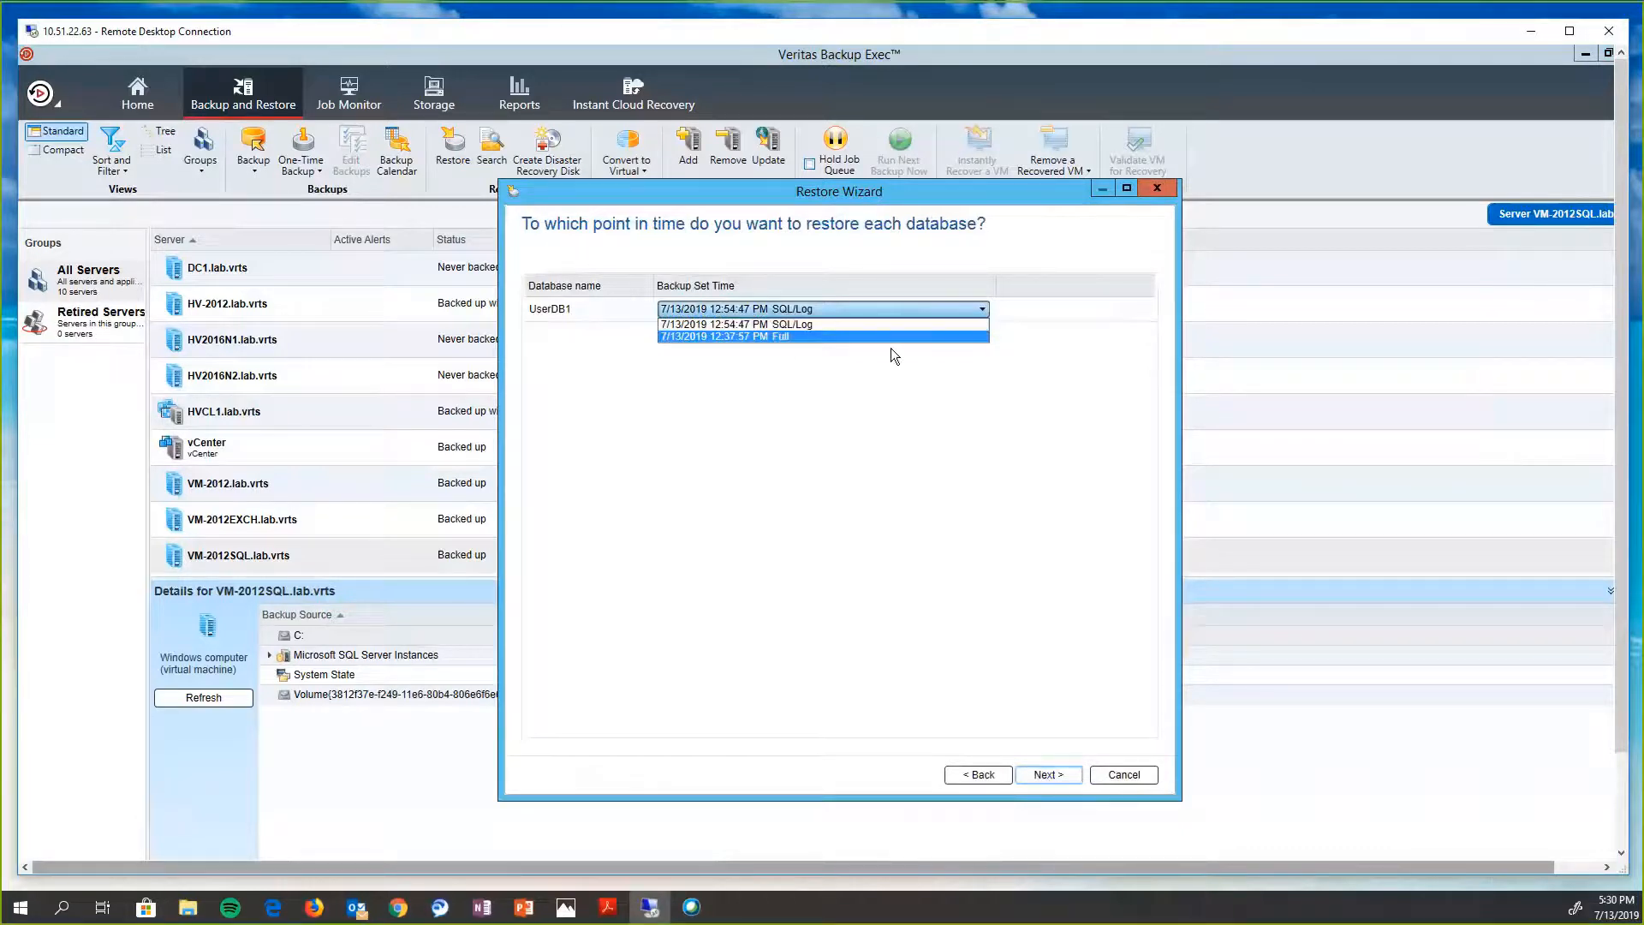
mouse_move(1017, 753)
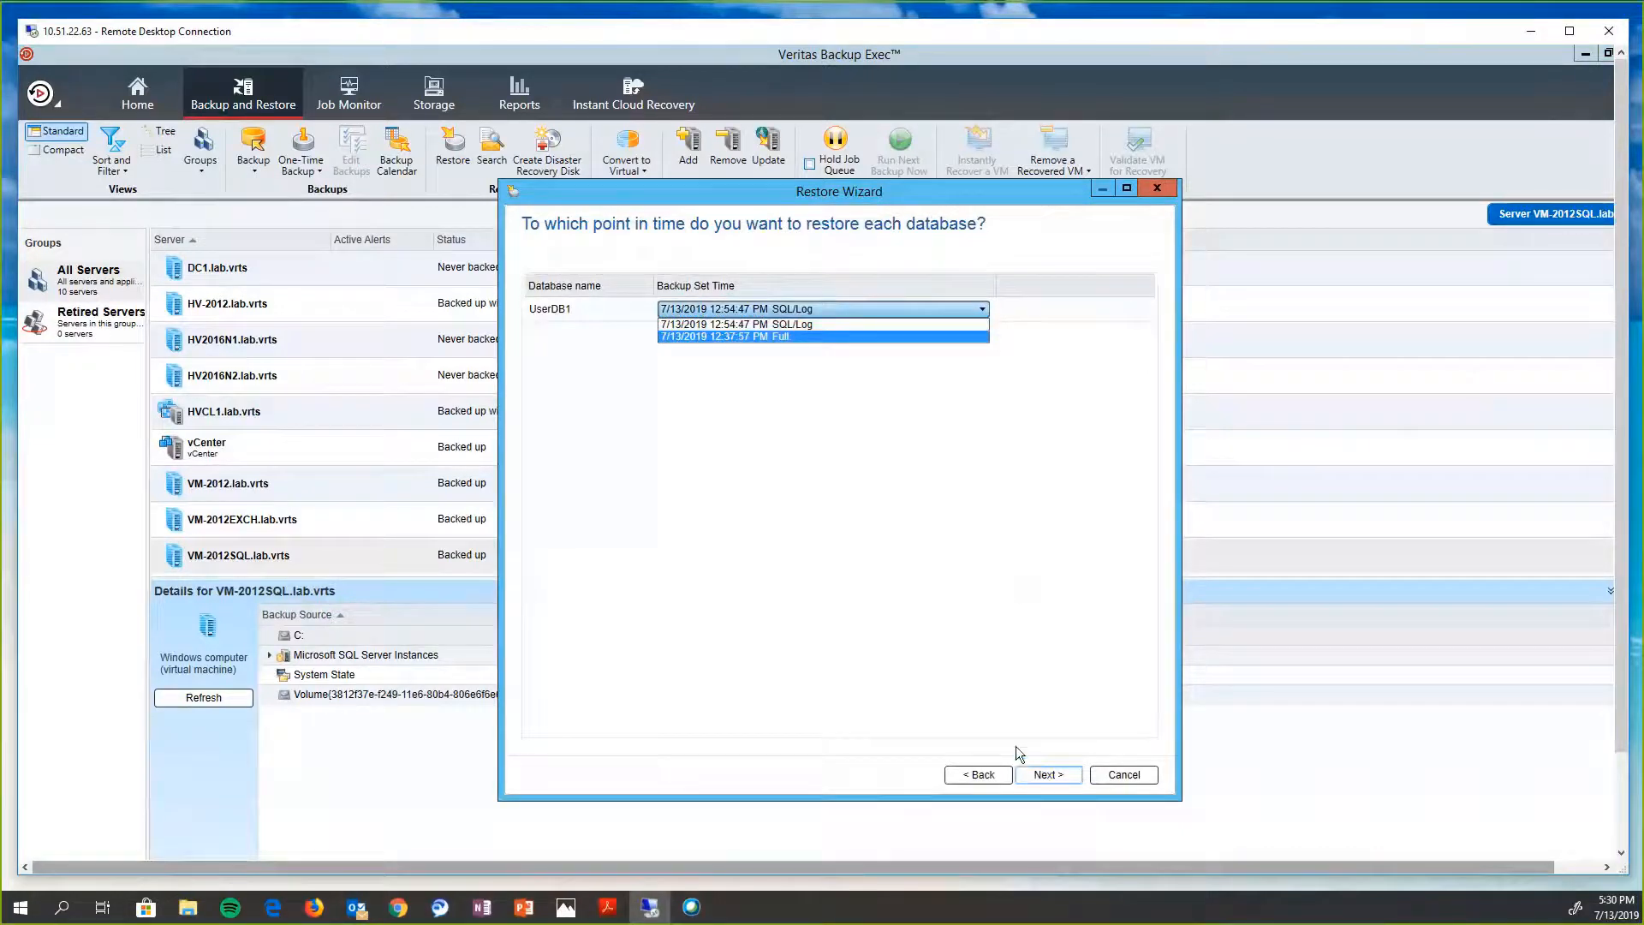
left_click(820, 308)
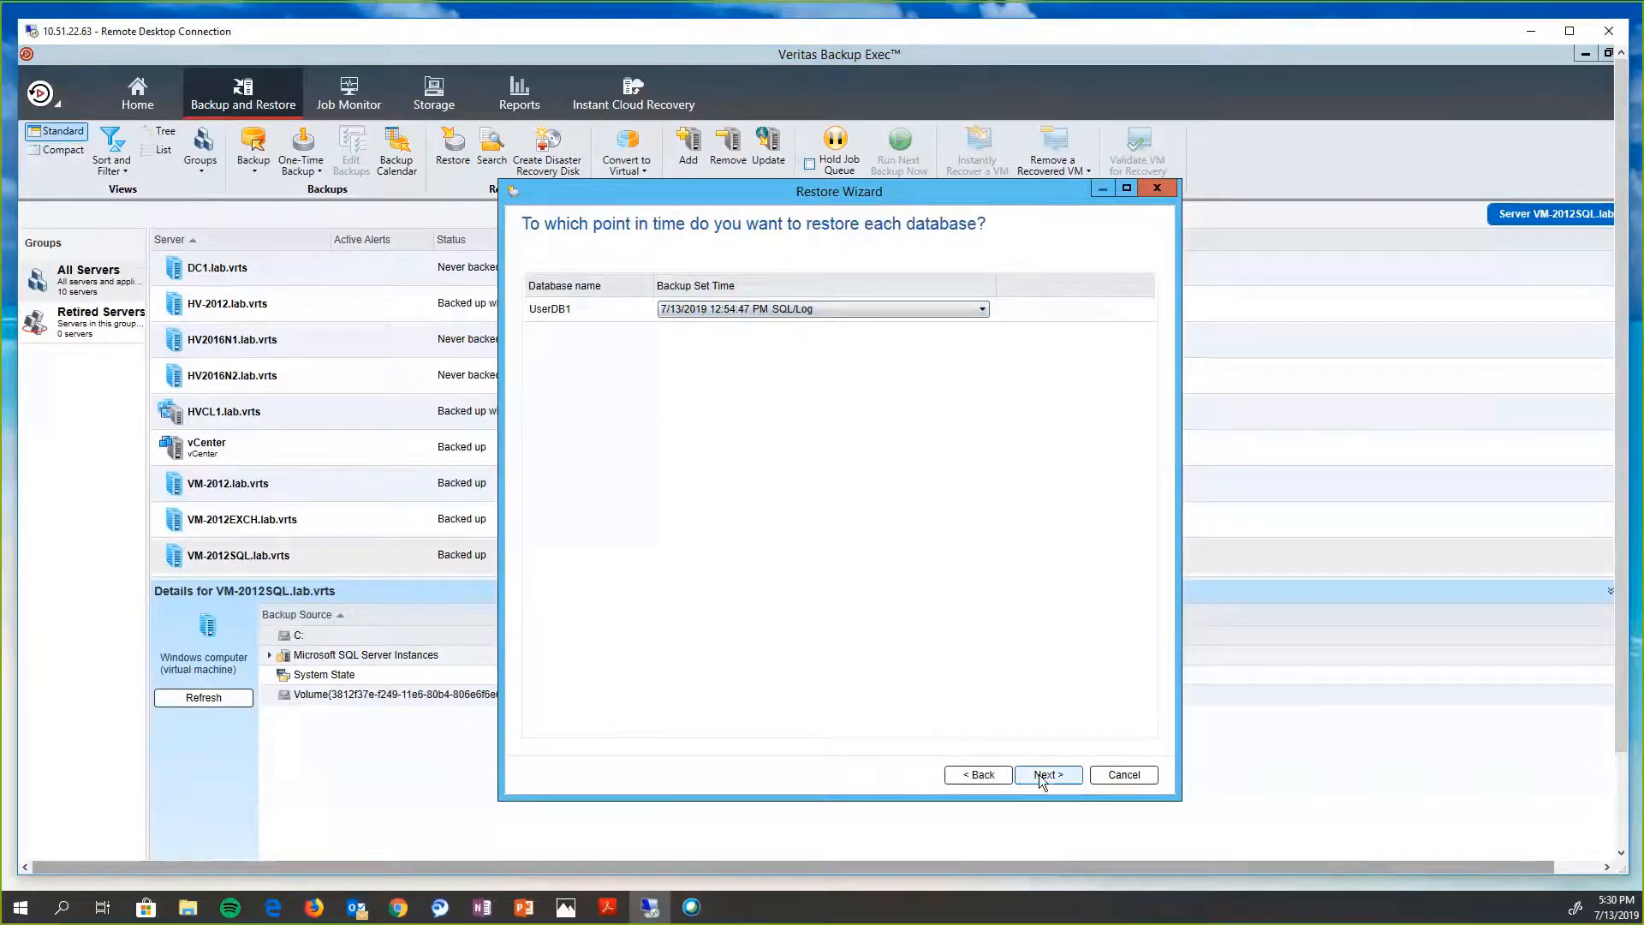
- Accept original instance, physical-only check, ready-to-use state and no extra commands, then cancel the restore
left_click(1046, 773)
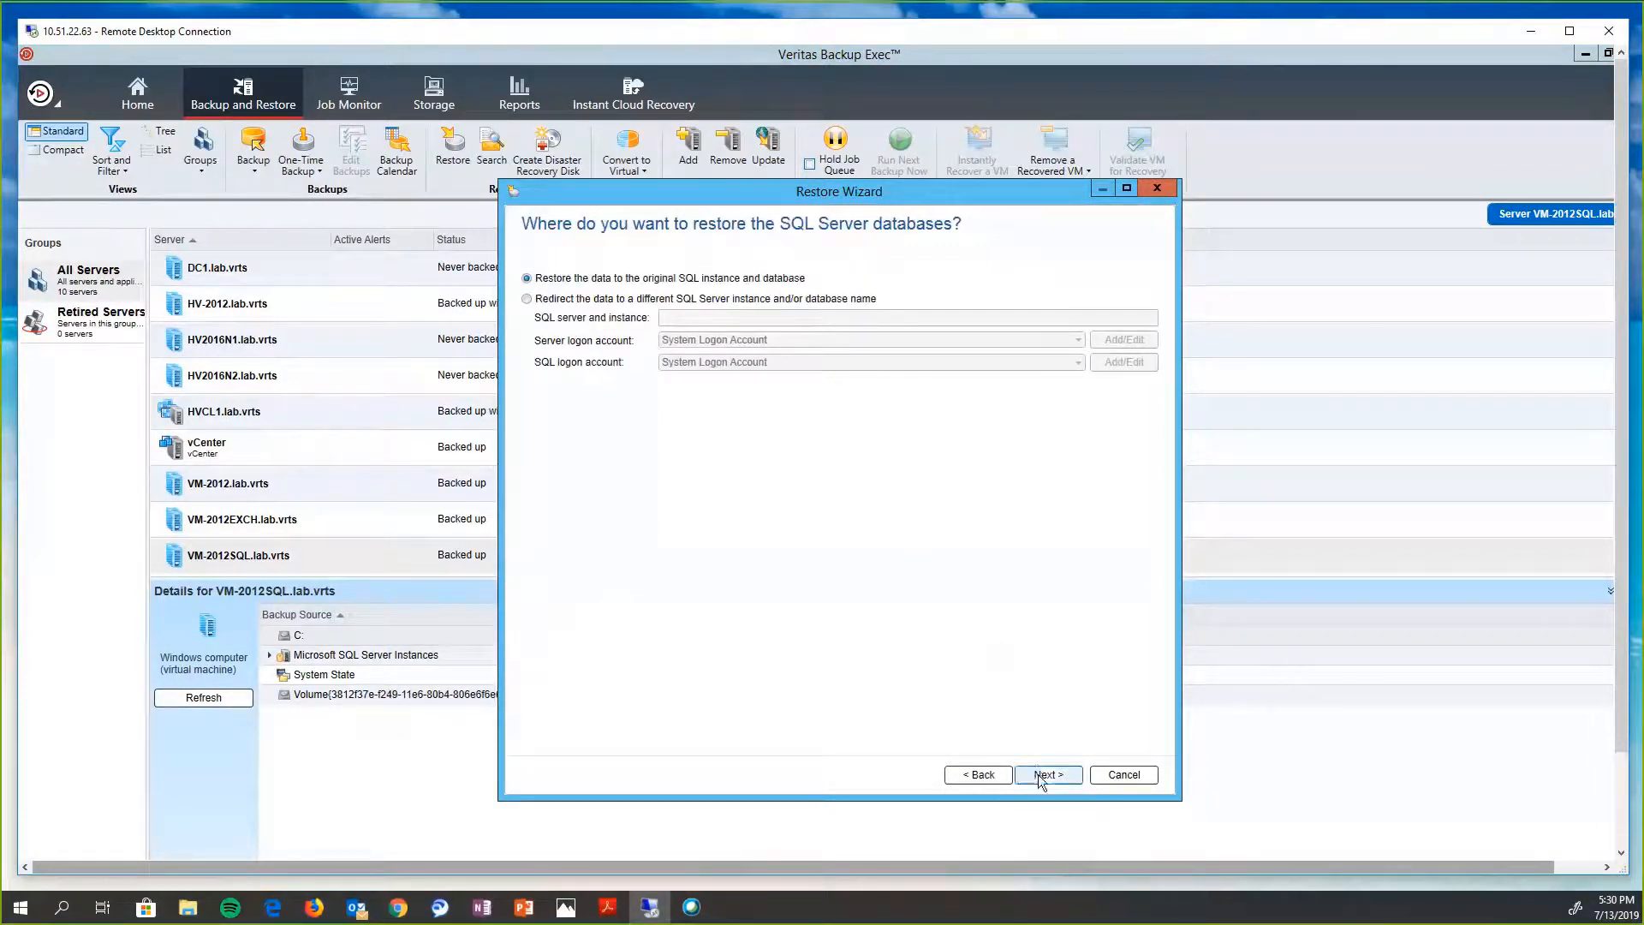
left_click(1046, 774)
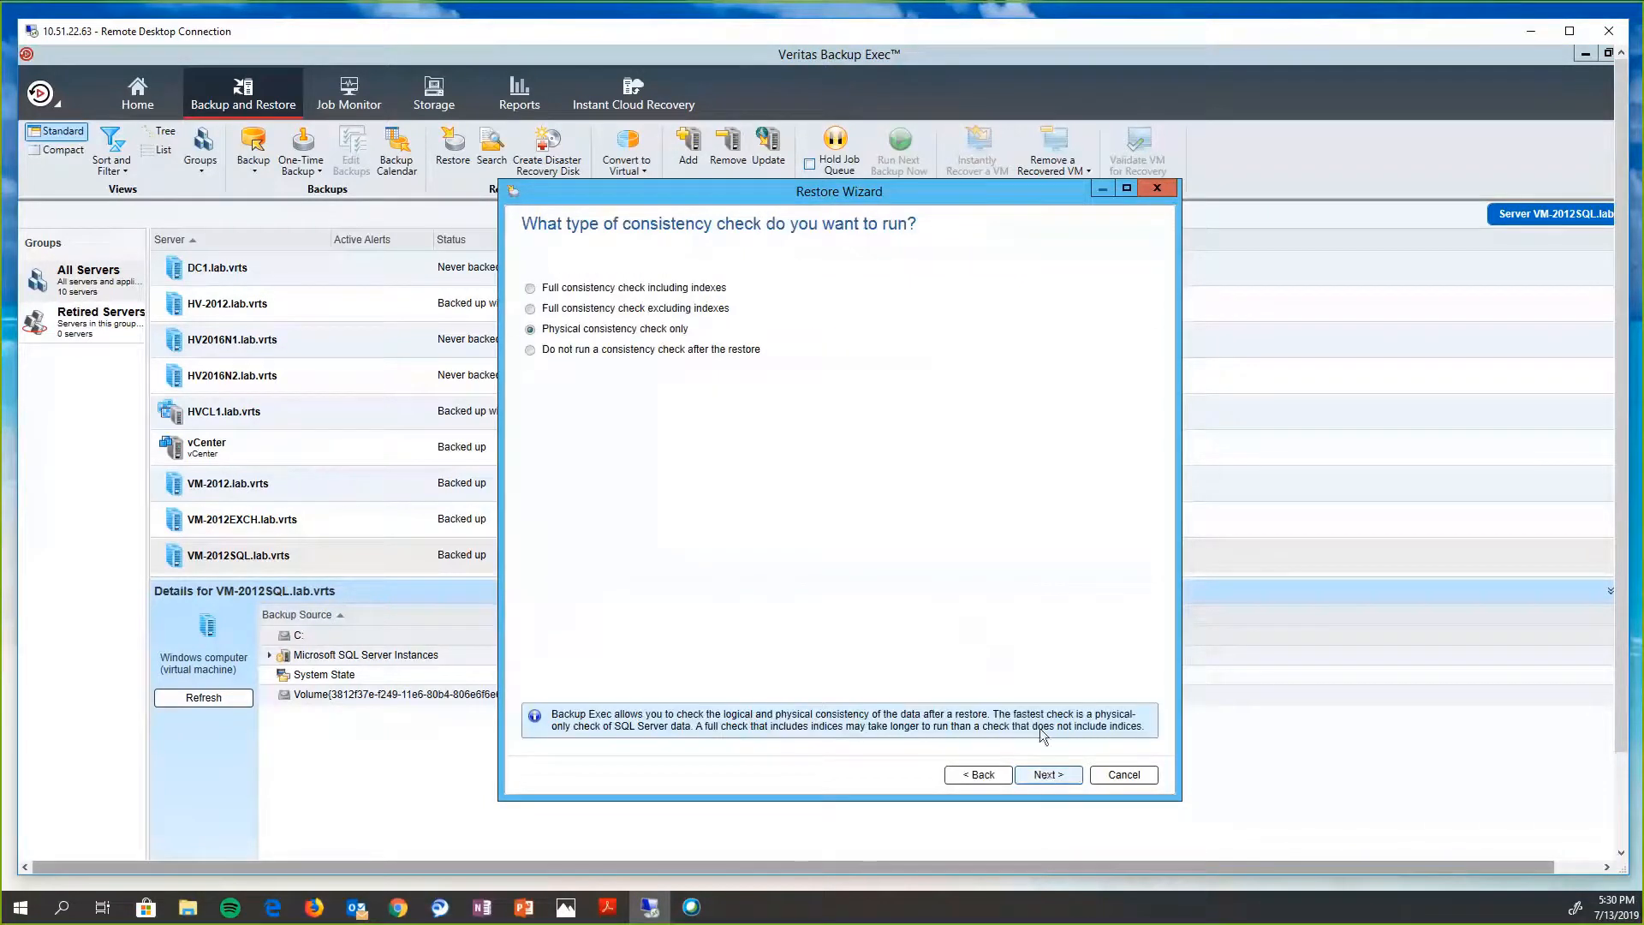
left_click(1048, 774)
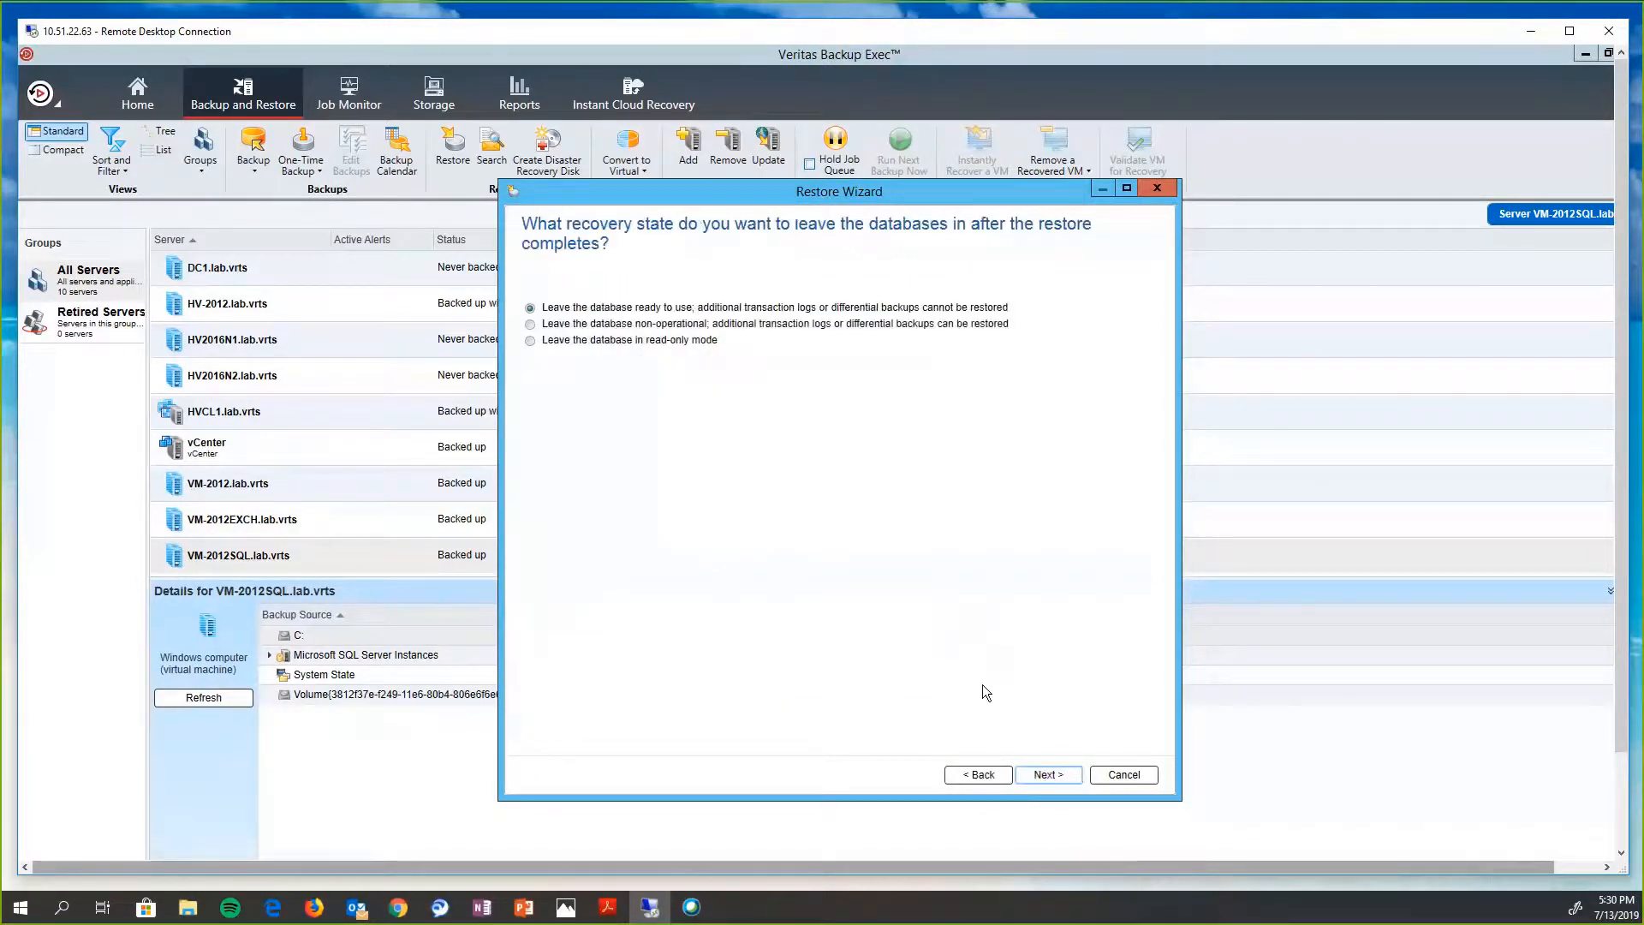
left_click(1046, 774)
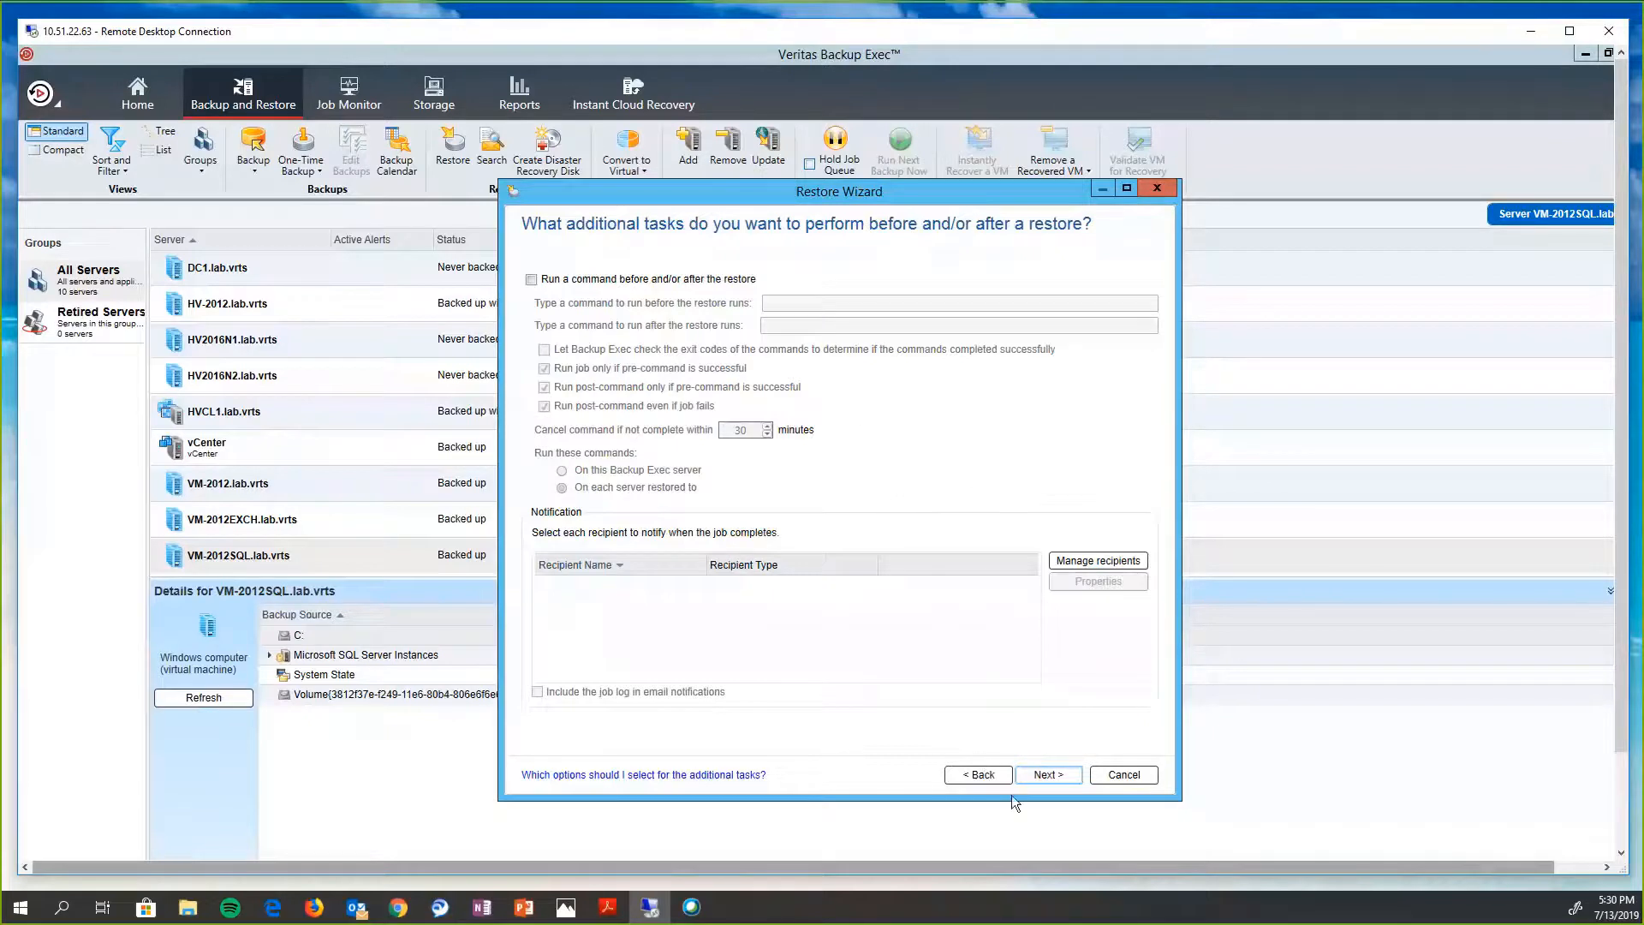
left_click(1048, 774)
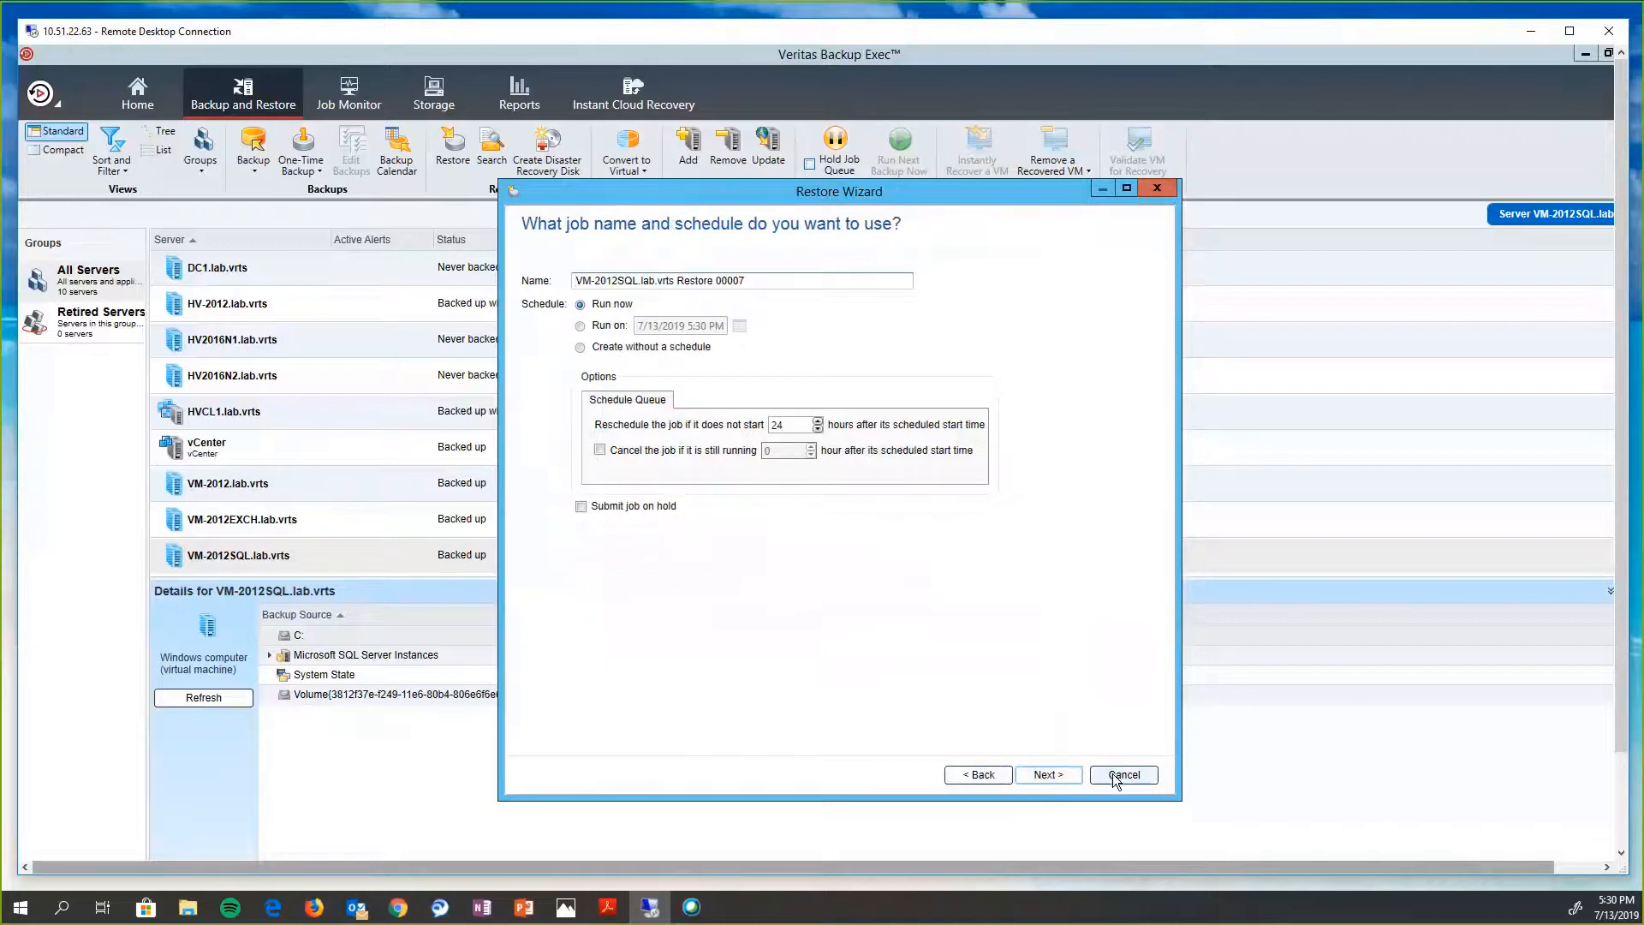
left_click(1121, 773)
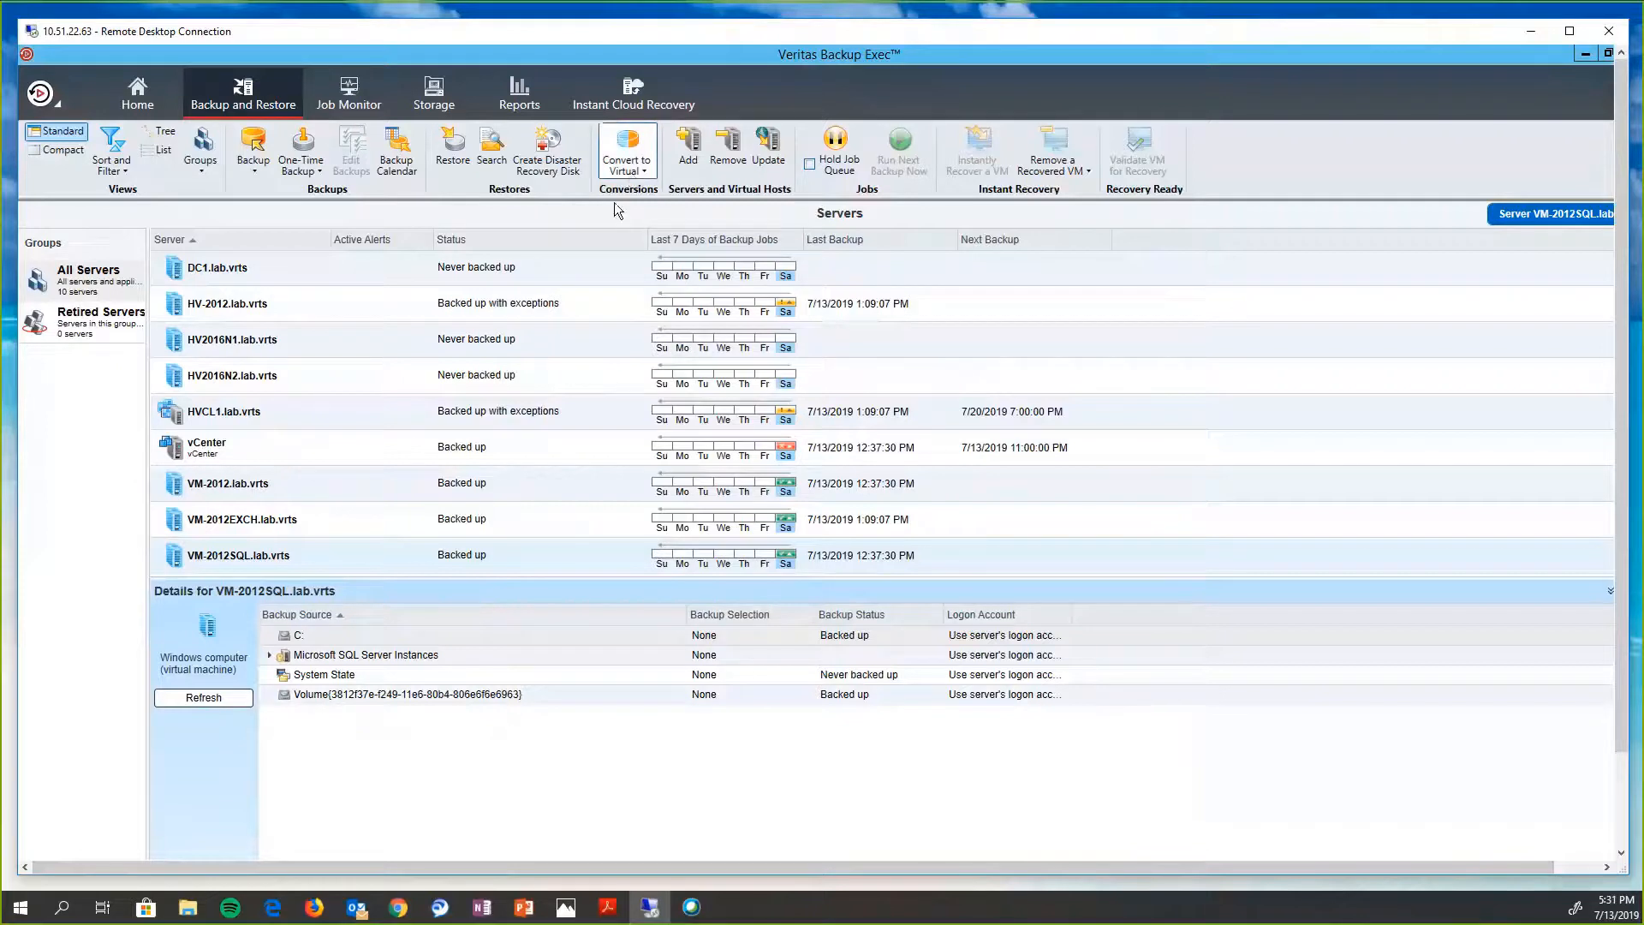
- Show never-backed-up DC1's sources and list its Convert to Virtual choices
left_click(217, 267)
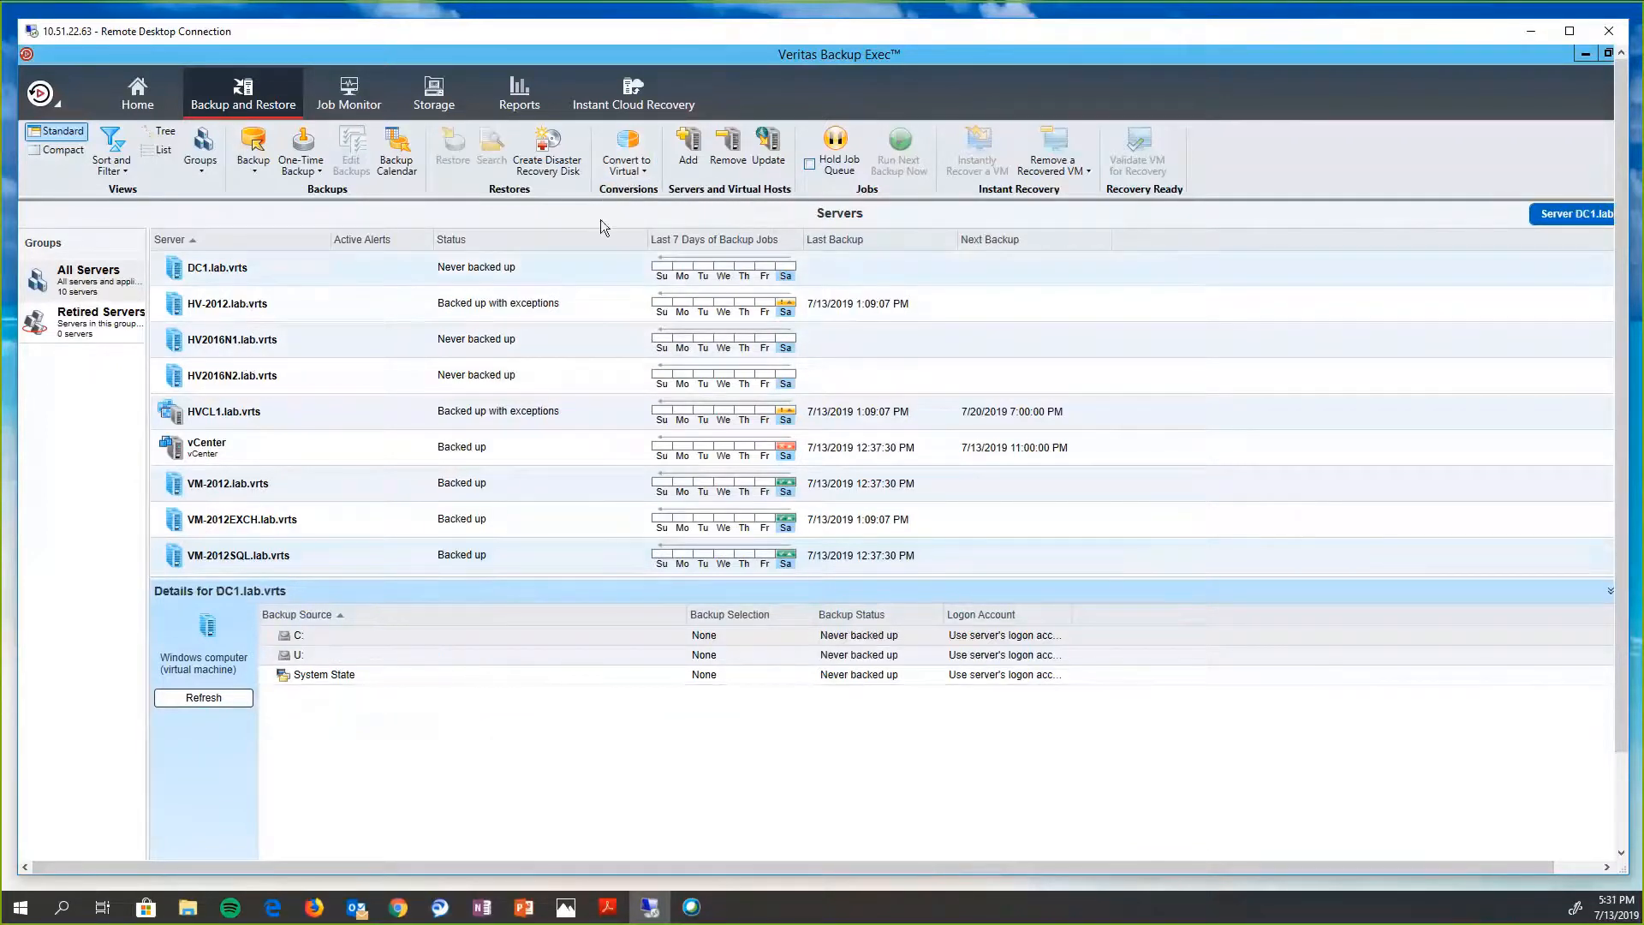
left_click(625, 151)
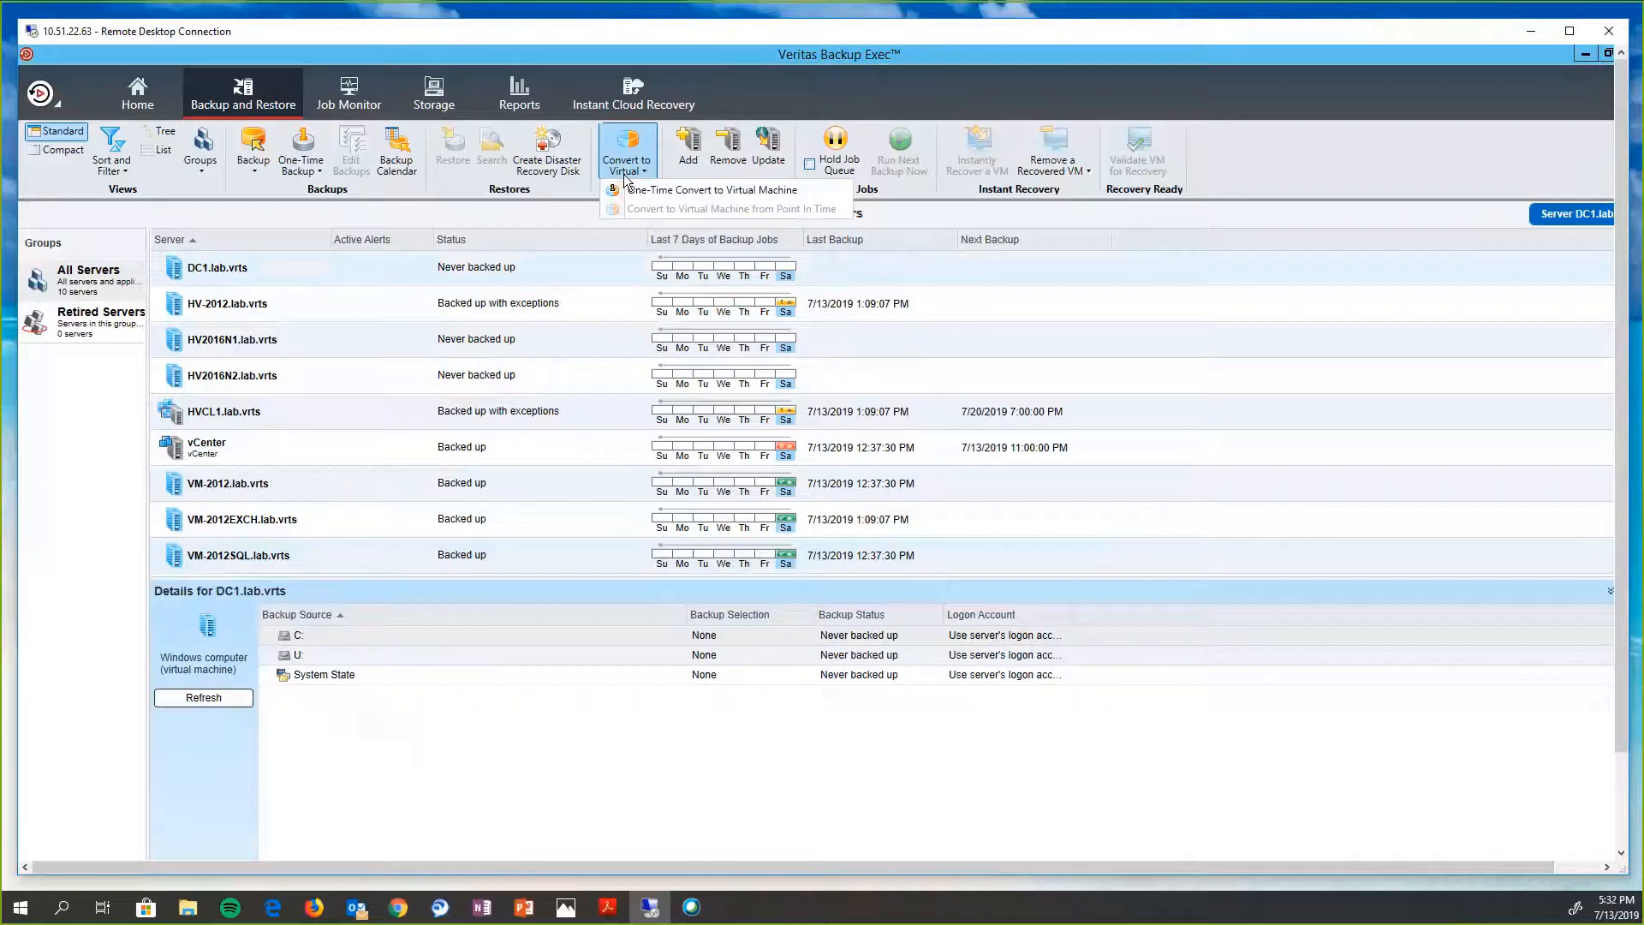
mouse_move(786, 459)
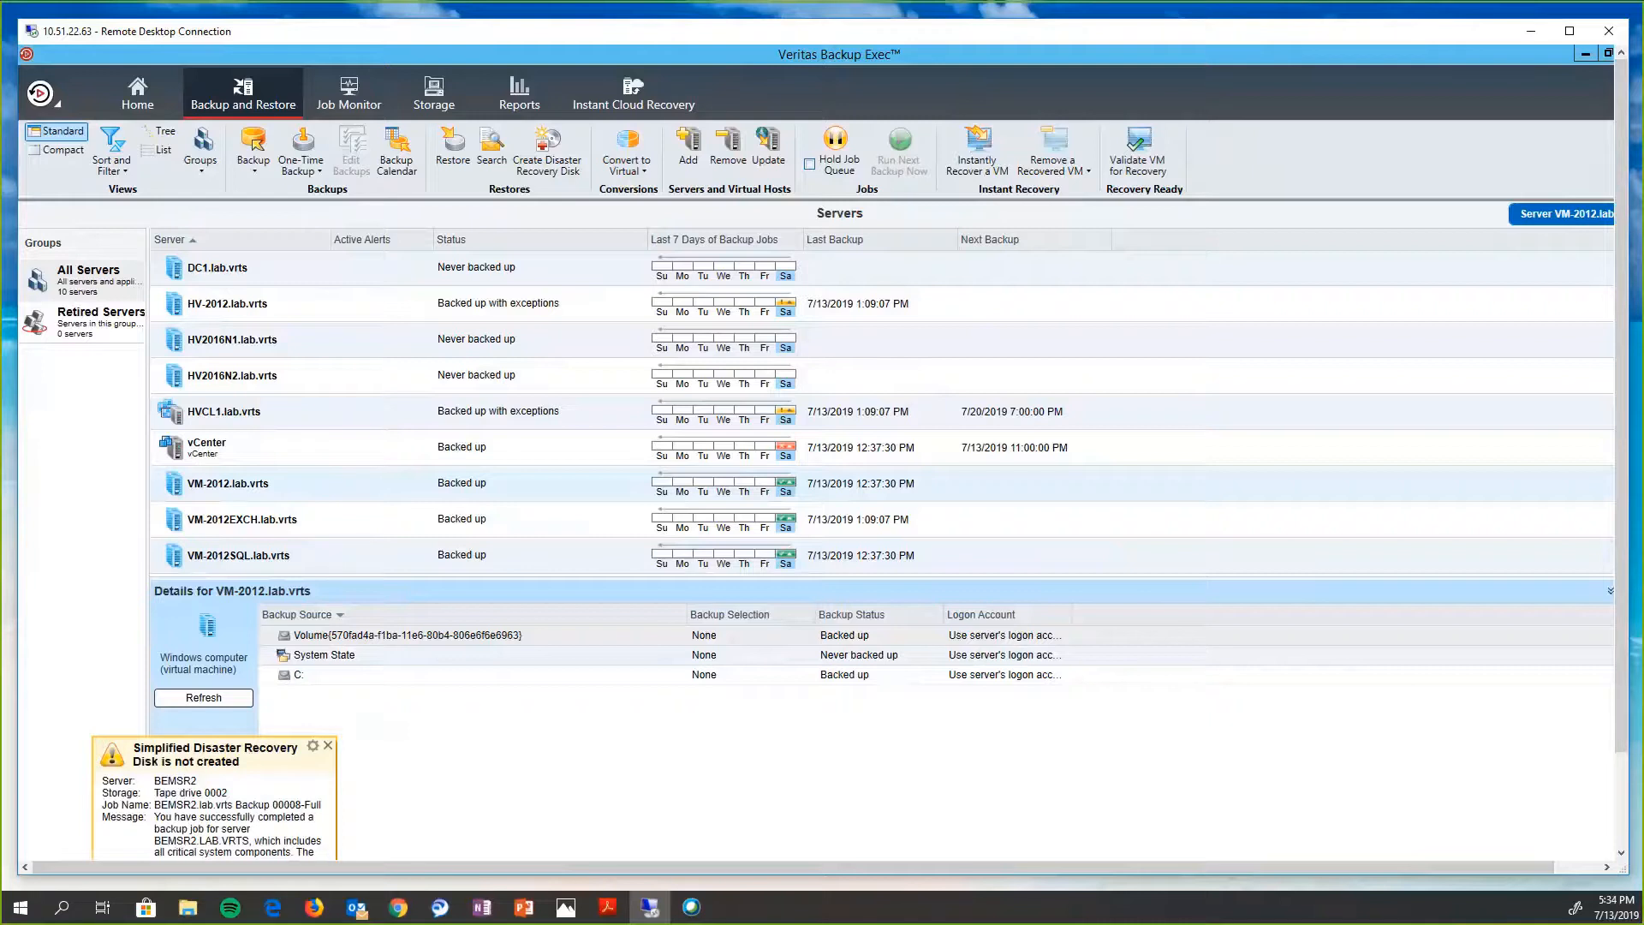
- Dismiss the Simplified Disaster Recovery alert and start an instant recovery of VM-2012
left_click(328, 744)
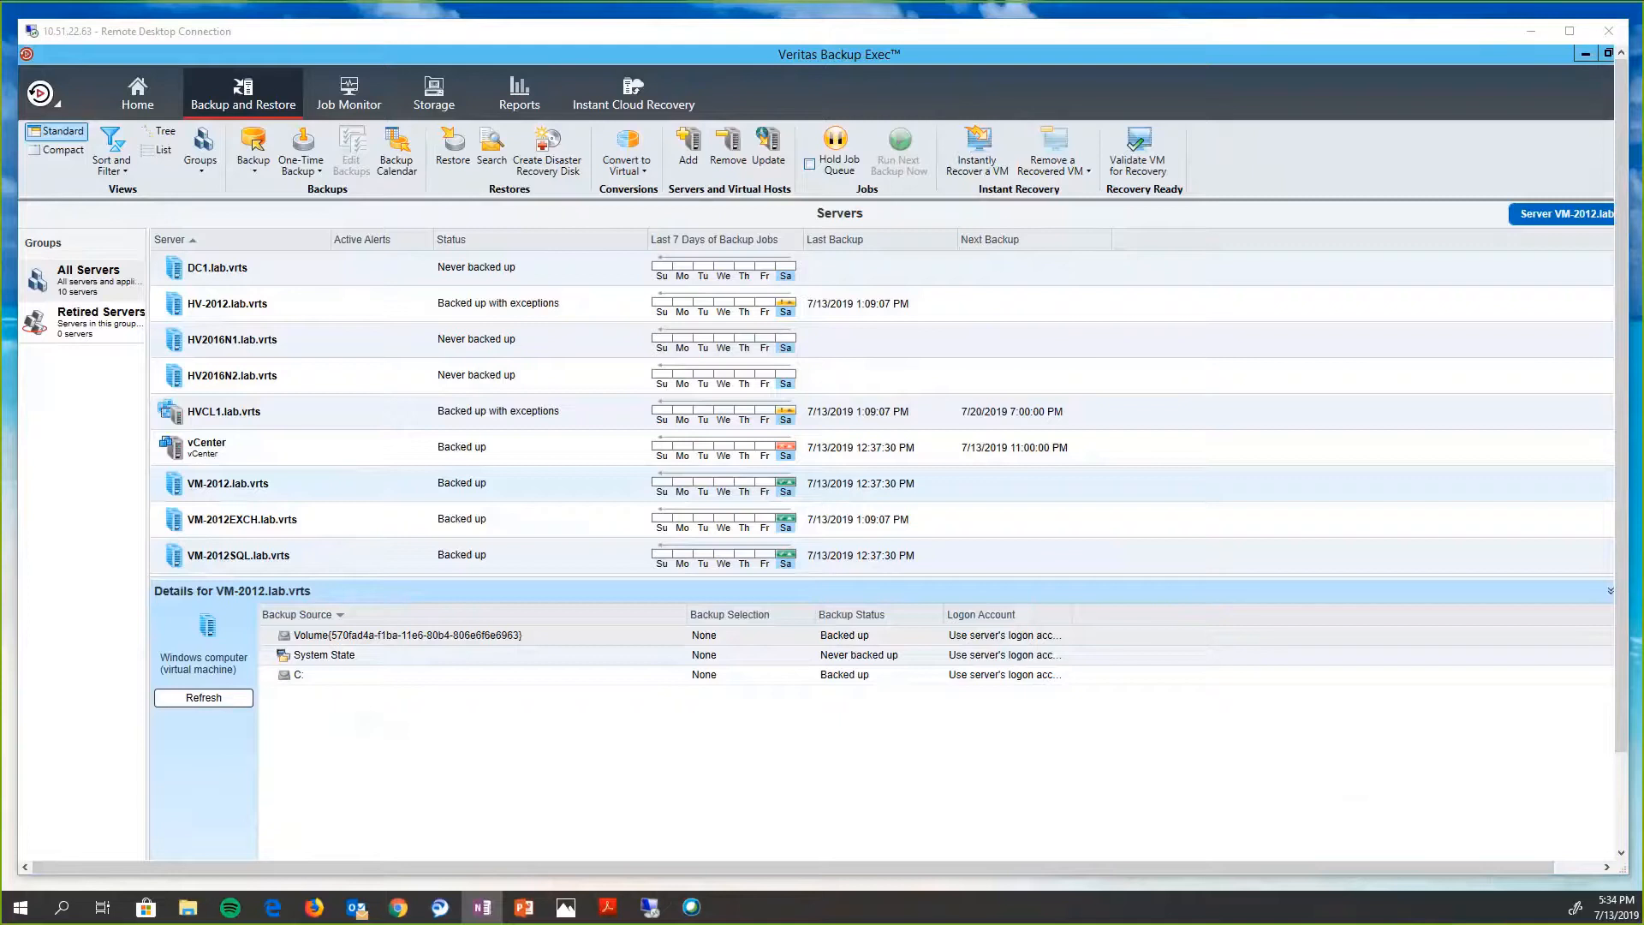
mouse_move(826, 468)
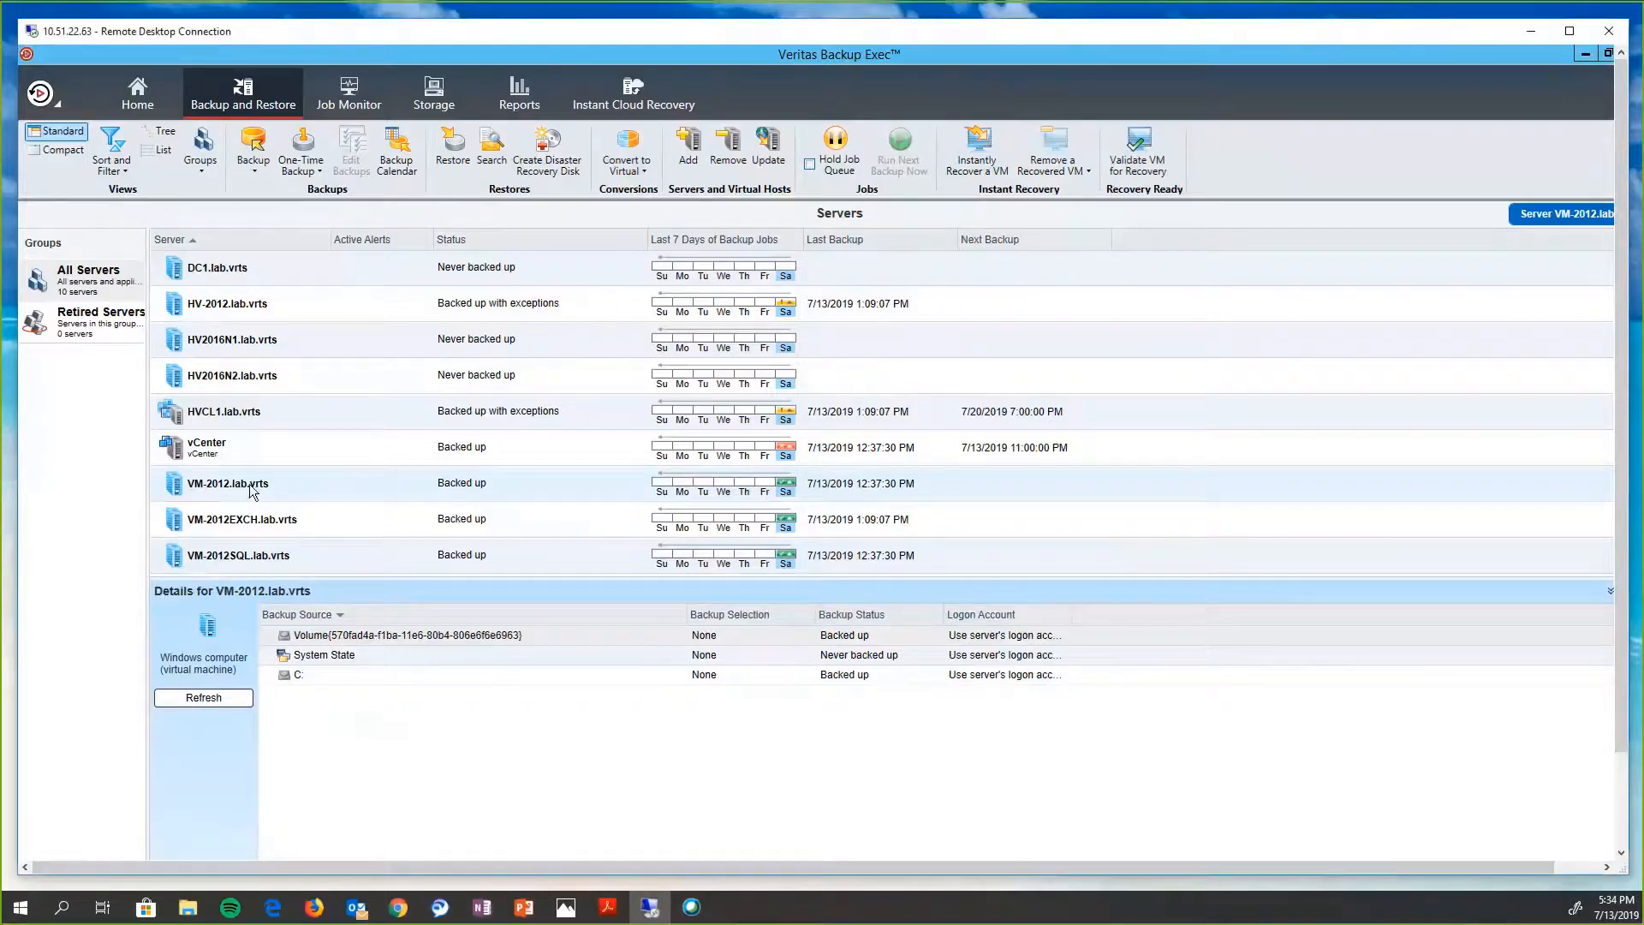
mouse_move(228, 390)
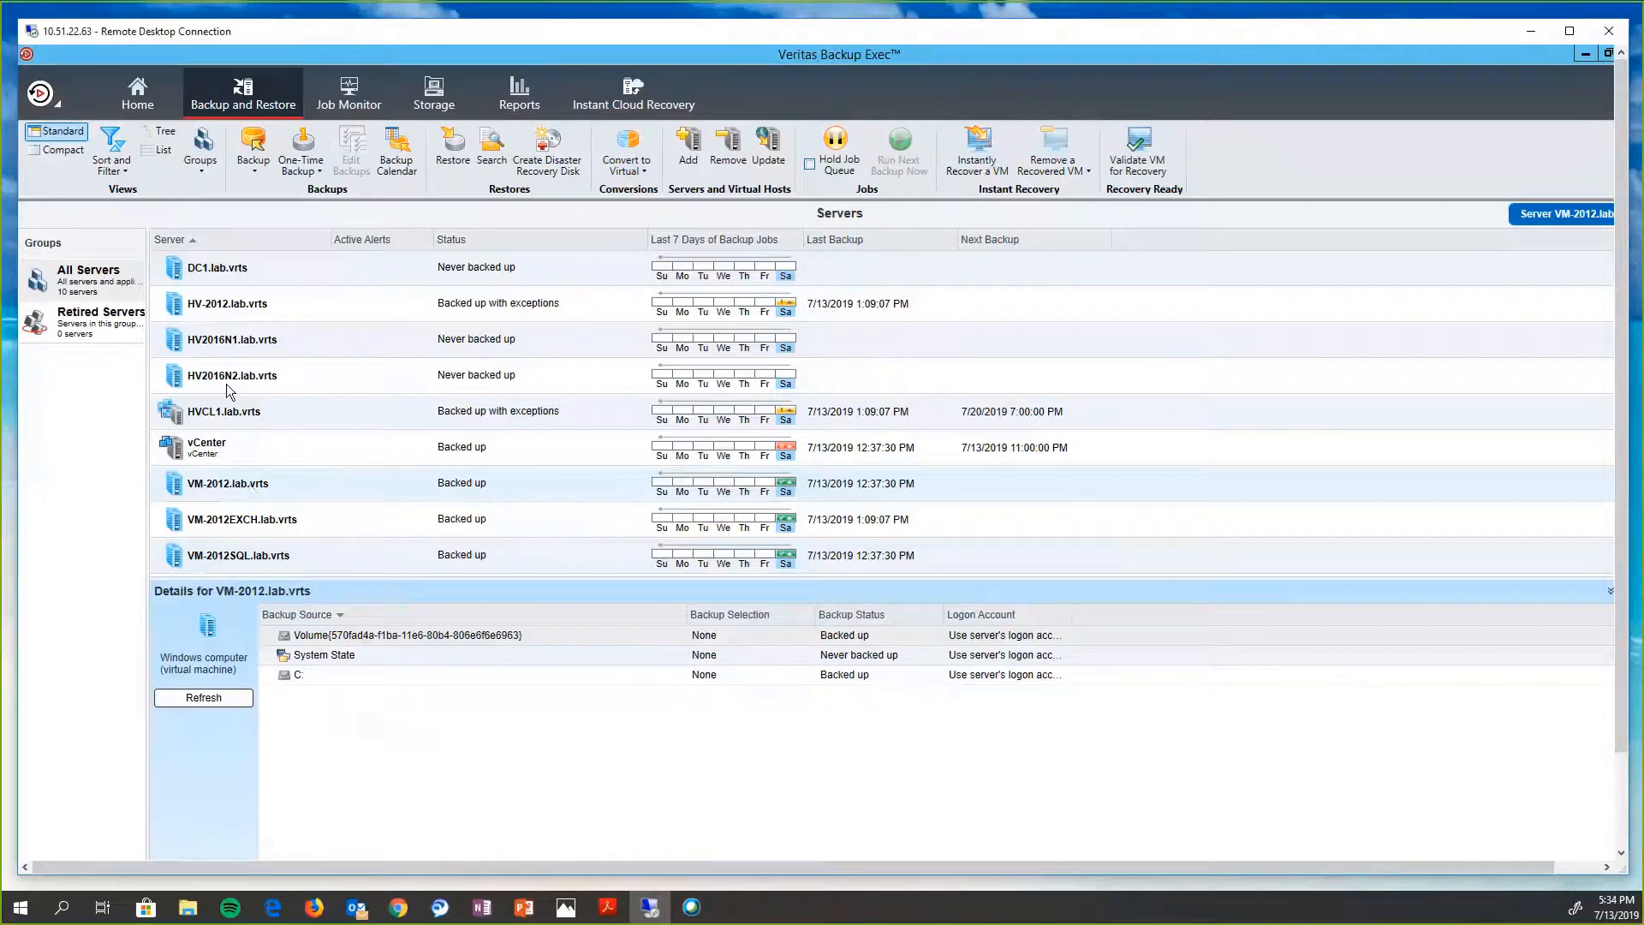
left_click(974, 147)
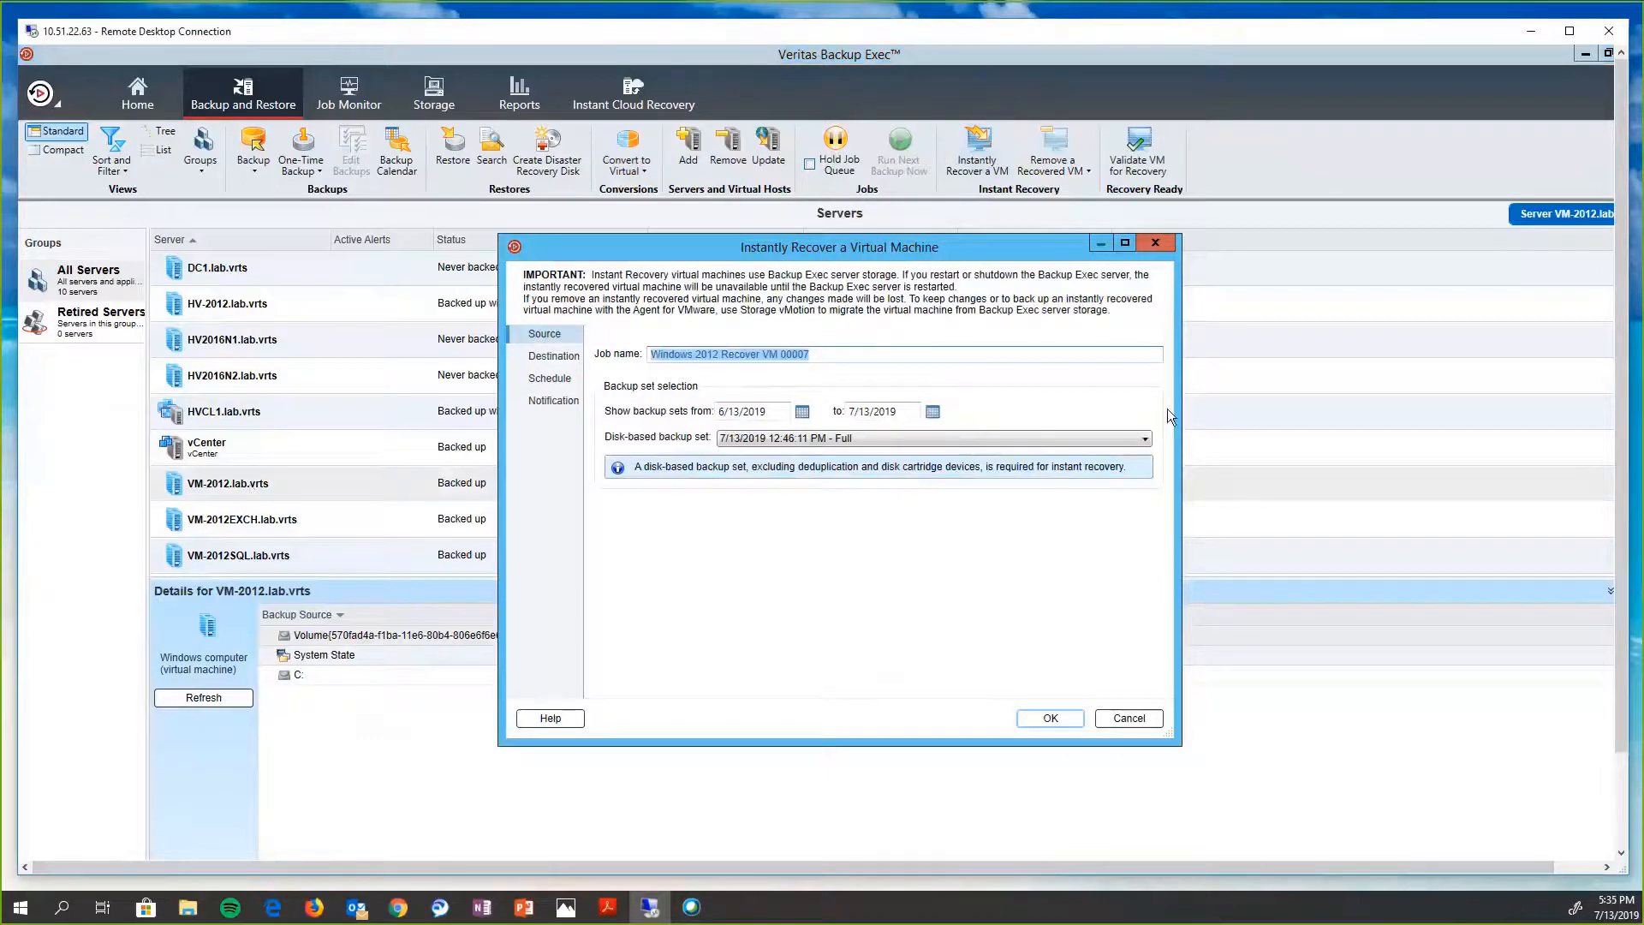
mouse_move(846, 353)
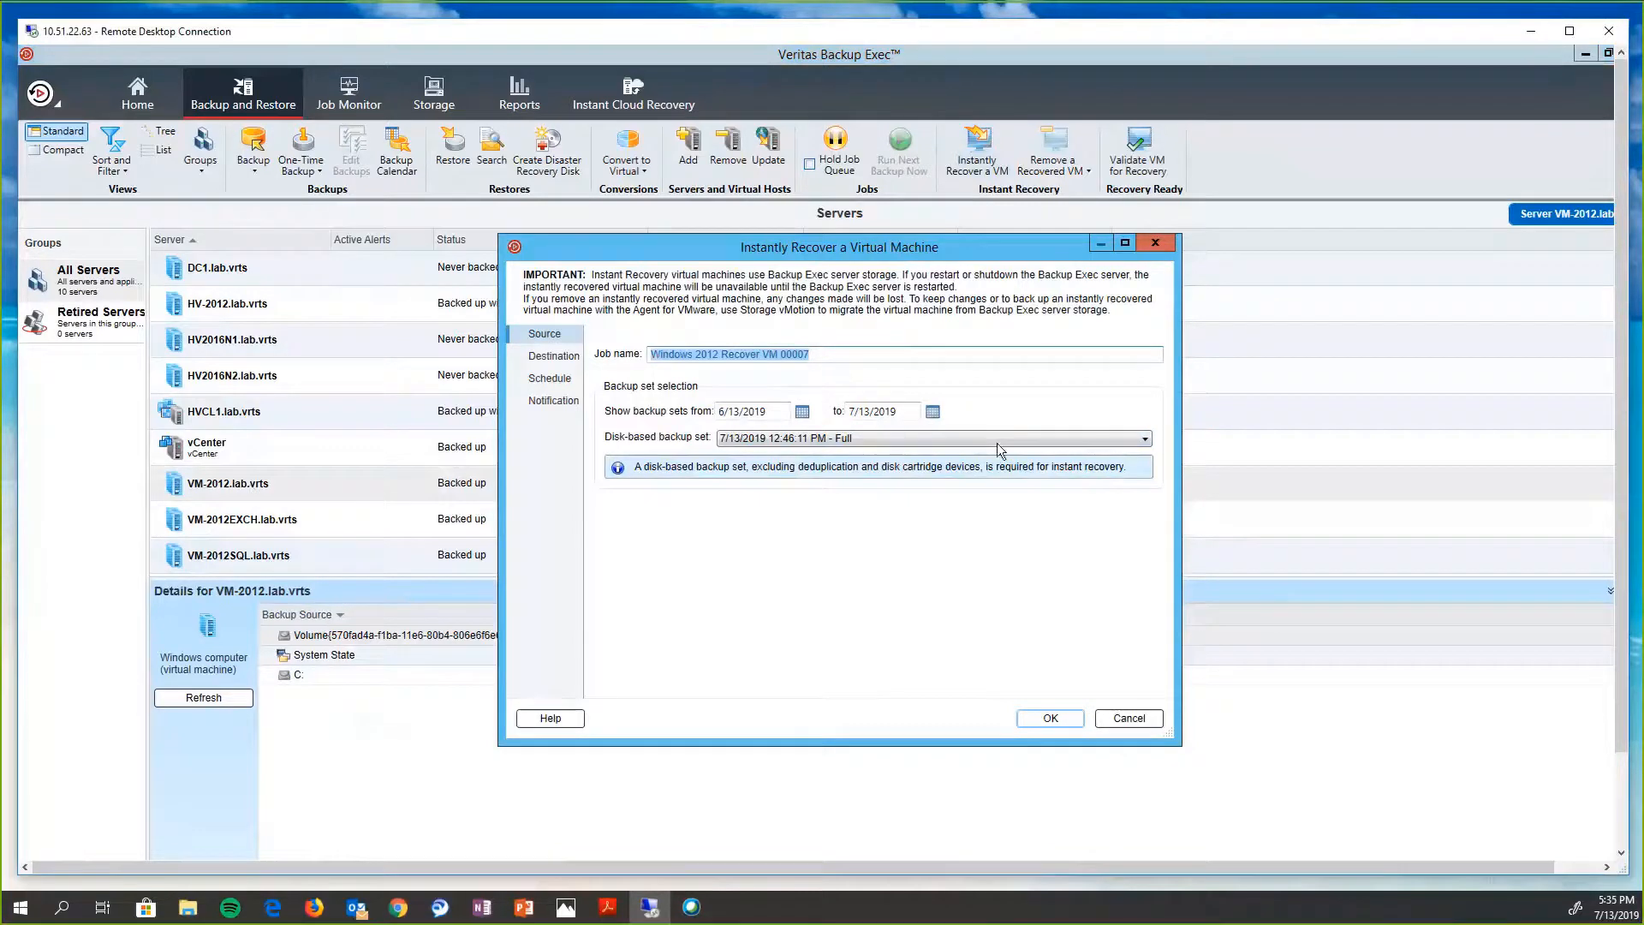
- Choose the 9:26 AM full backup set as the source for the instant VM recovery
left_click(1142, 437)
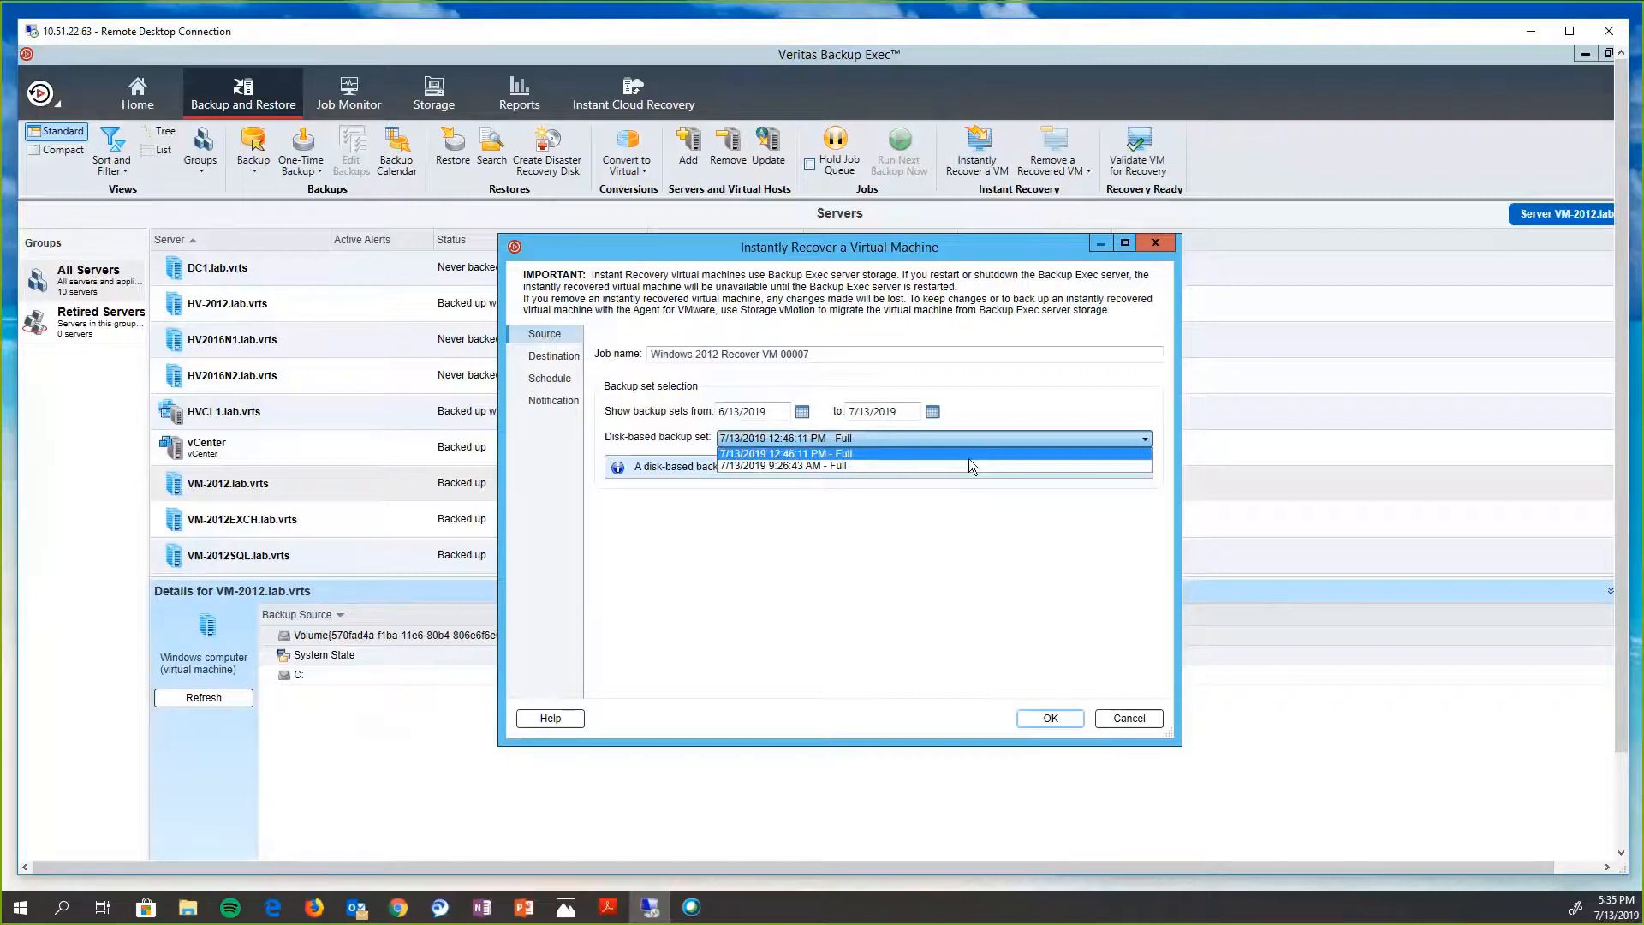
left_click(786, 452)
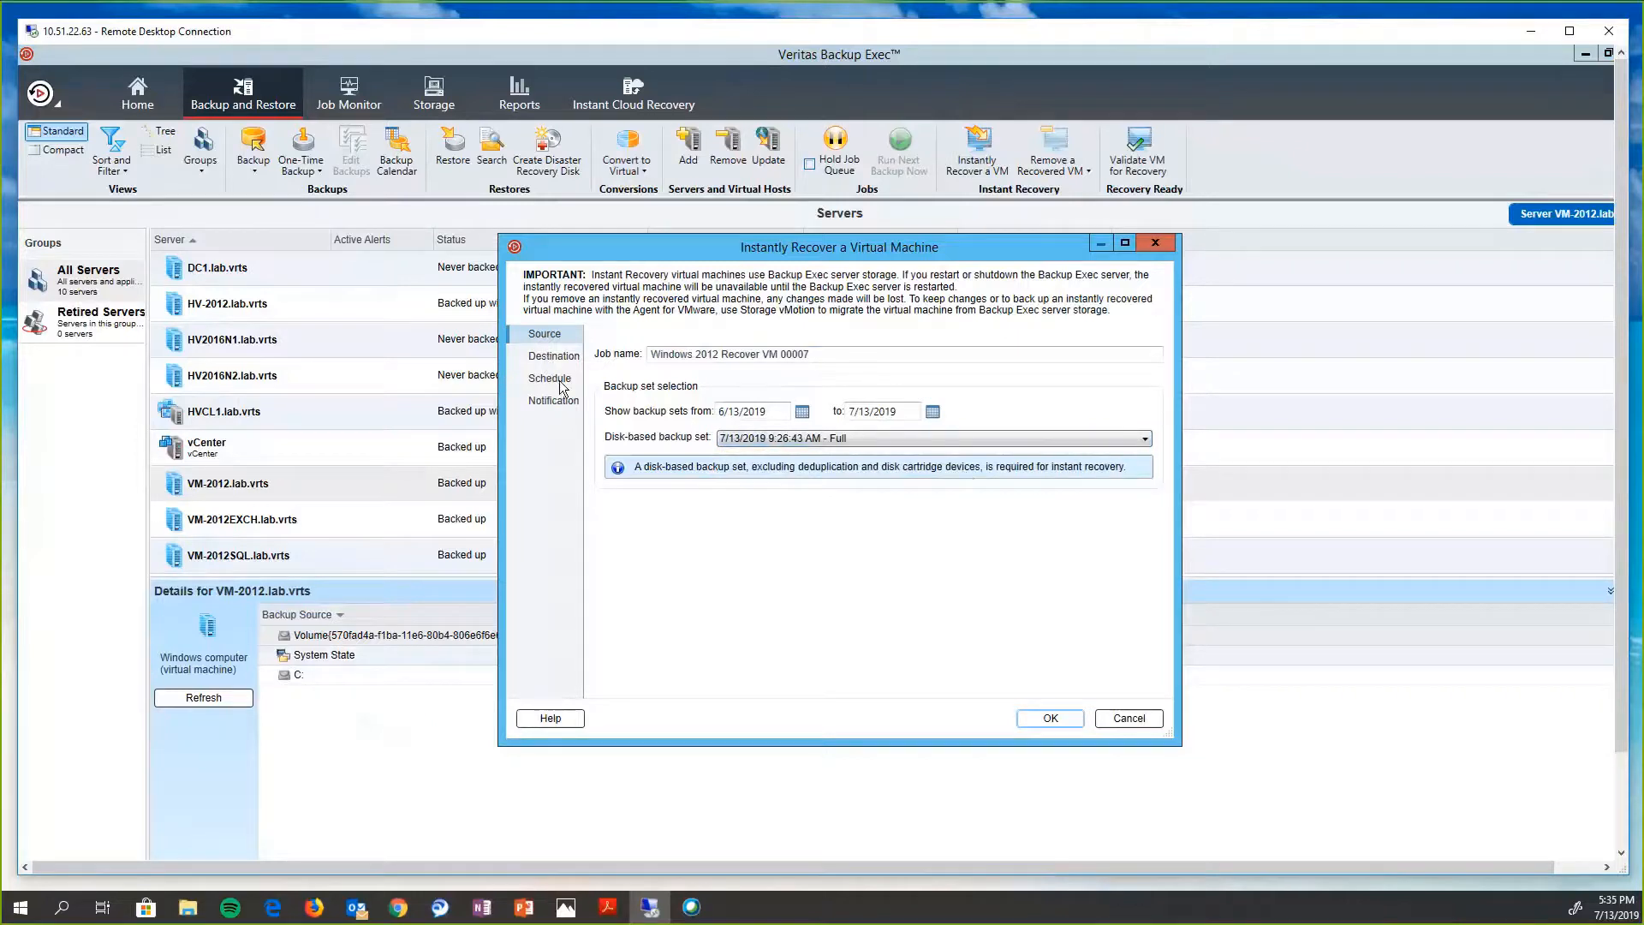
left_click(1118, 462)
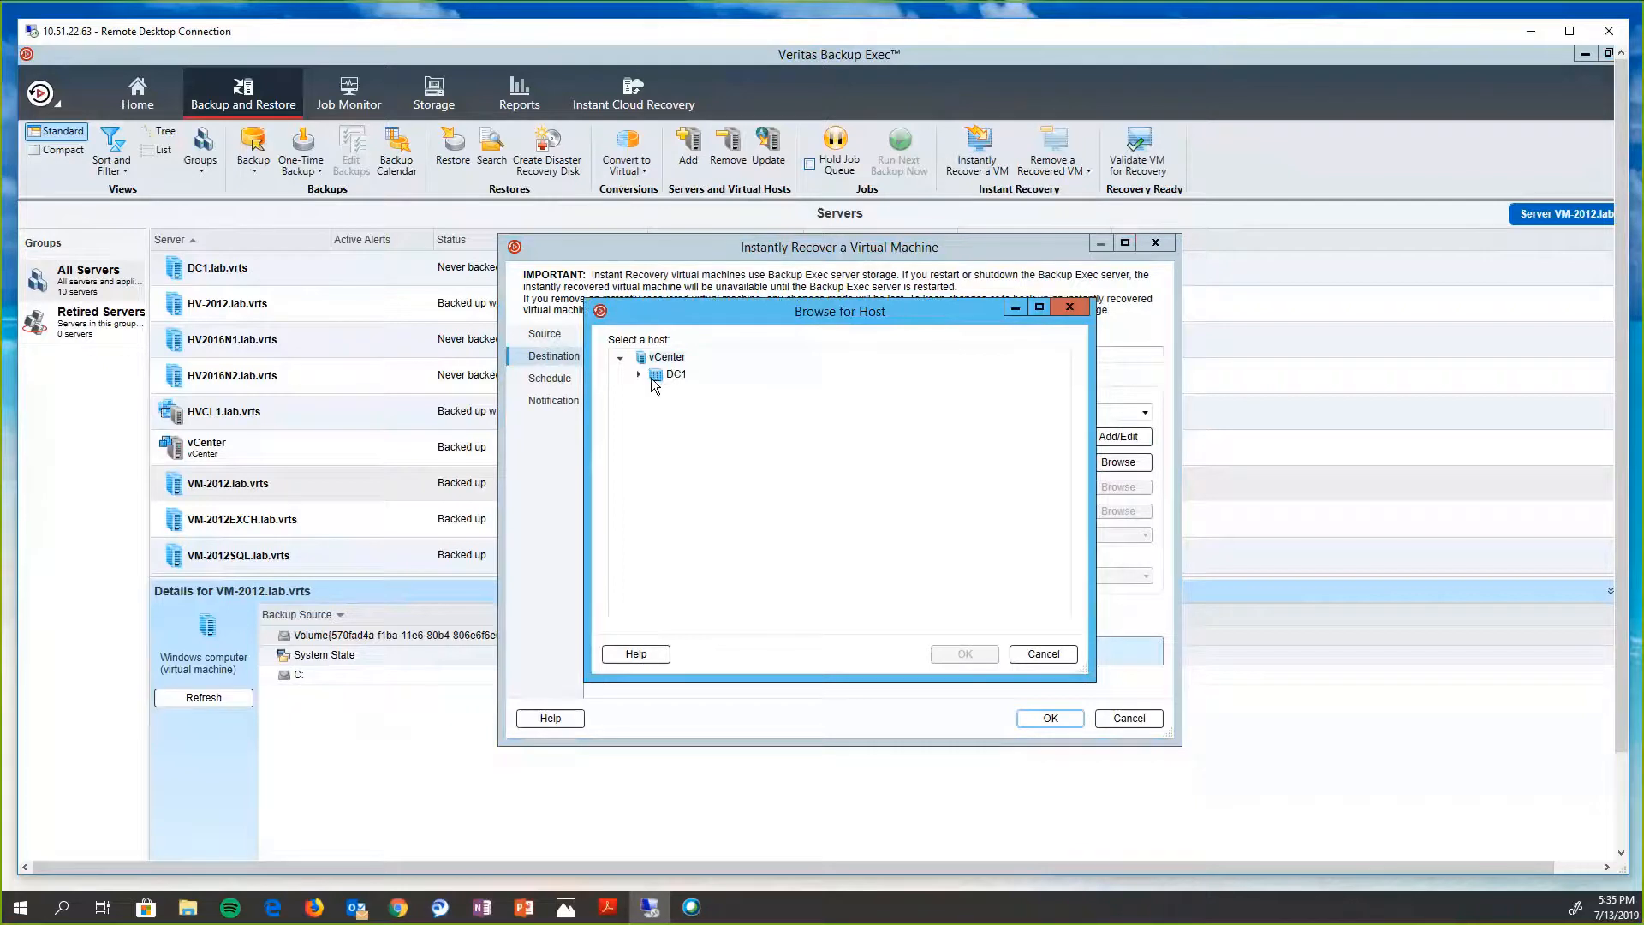
- Set the recovery destination to host esx63 under DC1 and move on to the job schedule
left_click(638, 375)
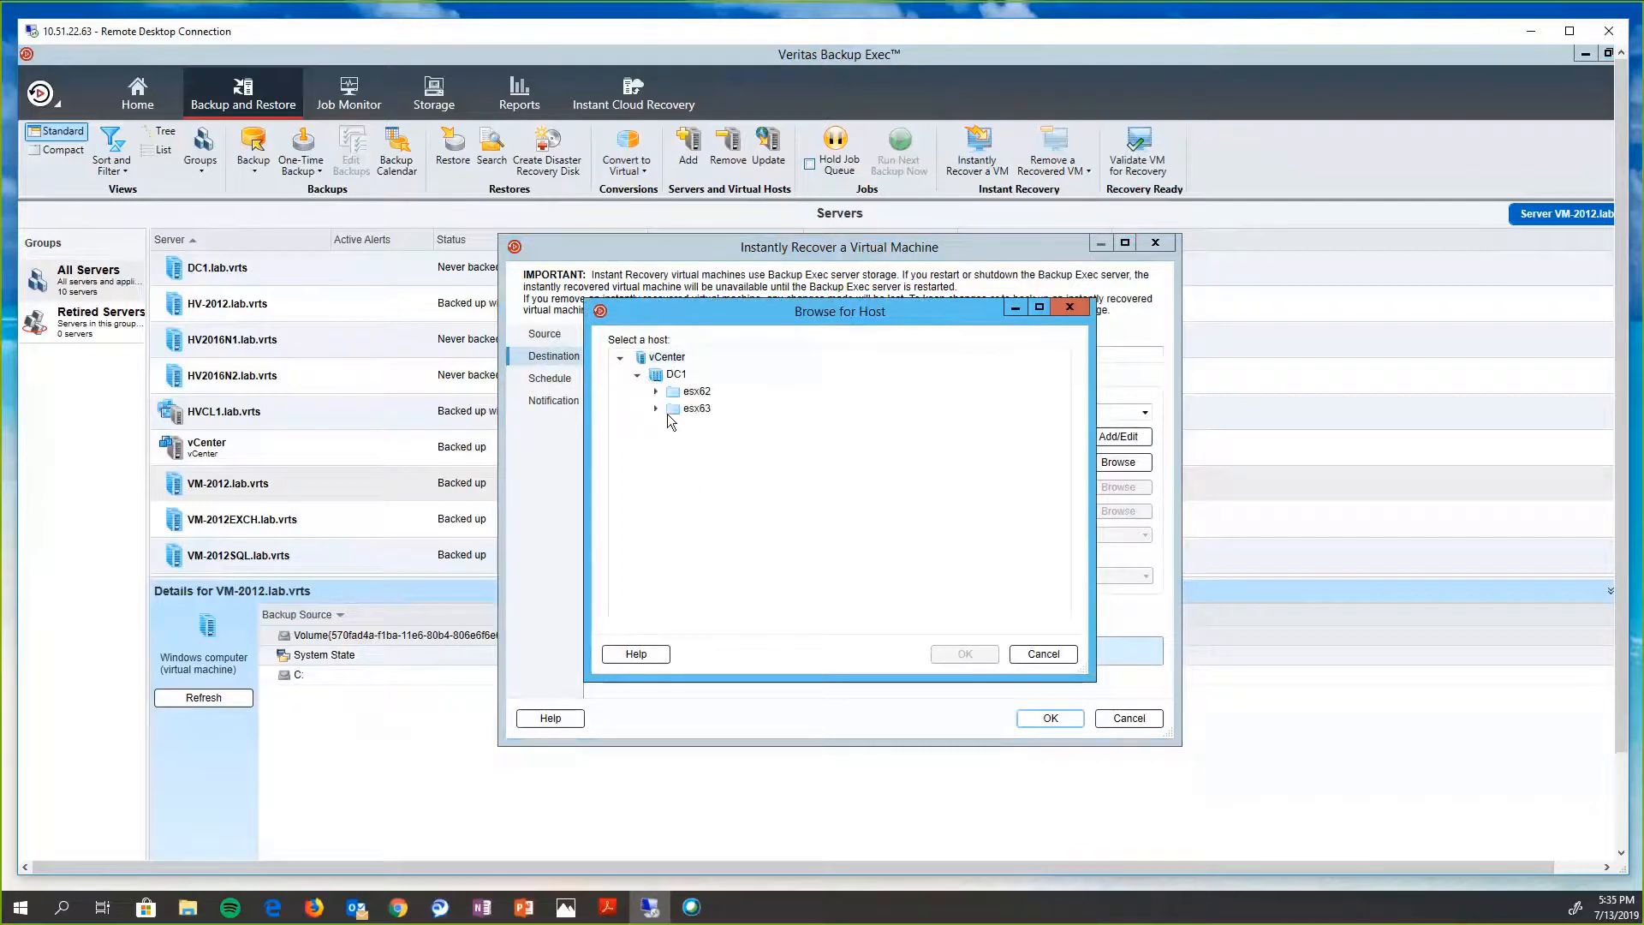
left_click(656, 407)
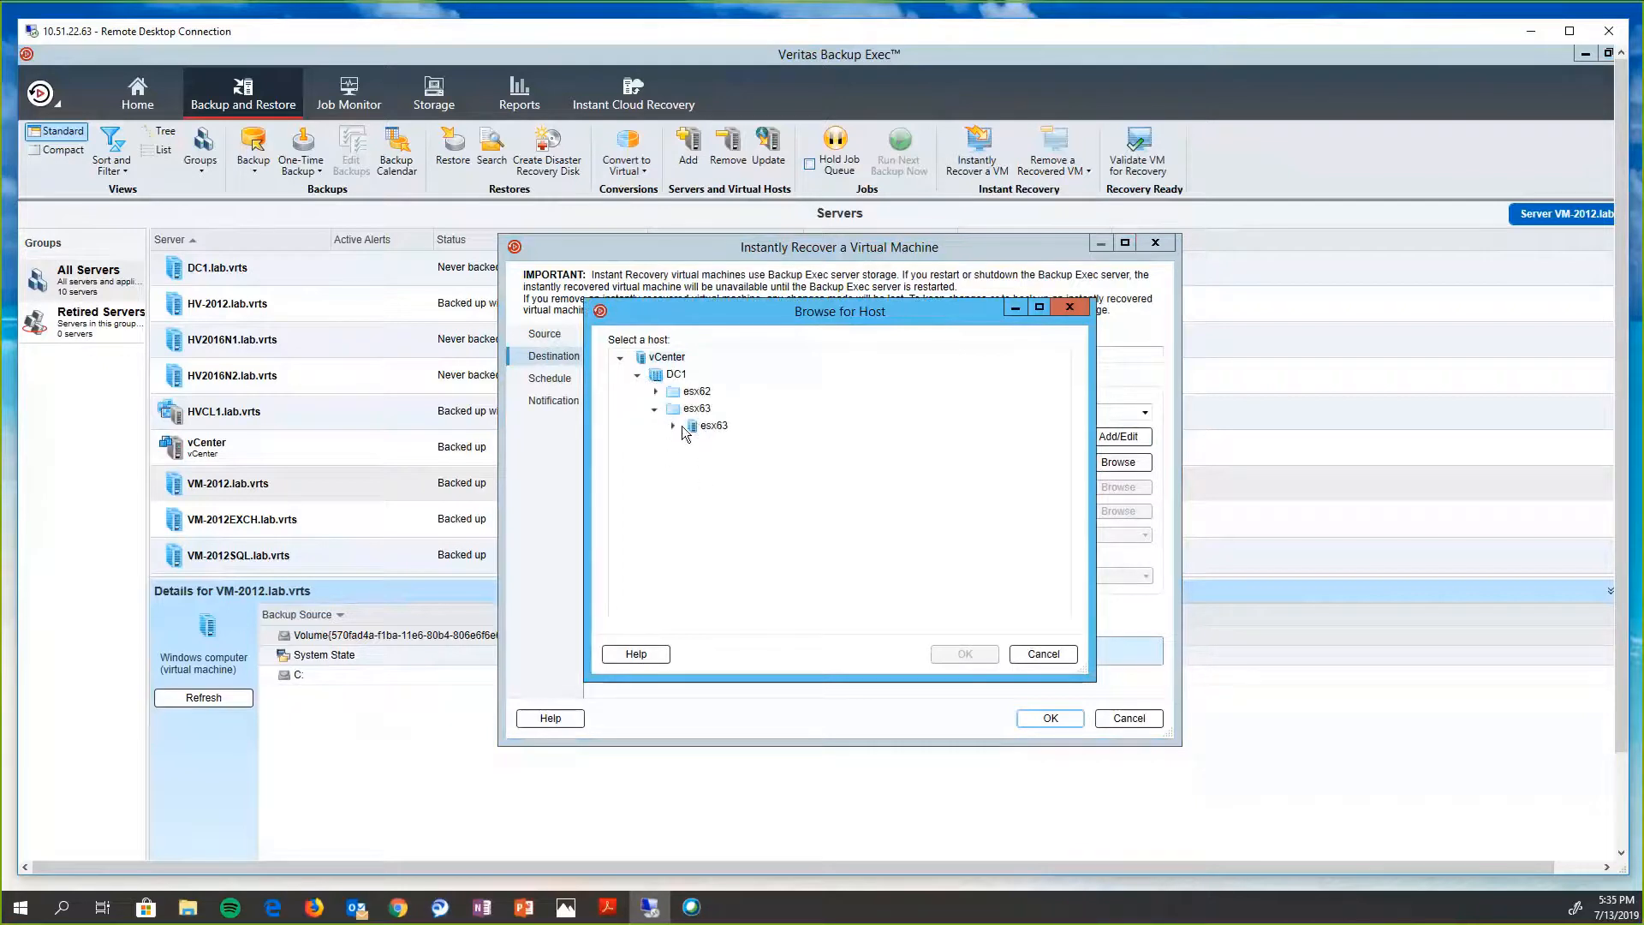
left_click(712, 424)
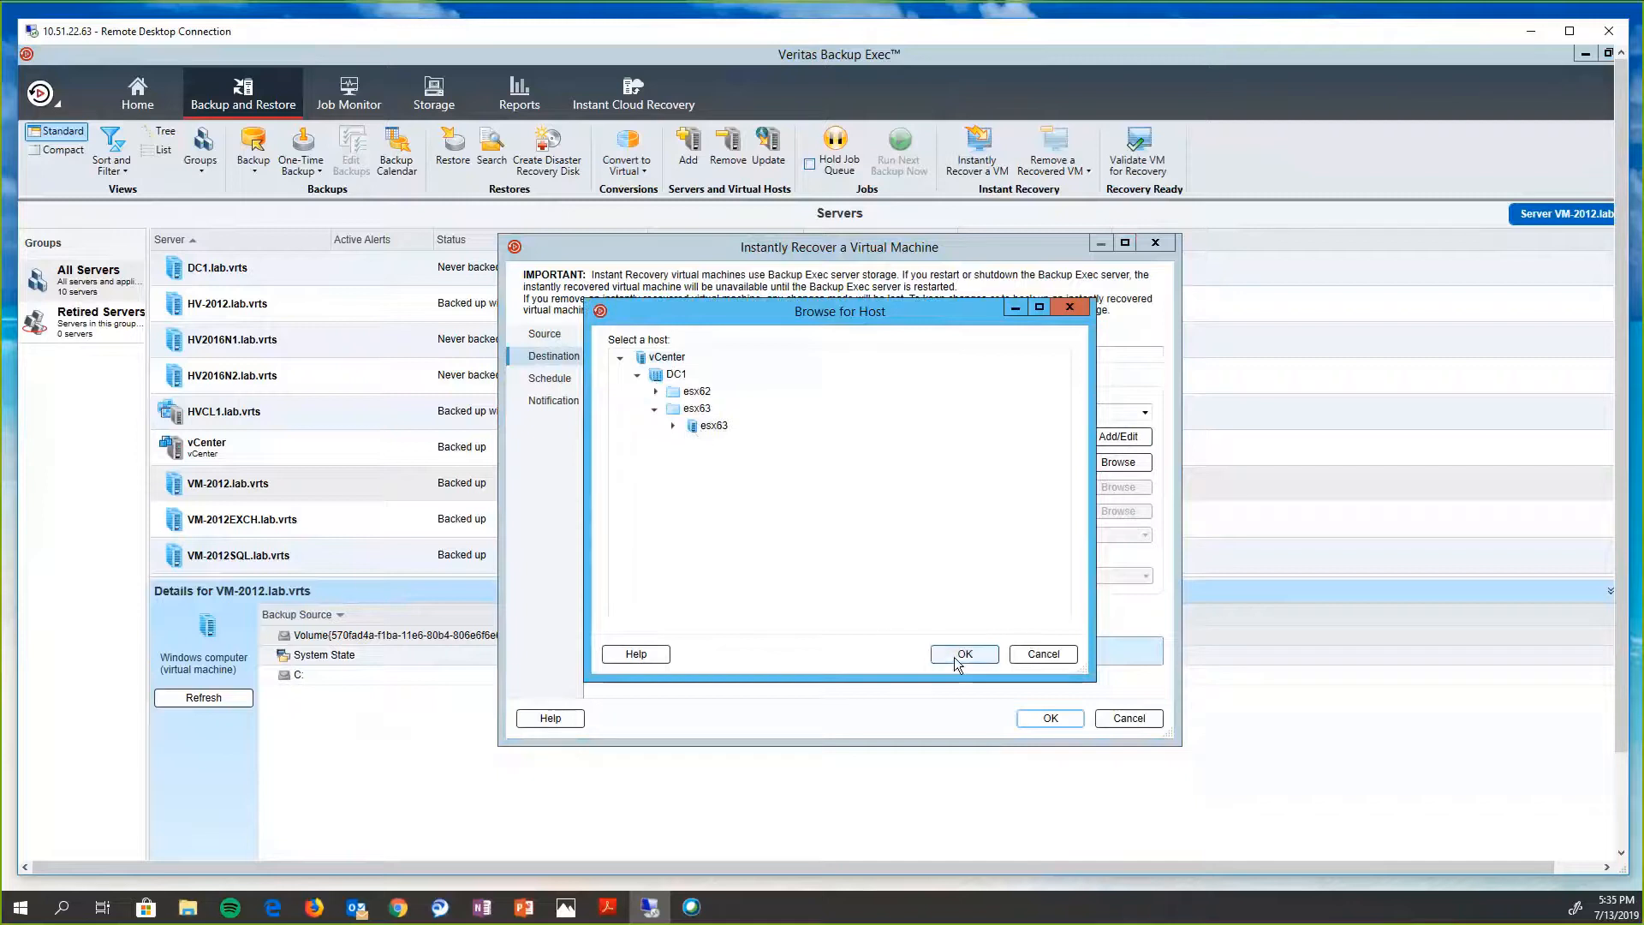
left_click(960, 652)
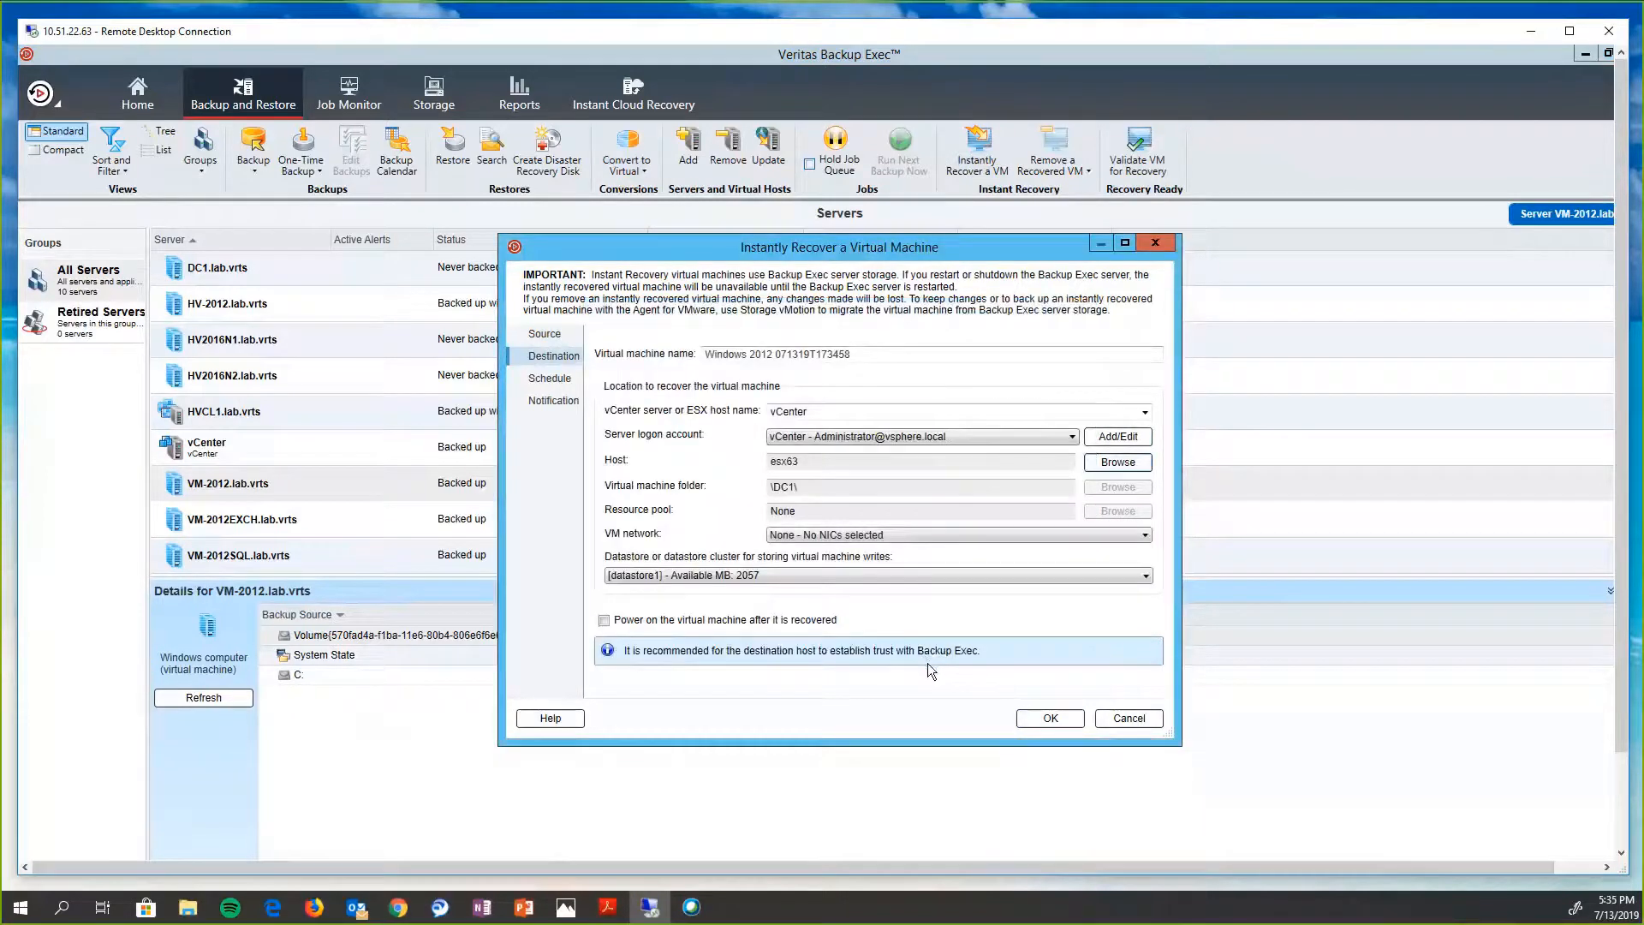
left_click(549, 377)
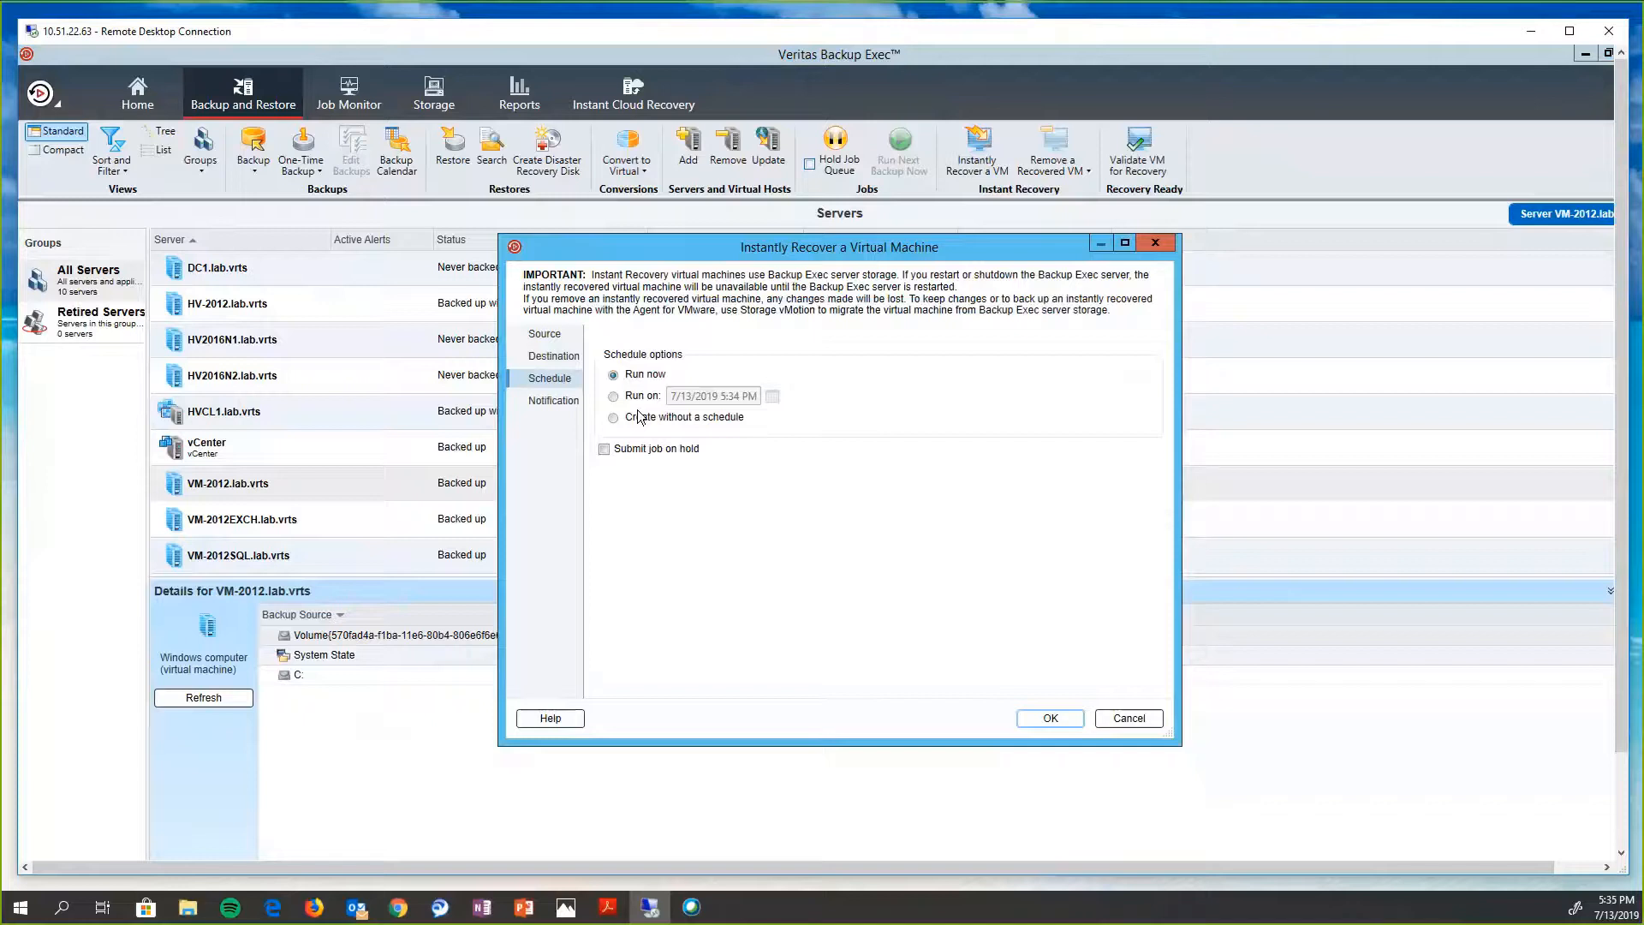
mouse_move(536, 434)
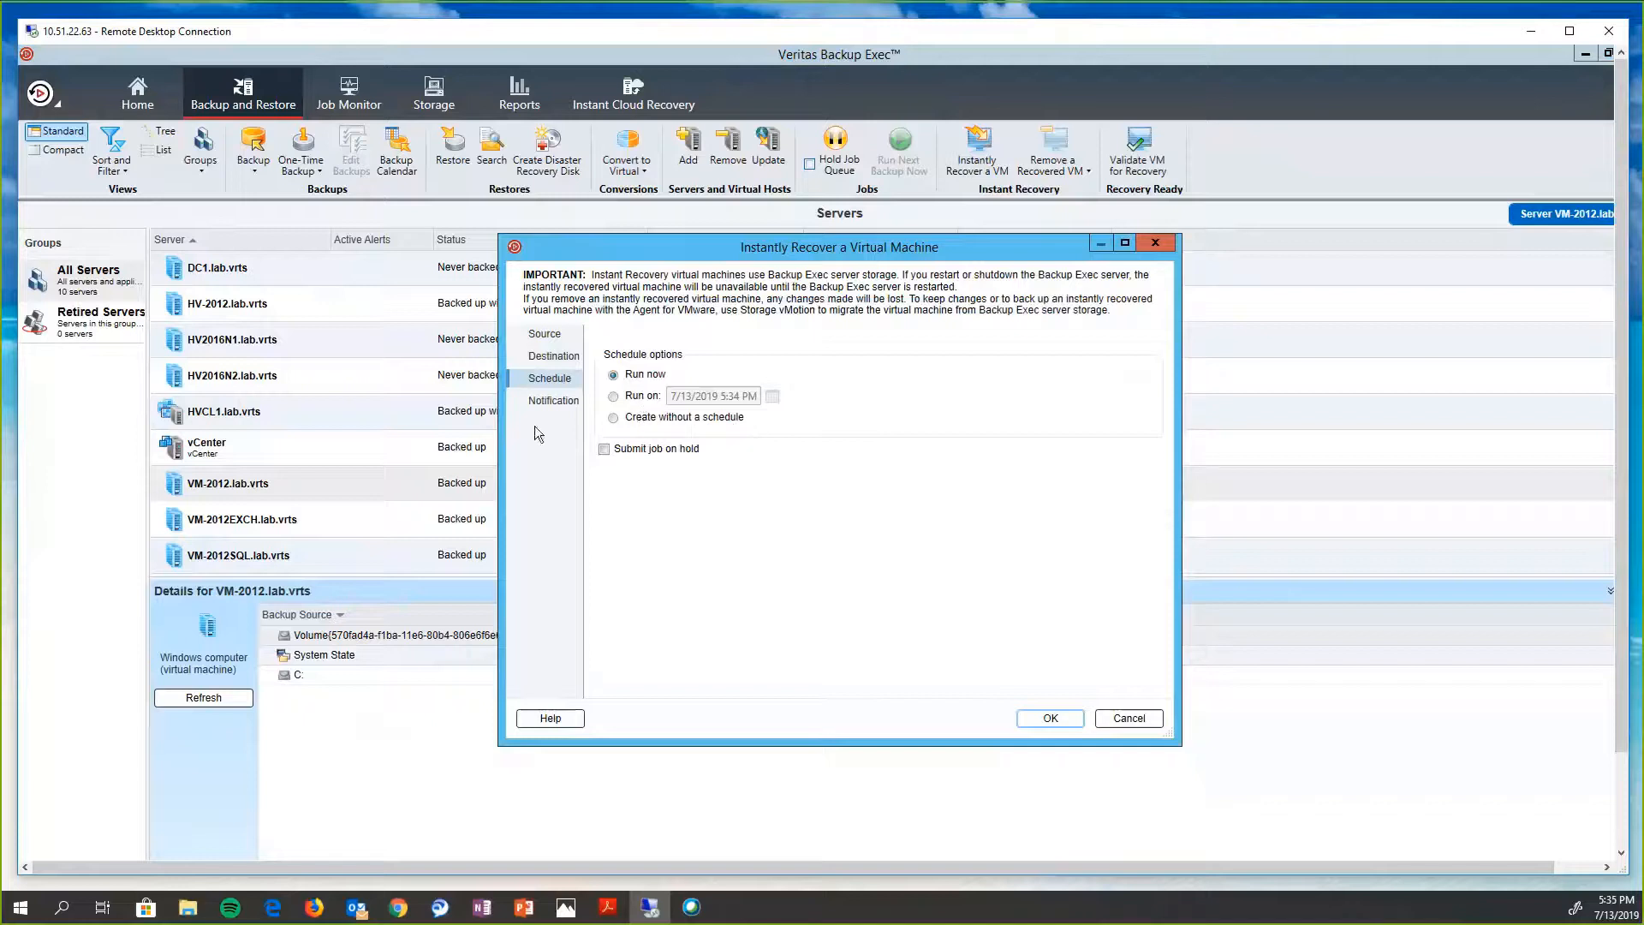
- Run the instant recovery now so VM-2012 reports Backed up, VMs recovered
left_click(553, 401)
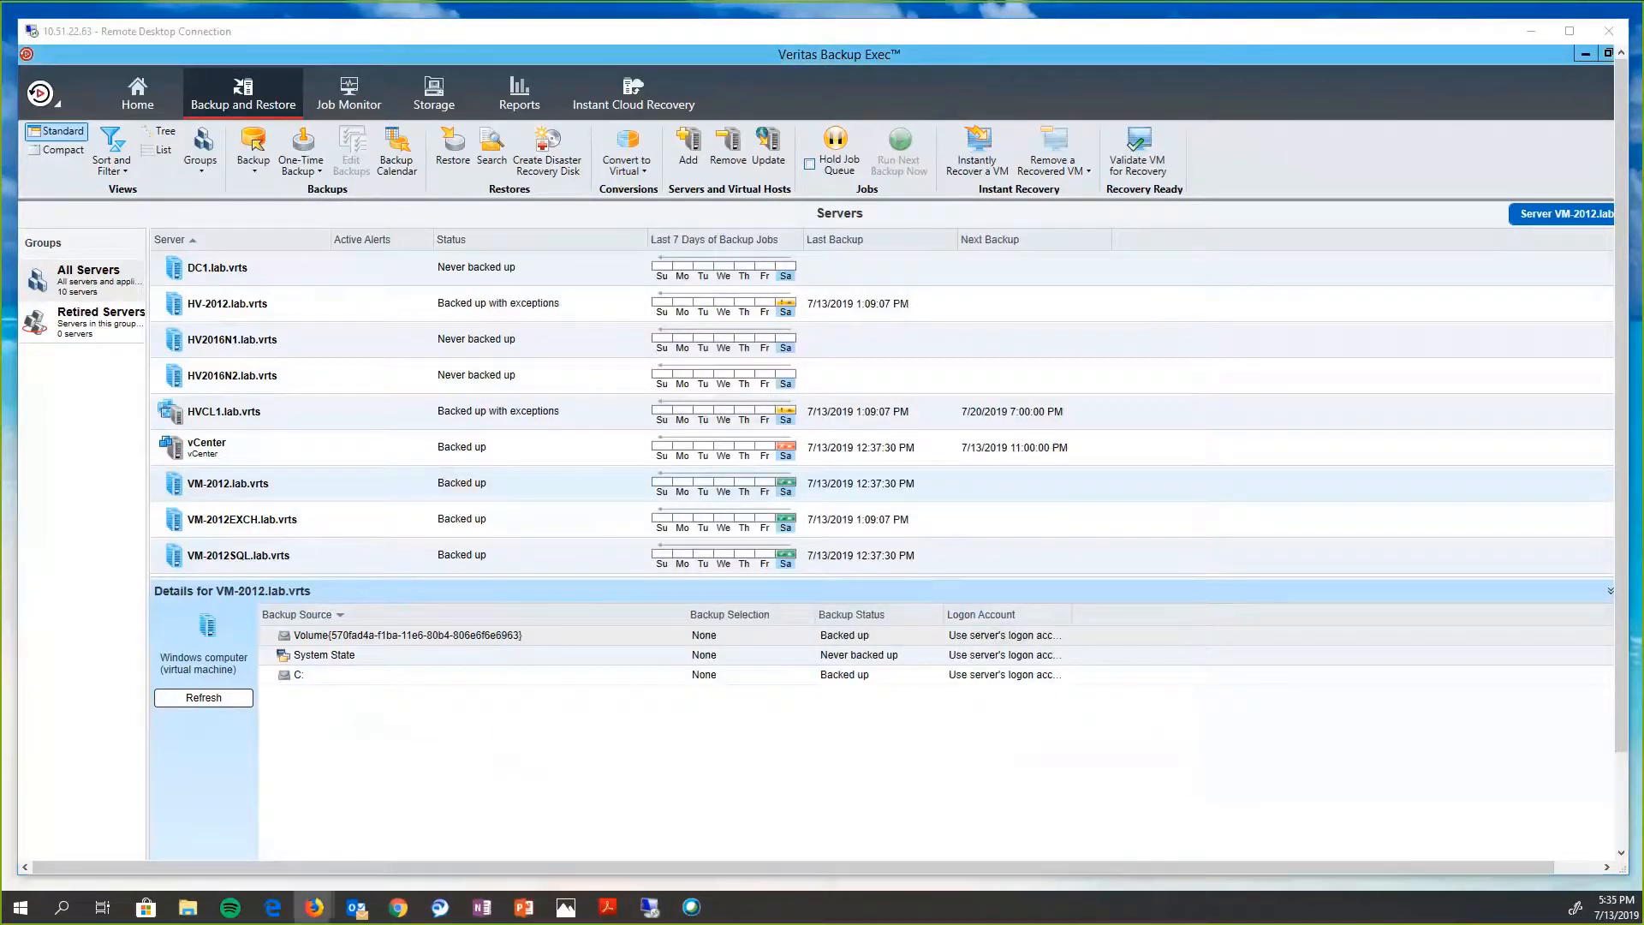
mouse_move(1399, 157)
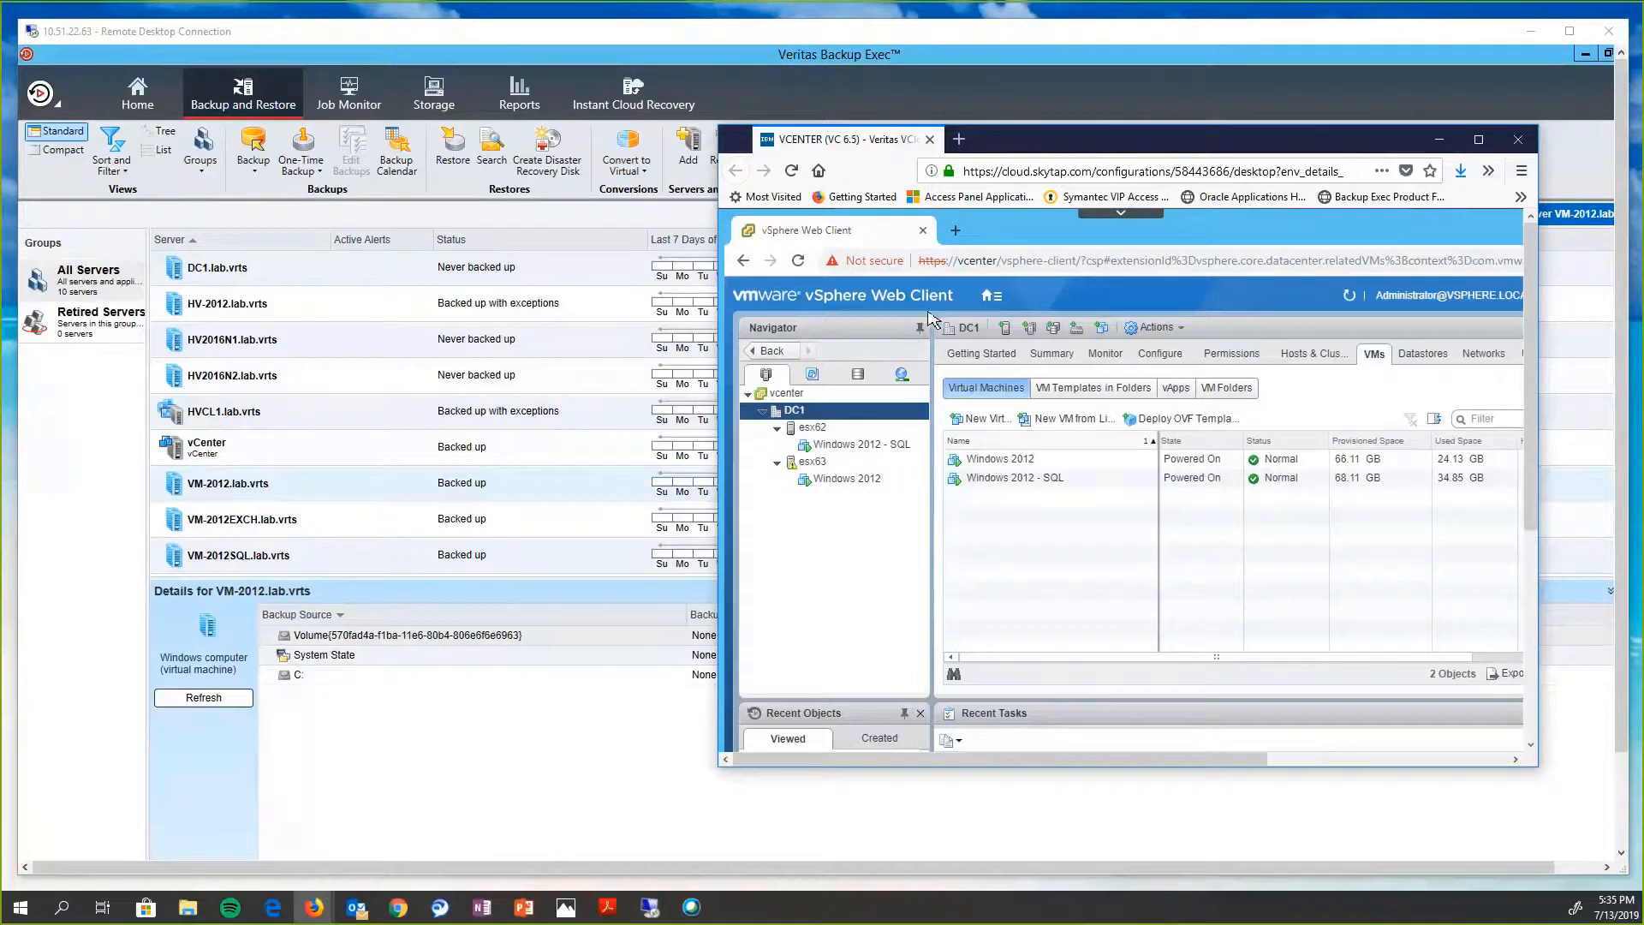
mouse_move(1286, 410)
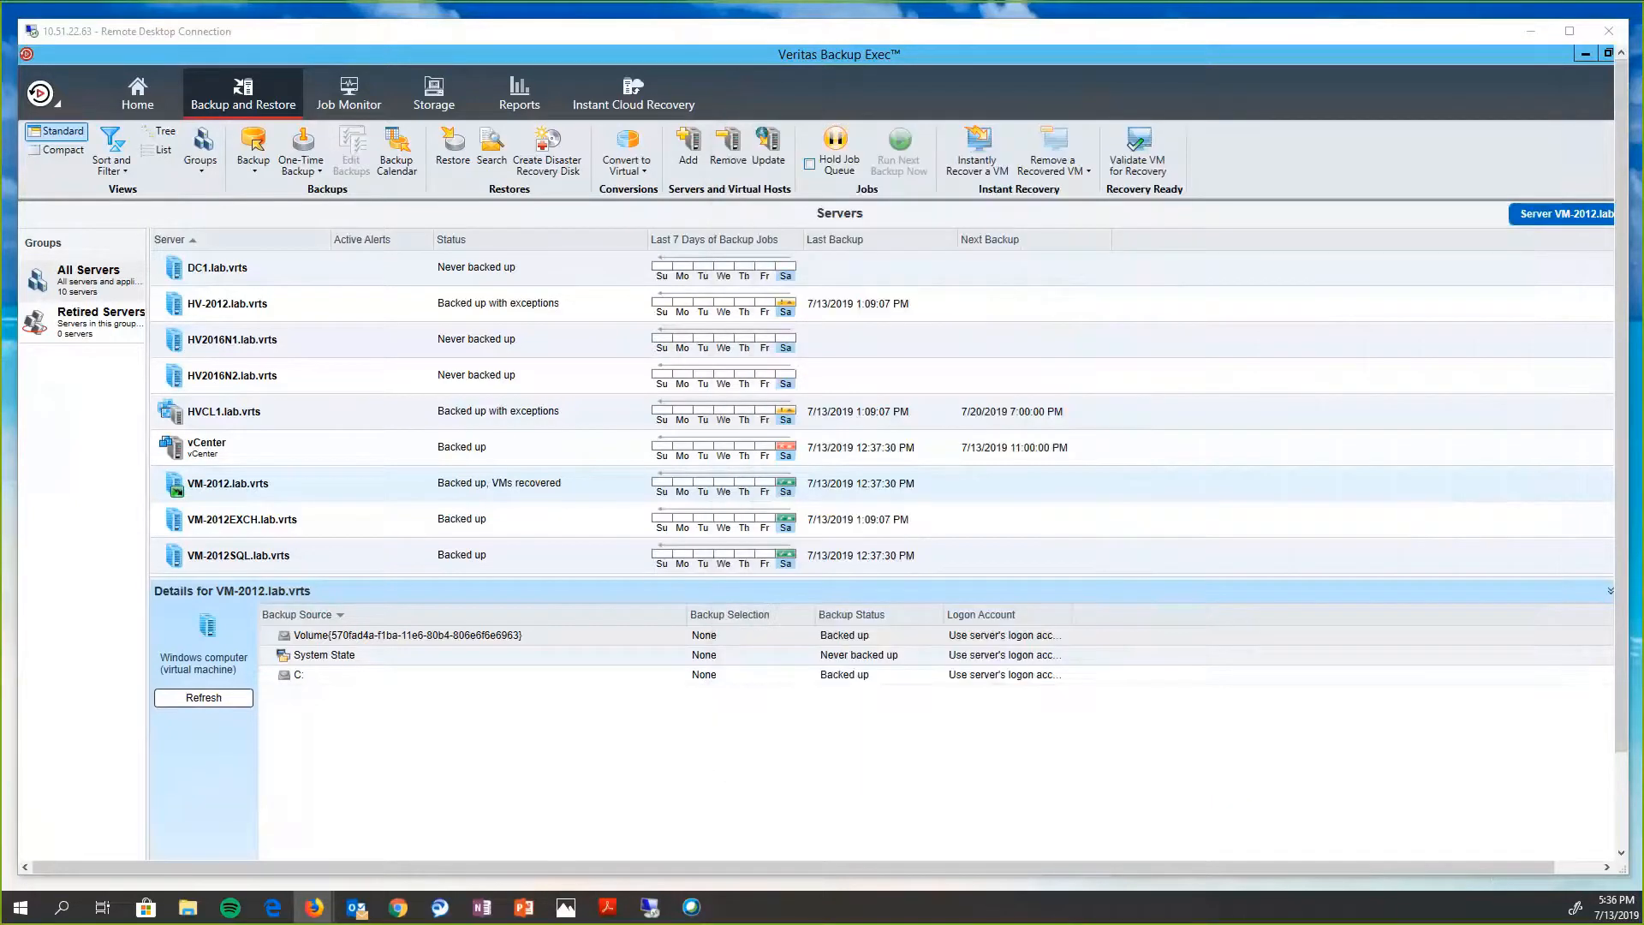
mouse_move(714, 799)
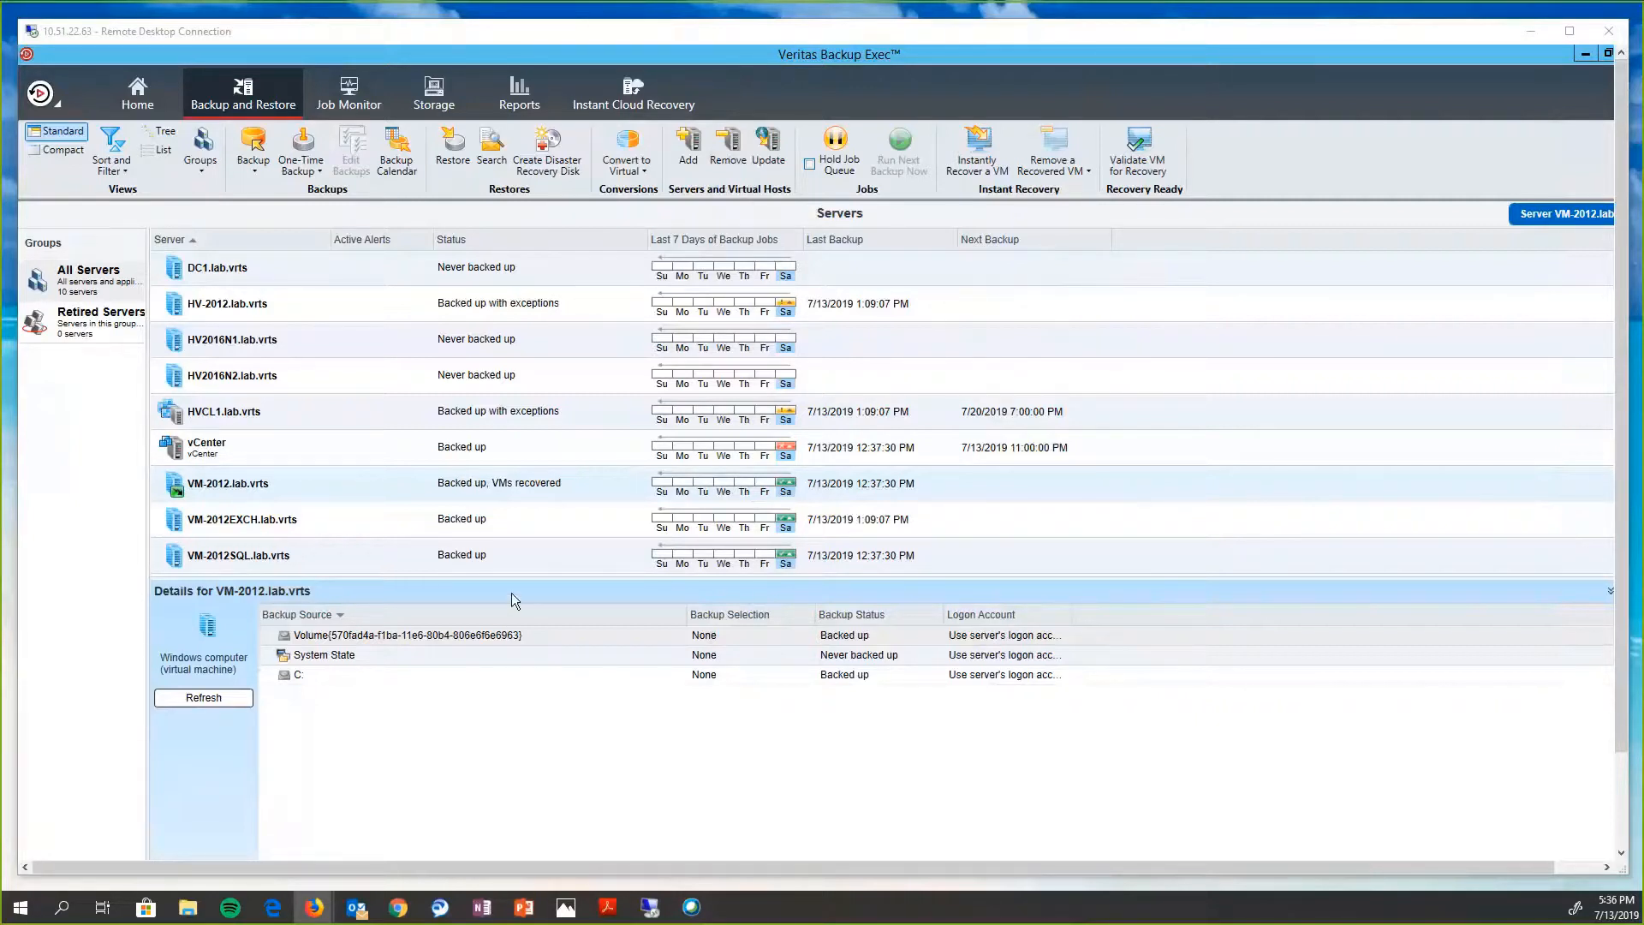
mouse_move(588, 500)
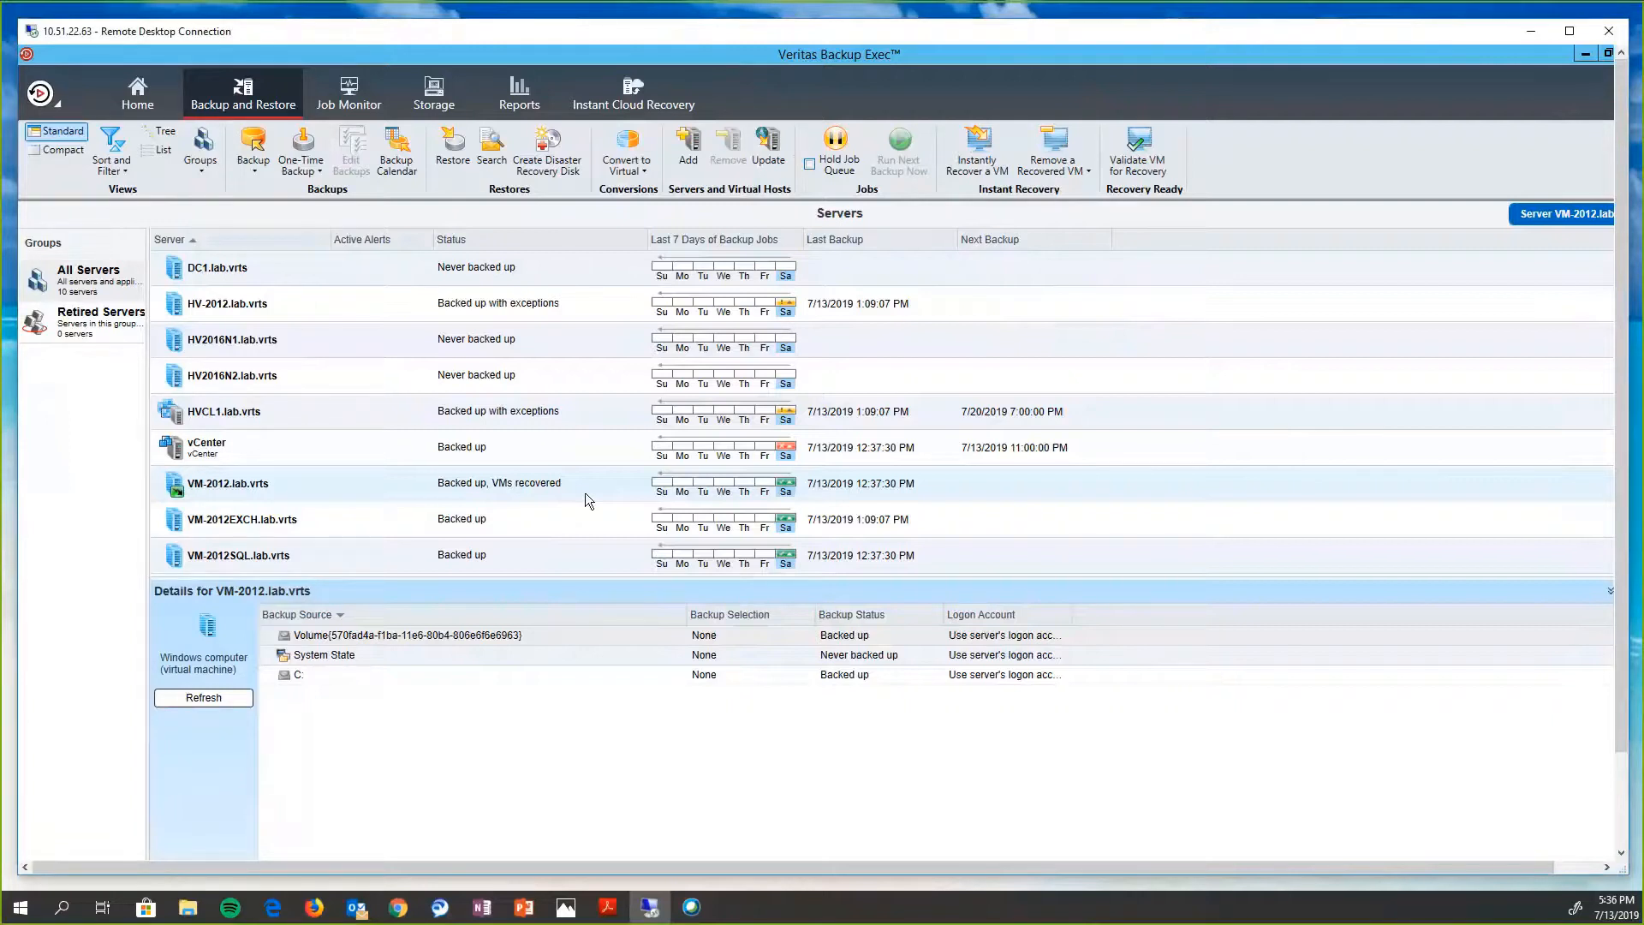
- Remove the recovered Windows 2012 VM using defaults and remove now
left_click(1053, 152)
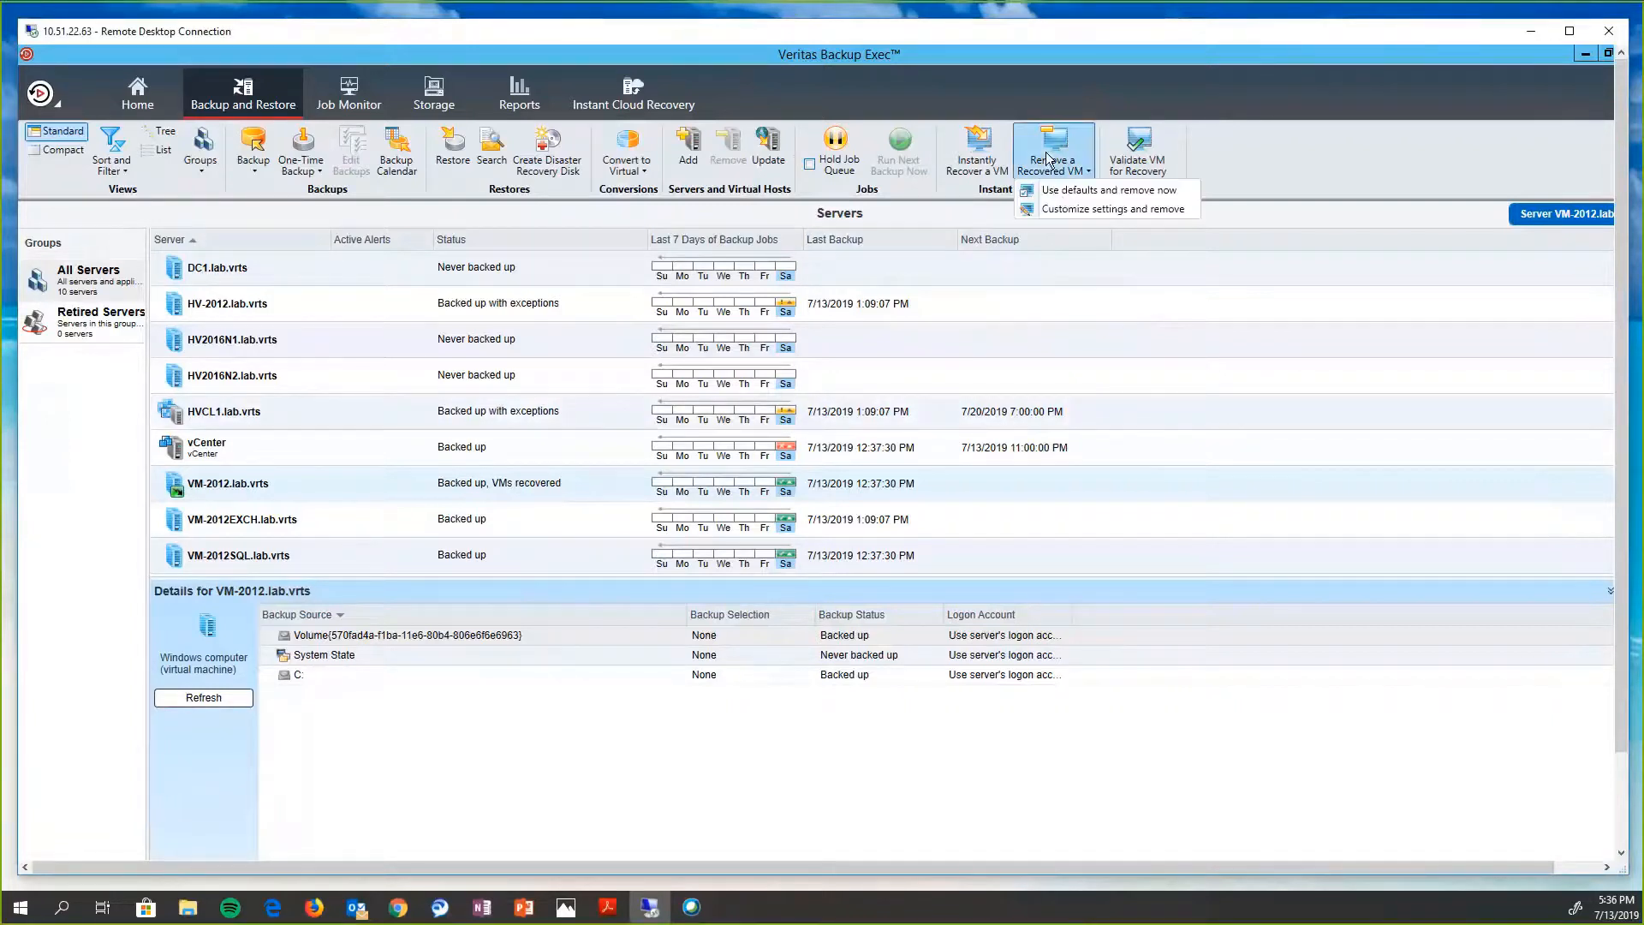
left_click(1108, 209)
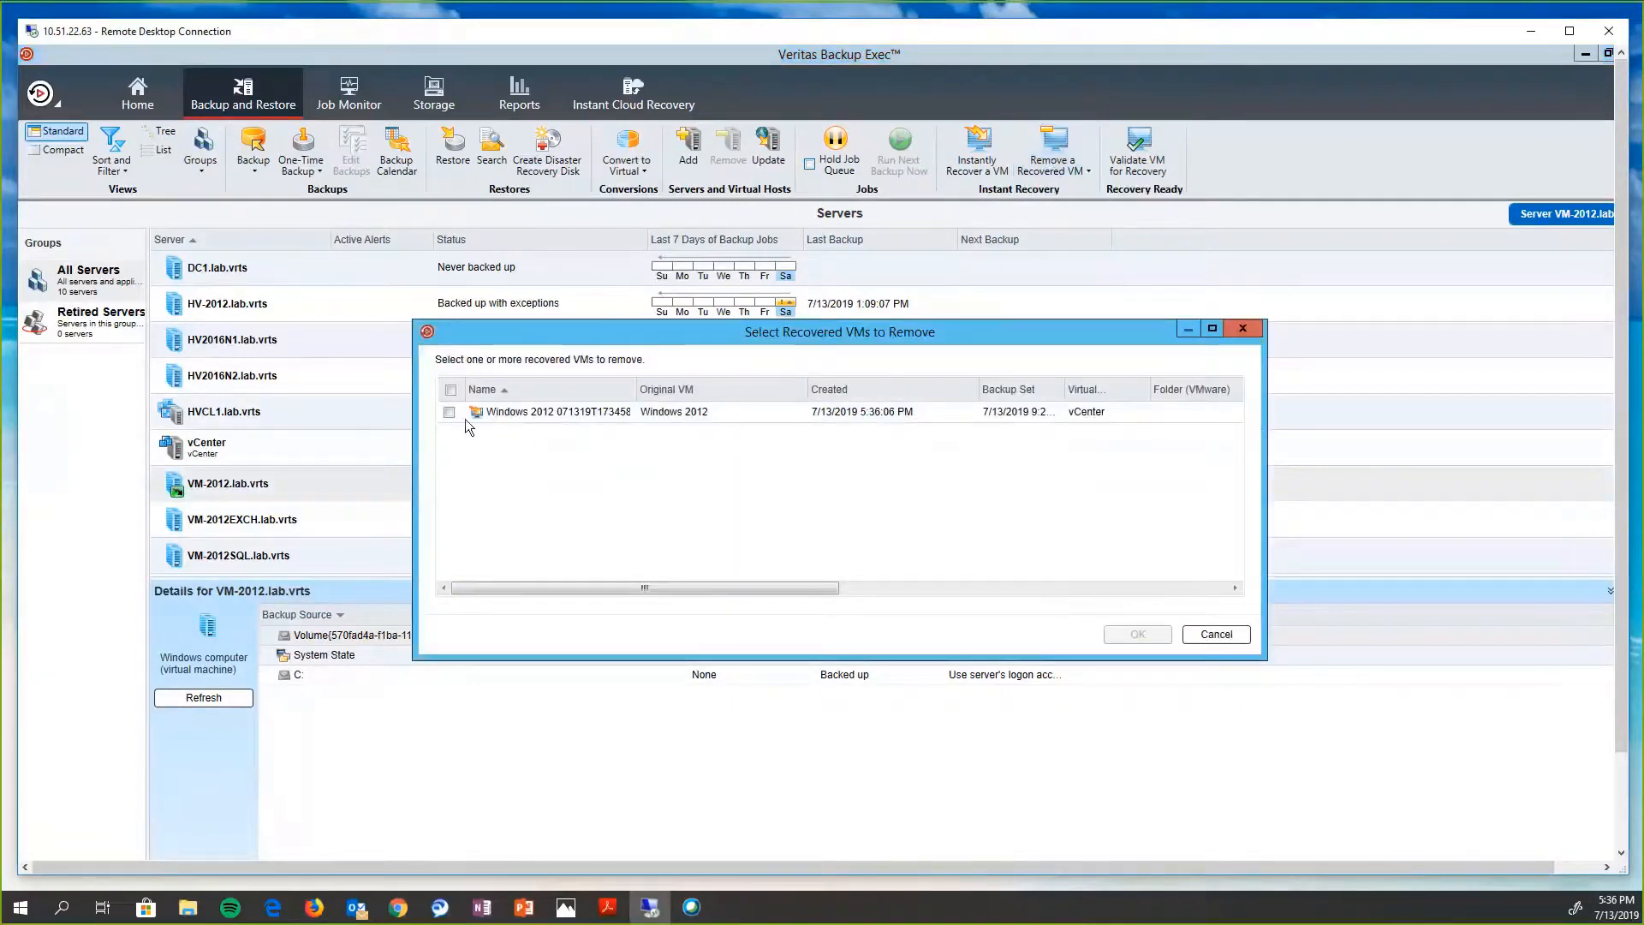
left_click(449, 411)
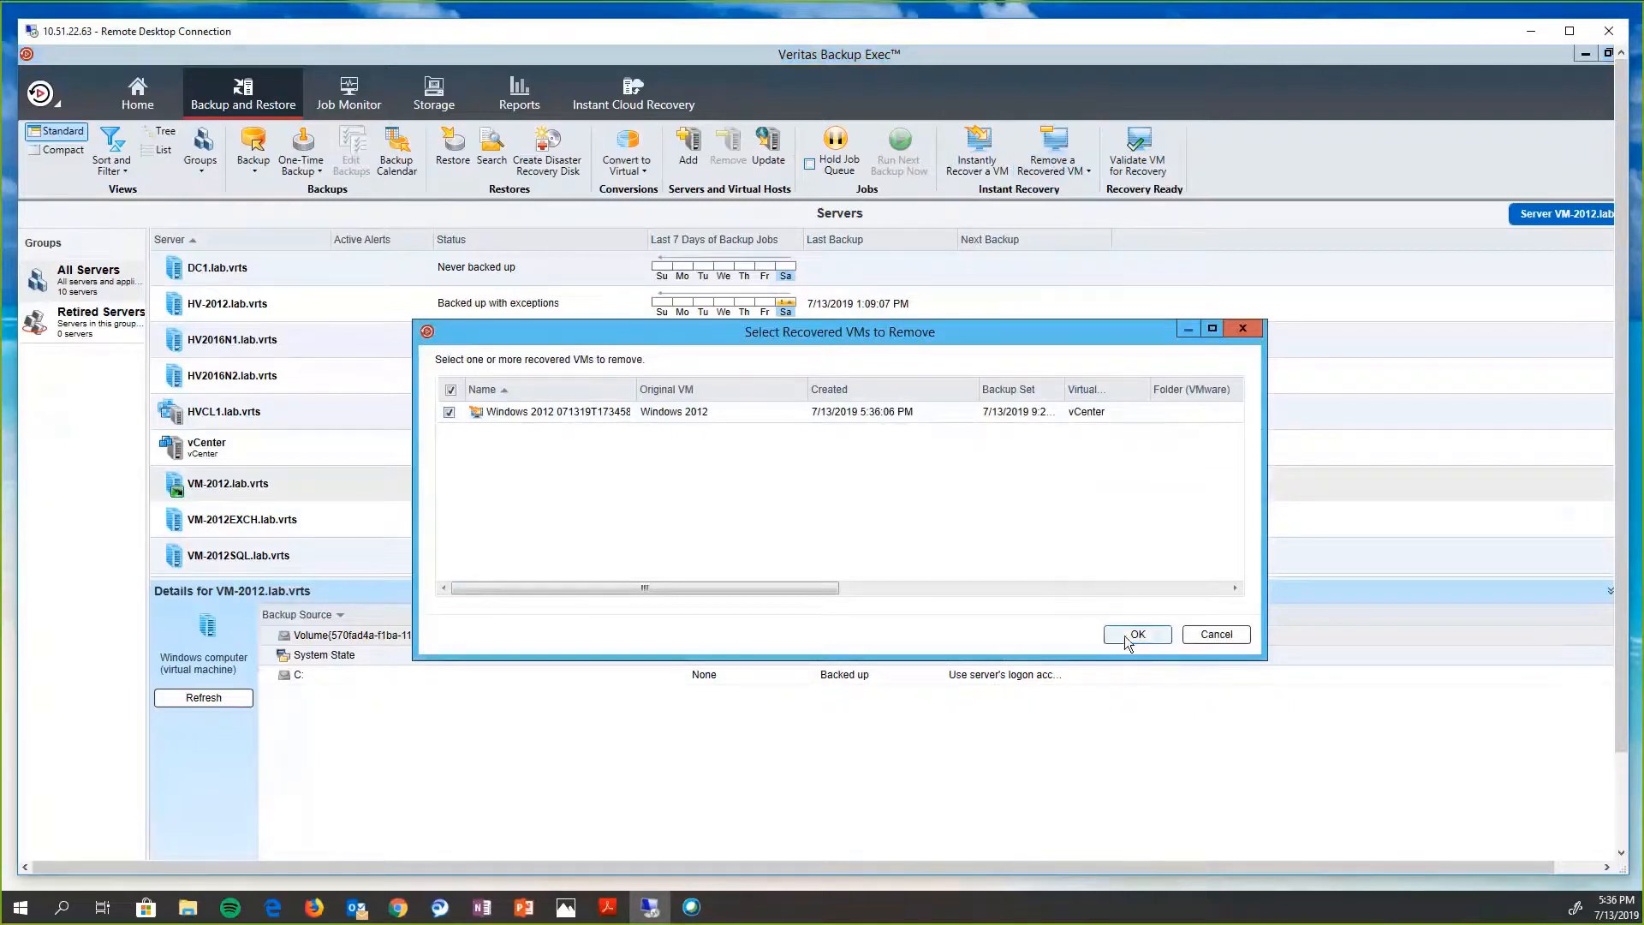
left_click(1137, 633)
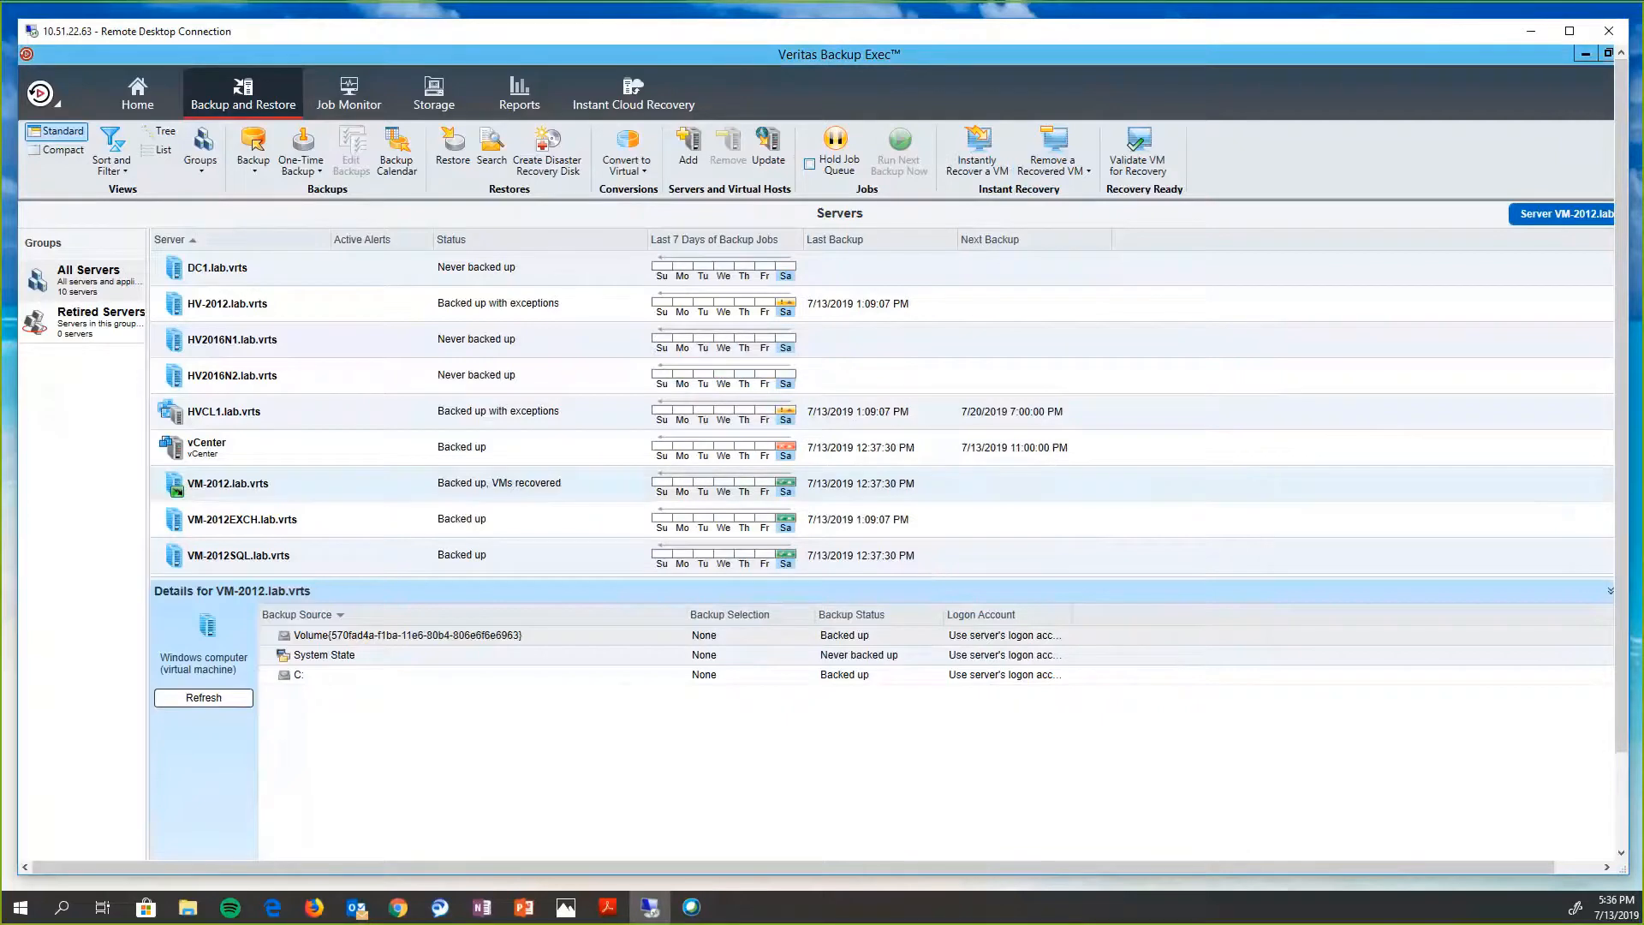
mouse_move(1301, 764)
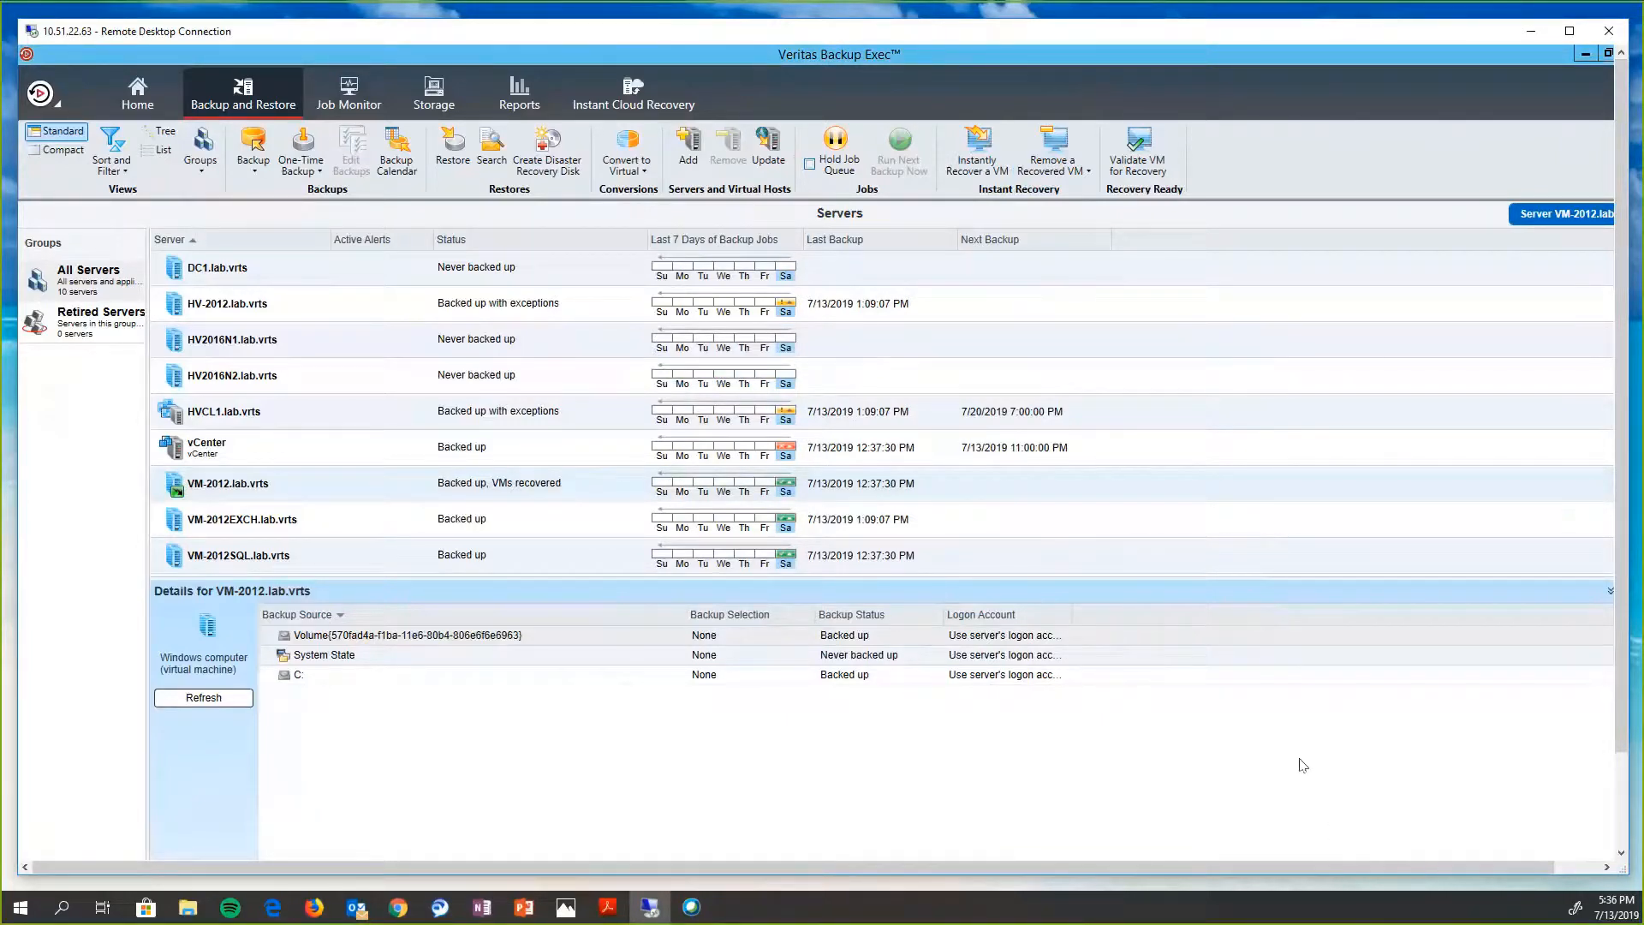
mouse_move(1314, 187)
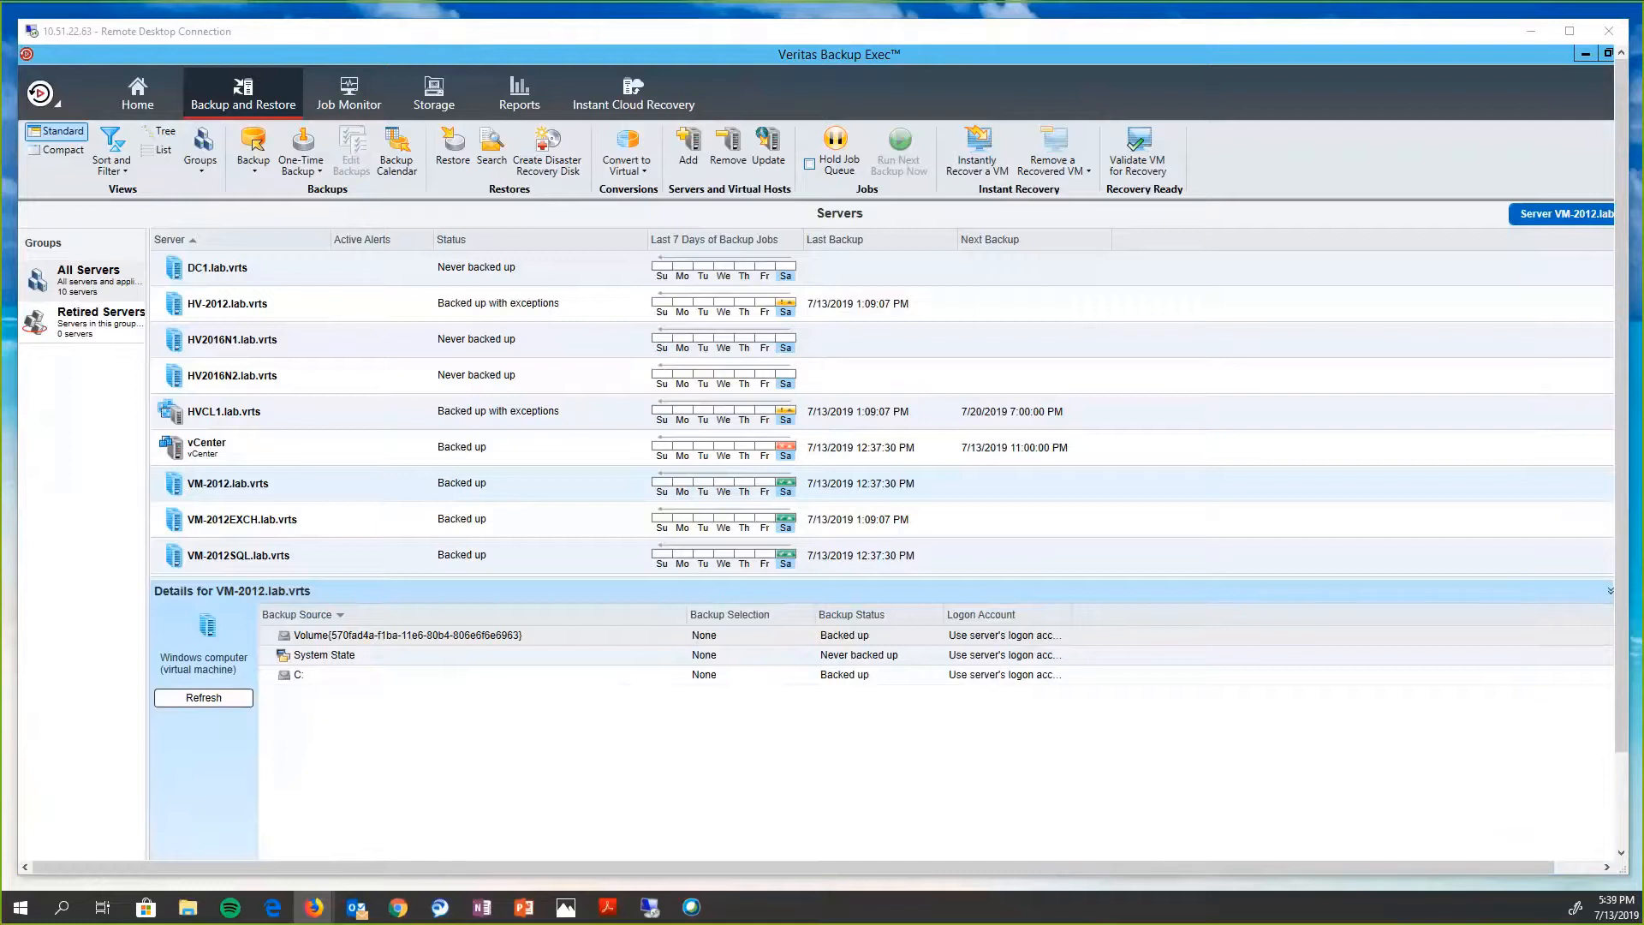
mouse_move(683, 154)
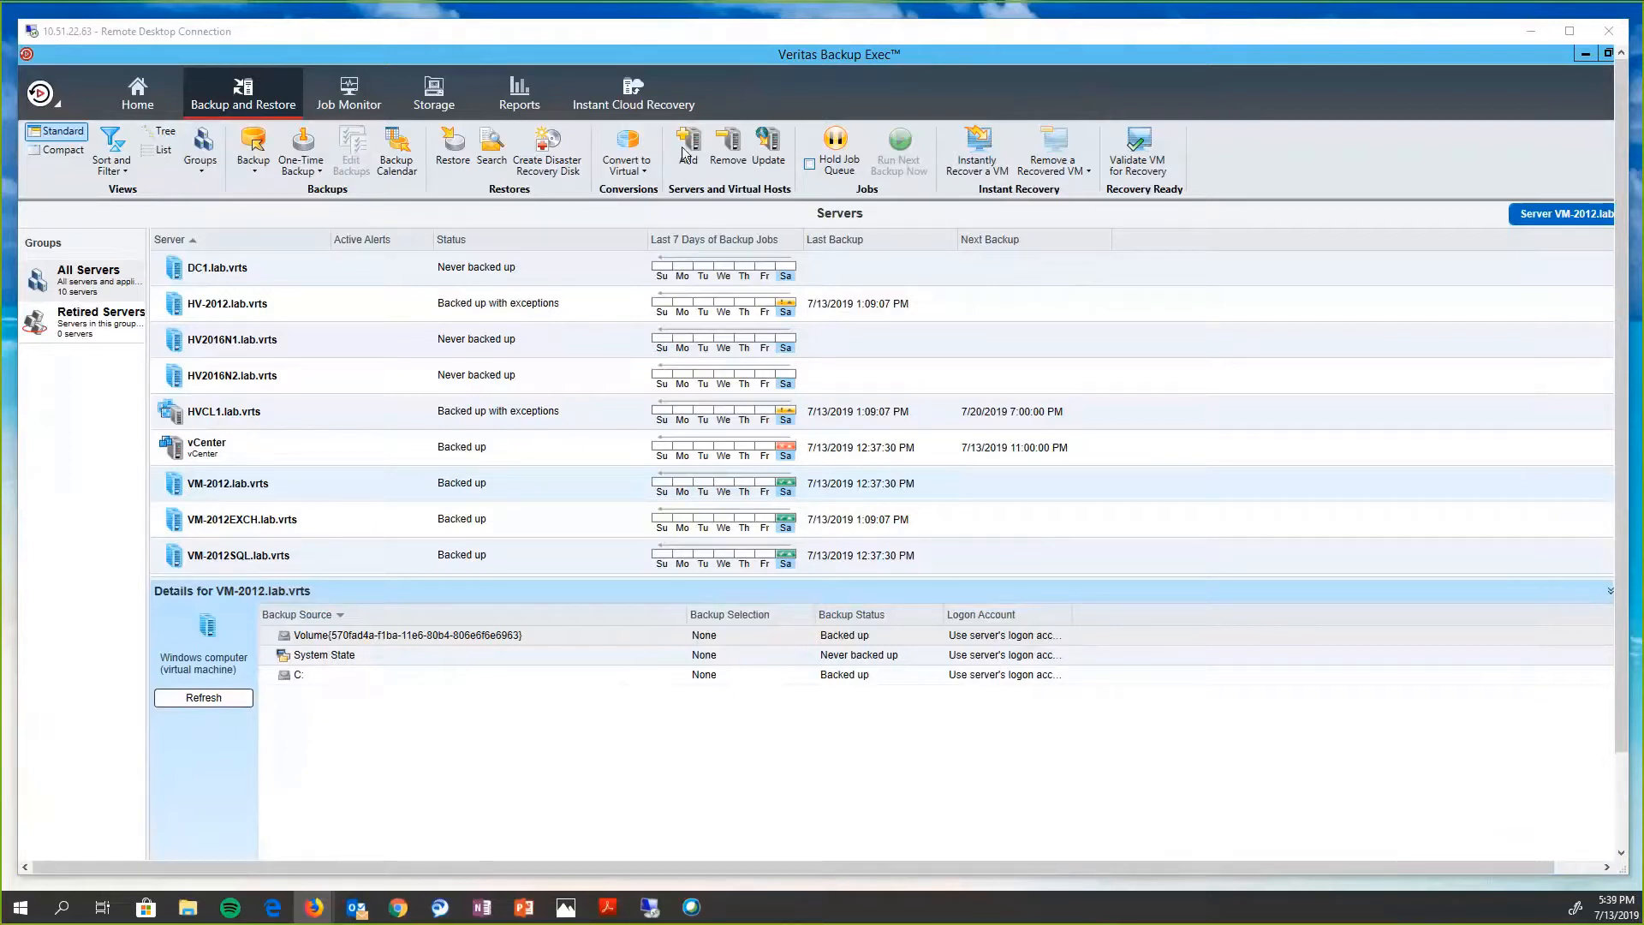
- Show the Instant Cloud Recovery page, reporting Azure recovery not configured
left_click(634, 92)
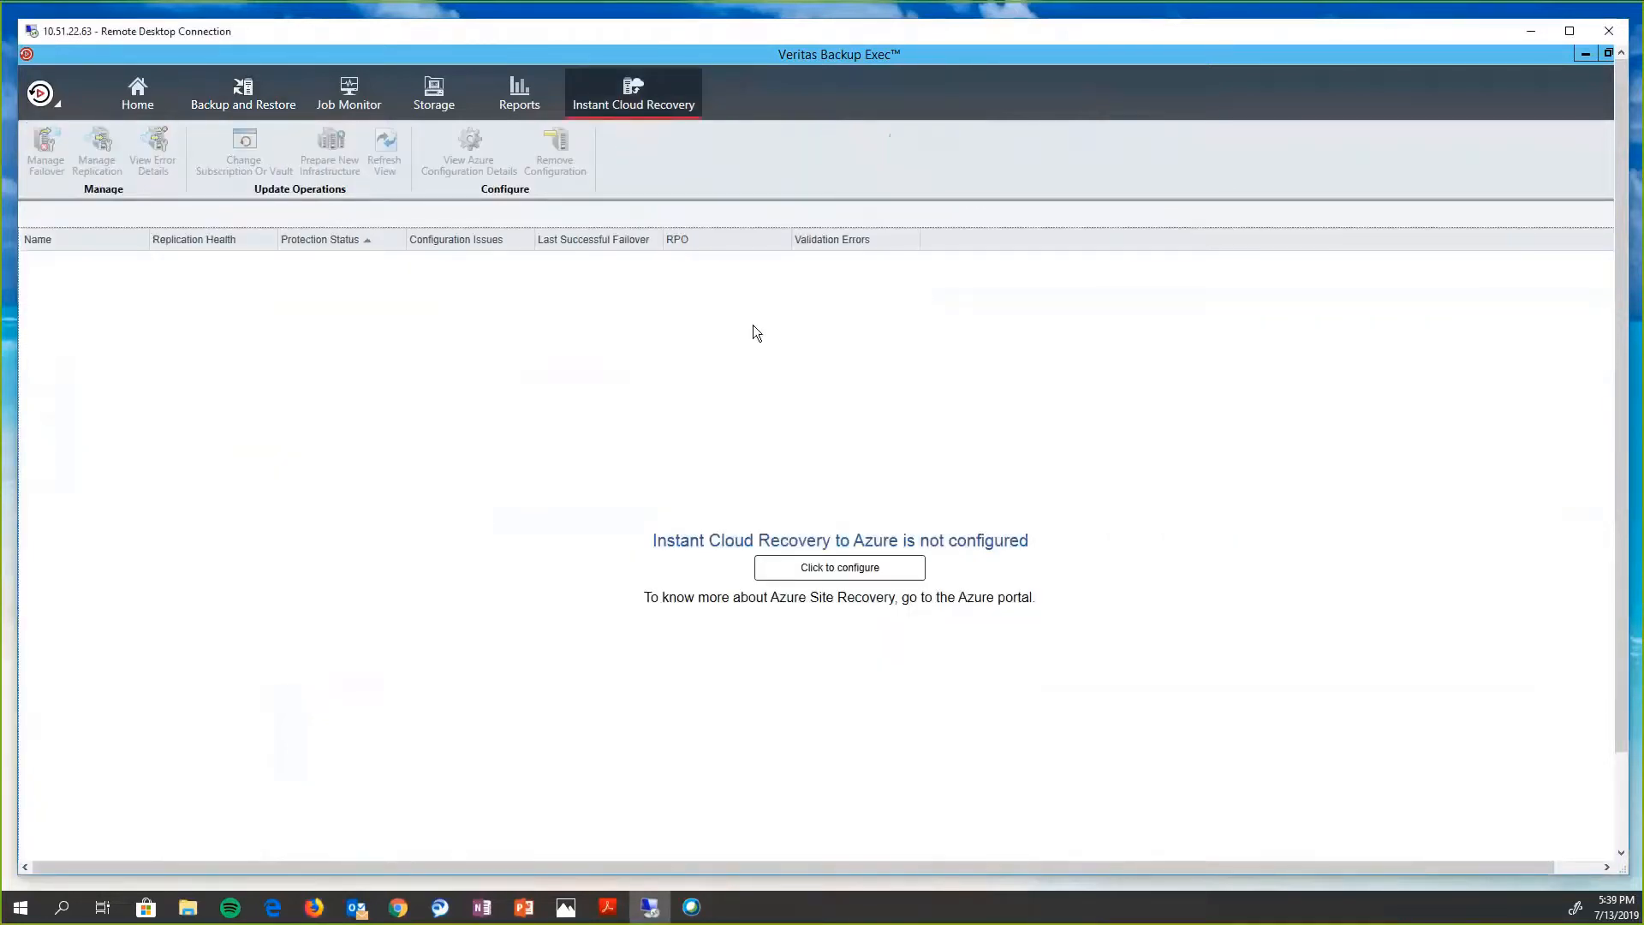
mouse_move(1245, 467)
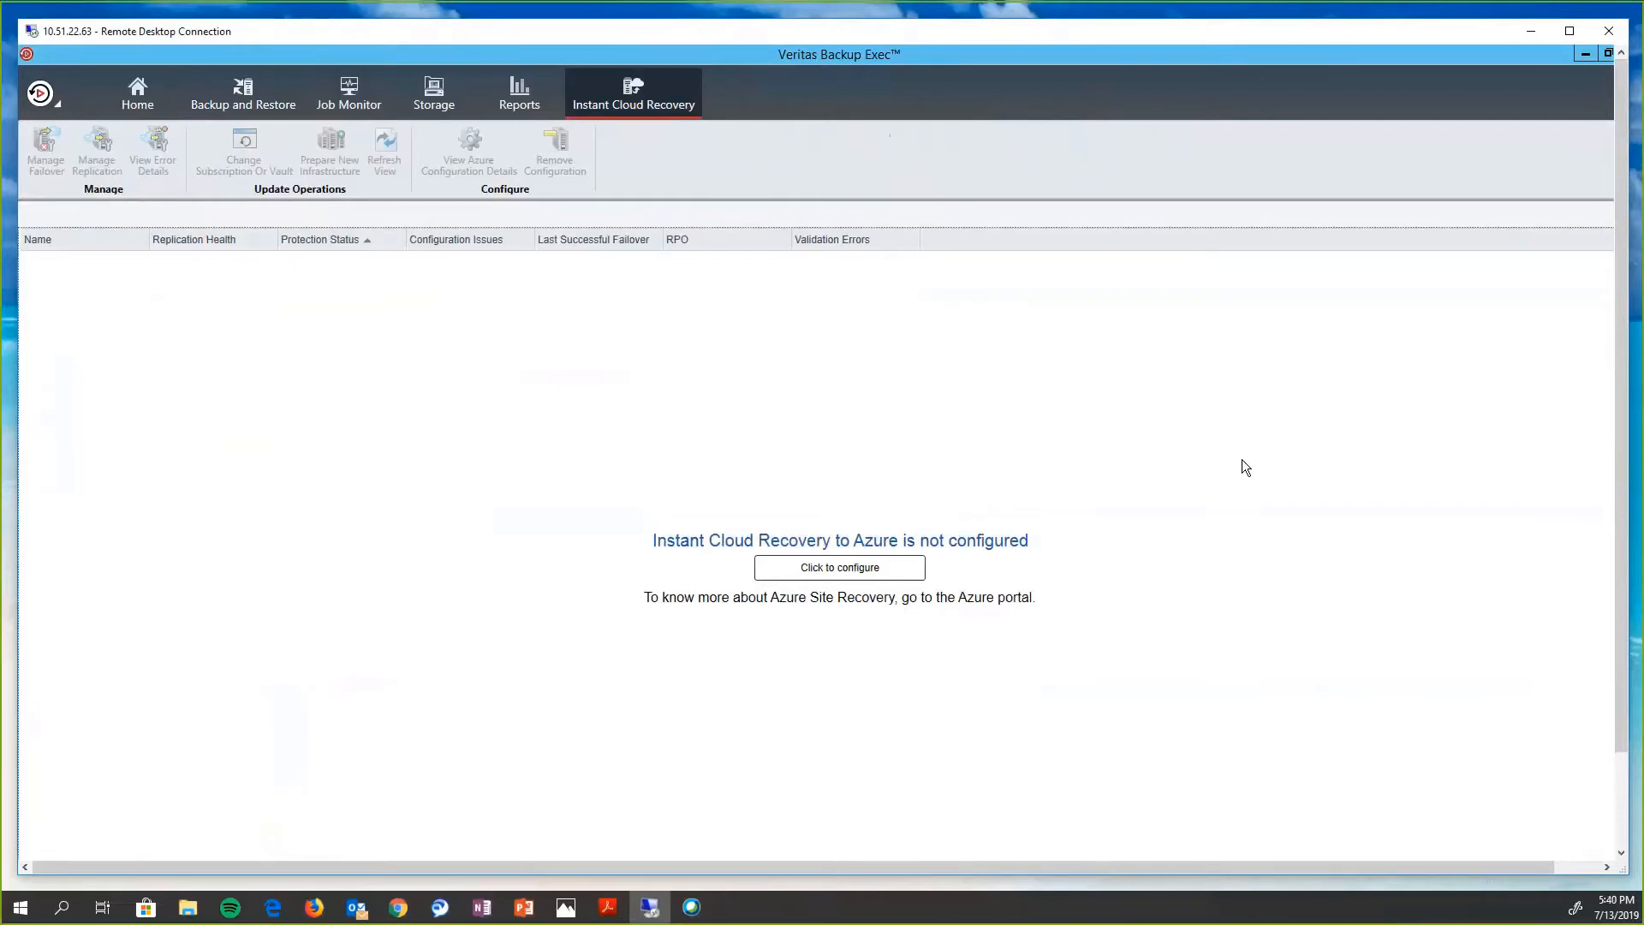
mouse_move(1530, 485)
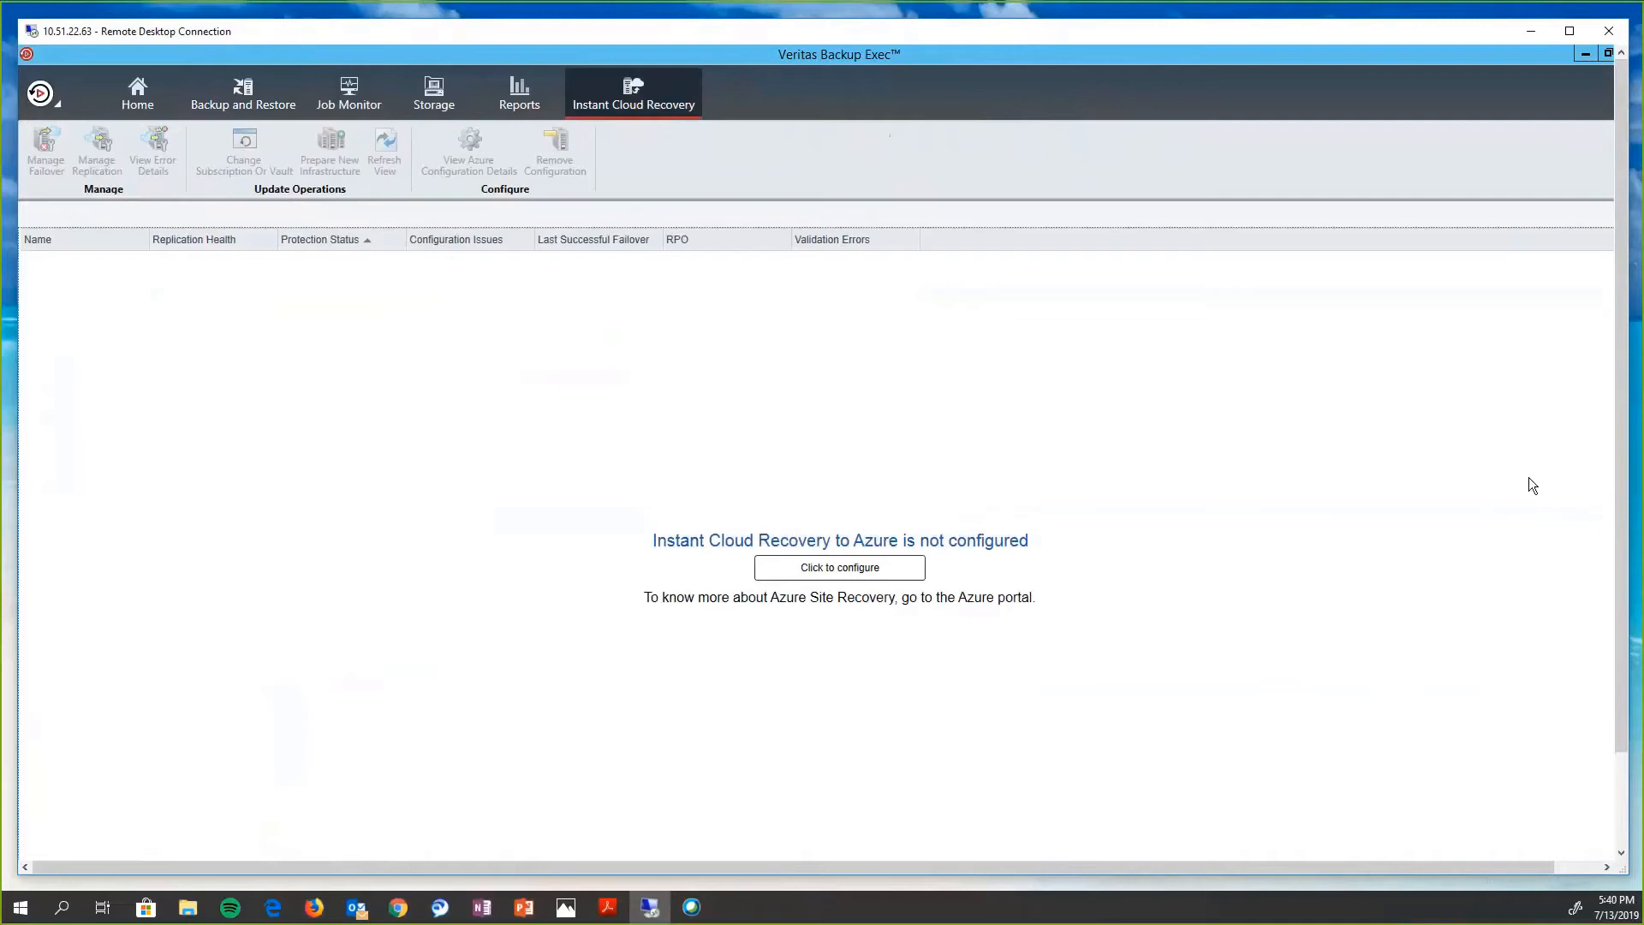